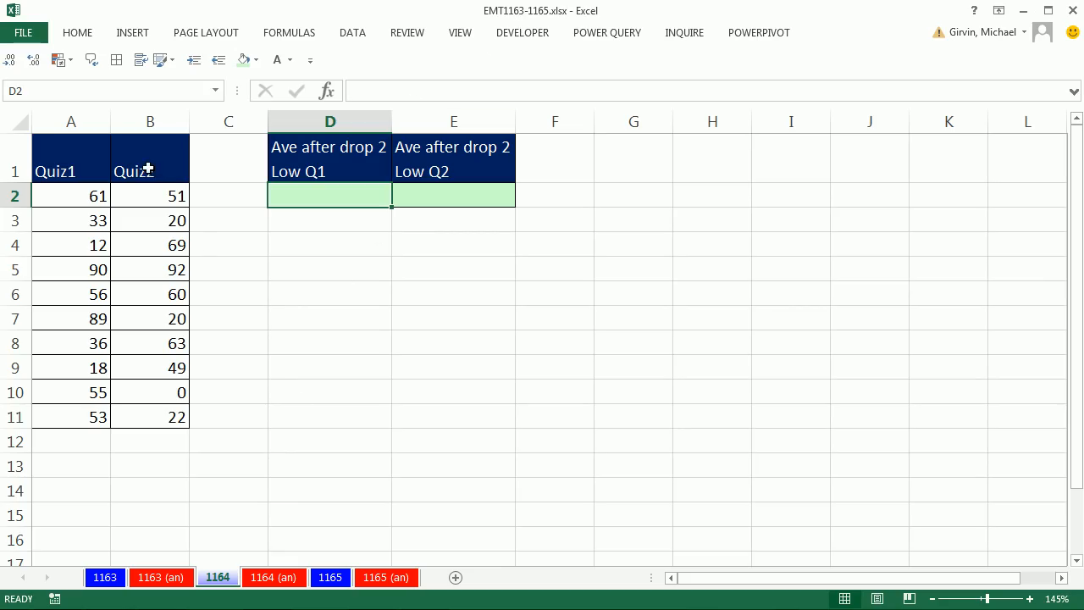
mouse_move(142, 313)
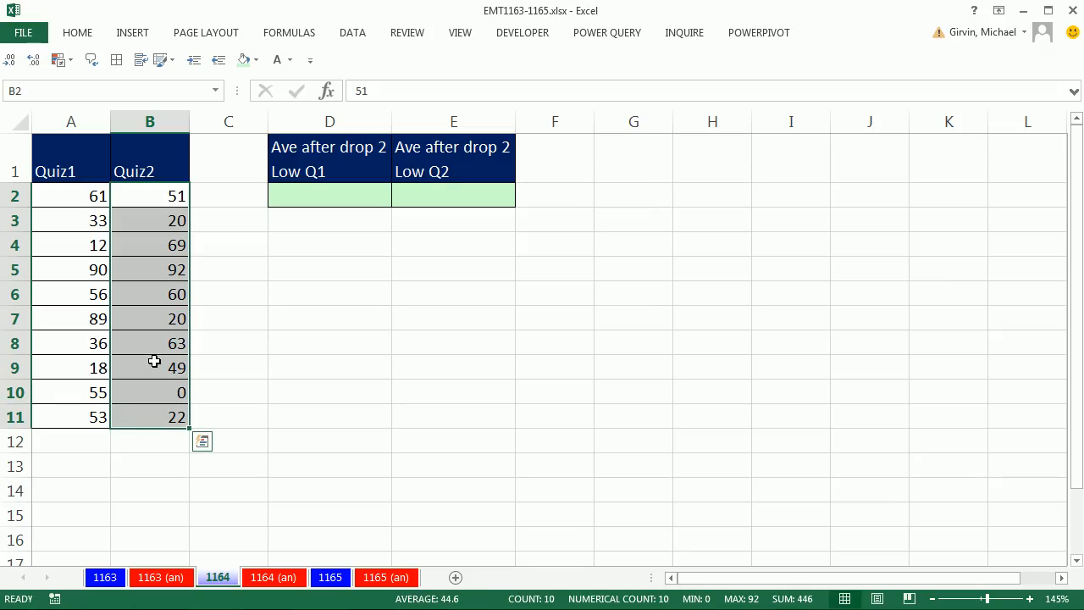
- Review the Quiz2 scores and move to the empty Low Q1 cell
click(149, 391)
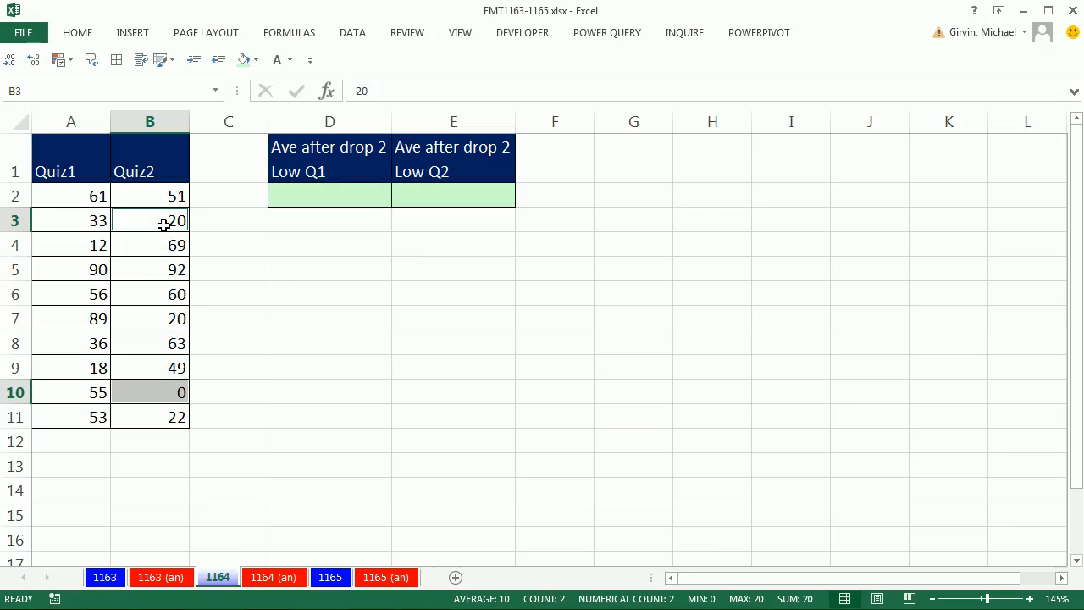
mouse_move(157, 196)
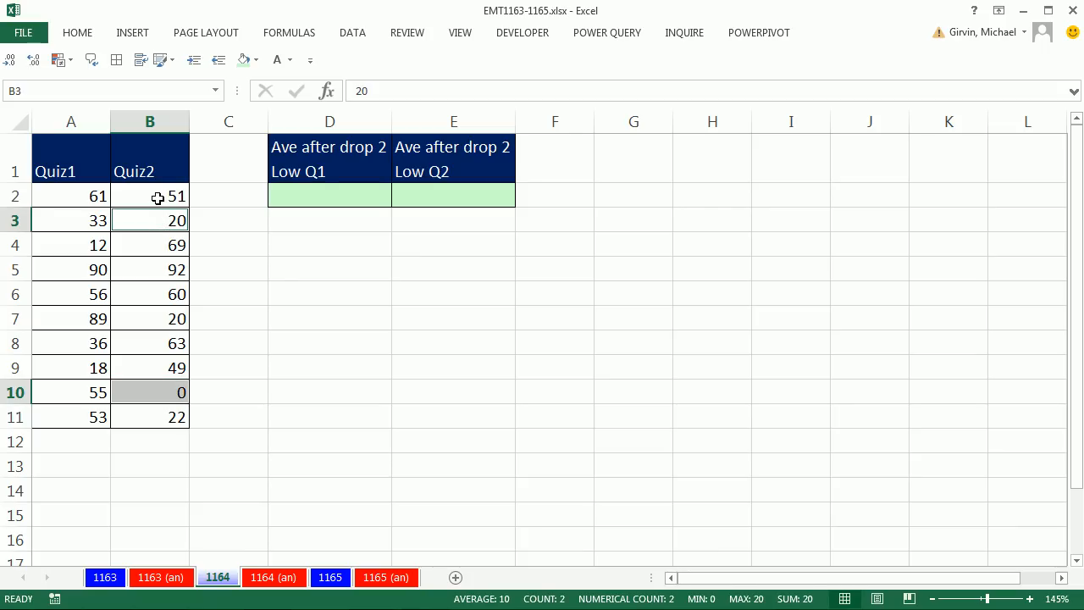
click(149, 197)
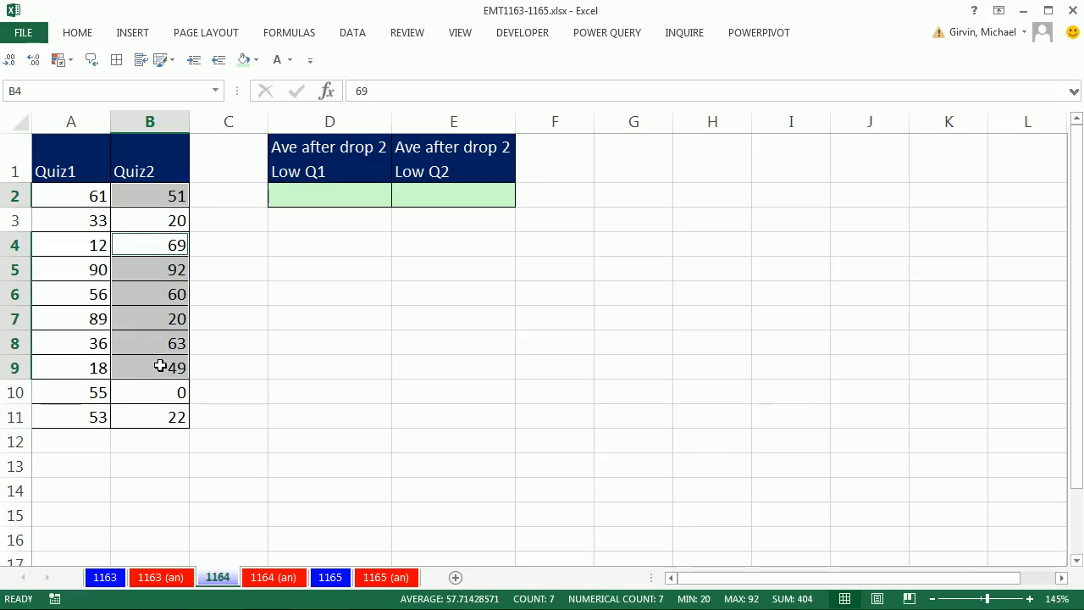
click(149, 417)
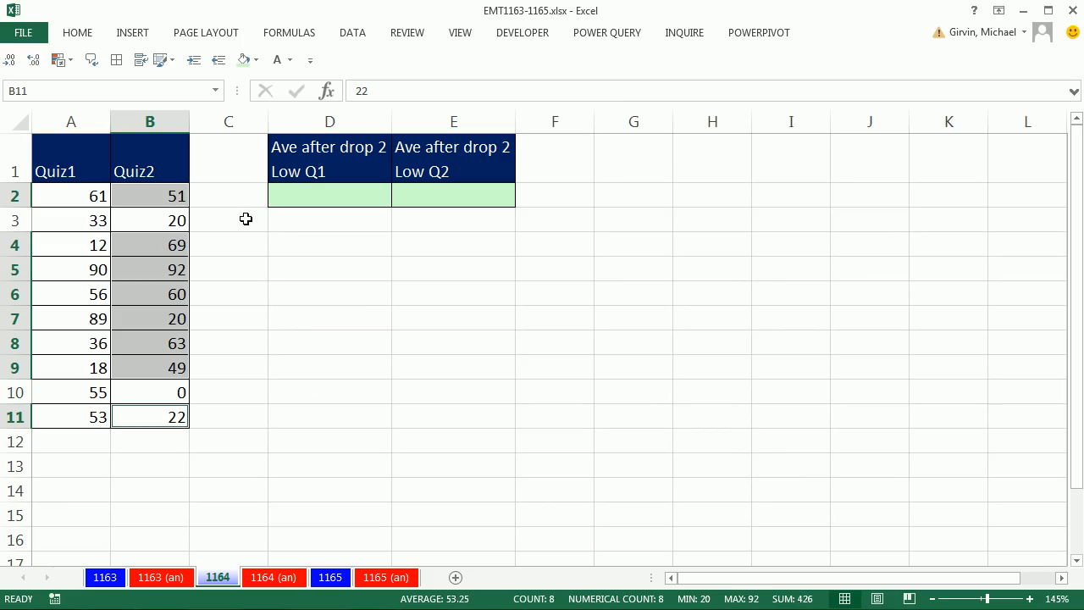
click(329, 197)
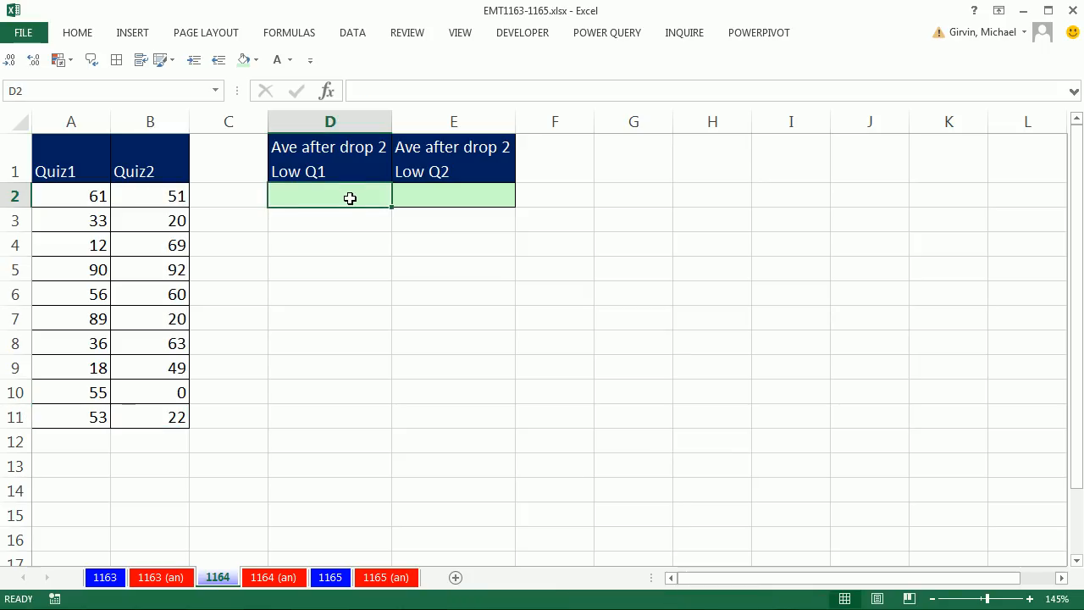
mouse_move(173, 364)
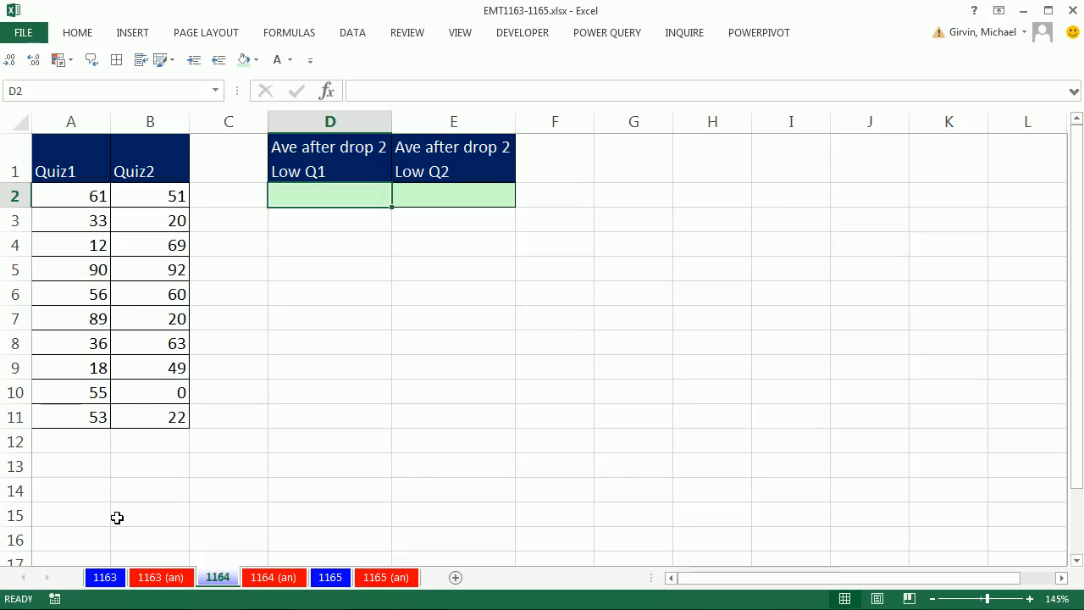
mouse_move(118, 416)
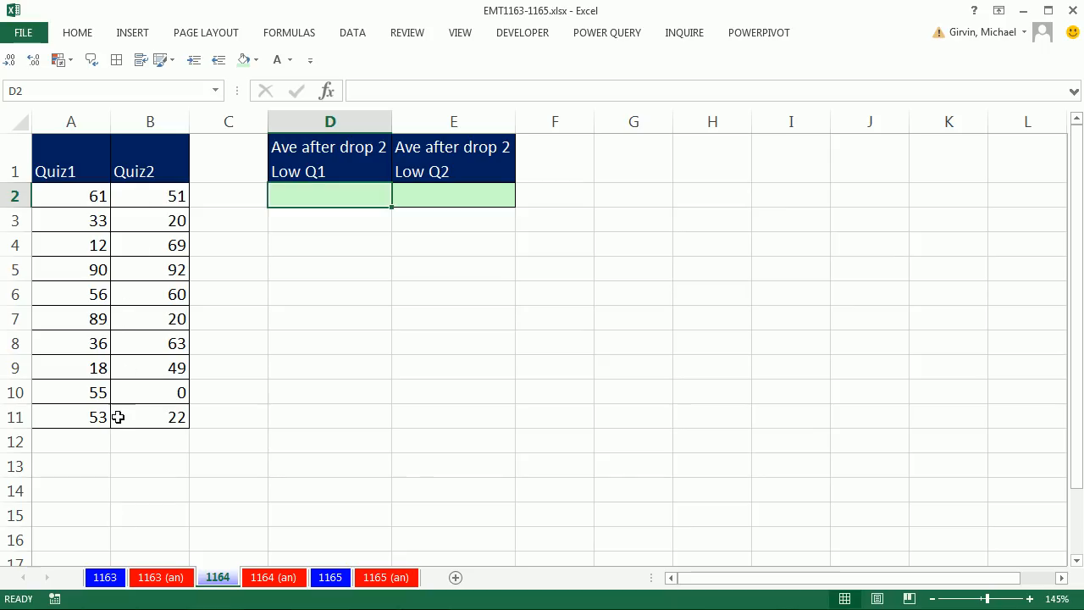
mouse_move(328, 193)
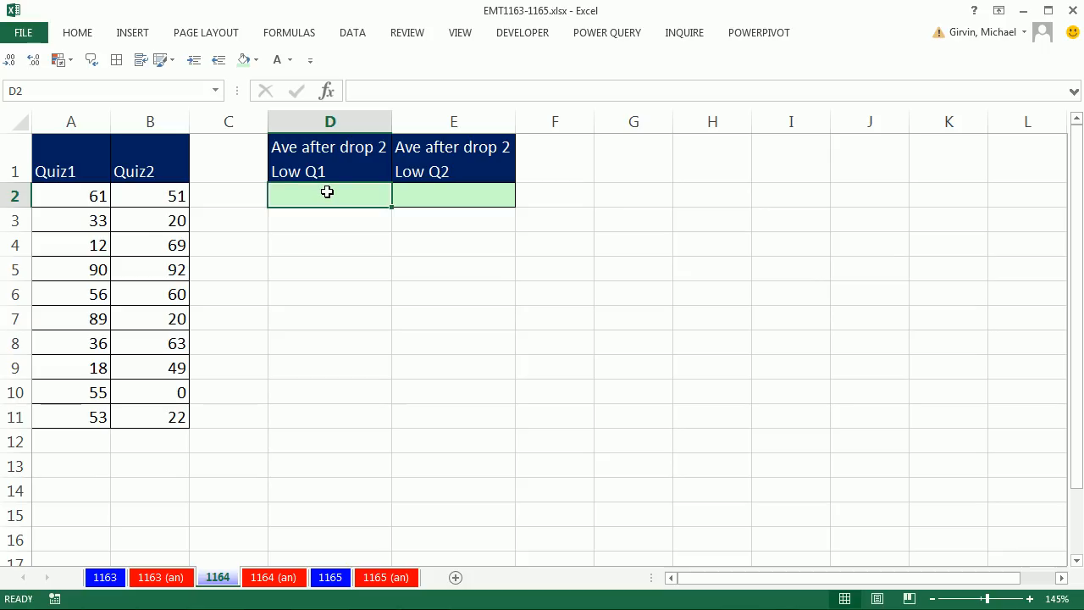
mouse_move(163, 525)
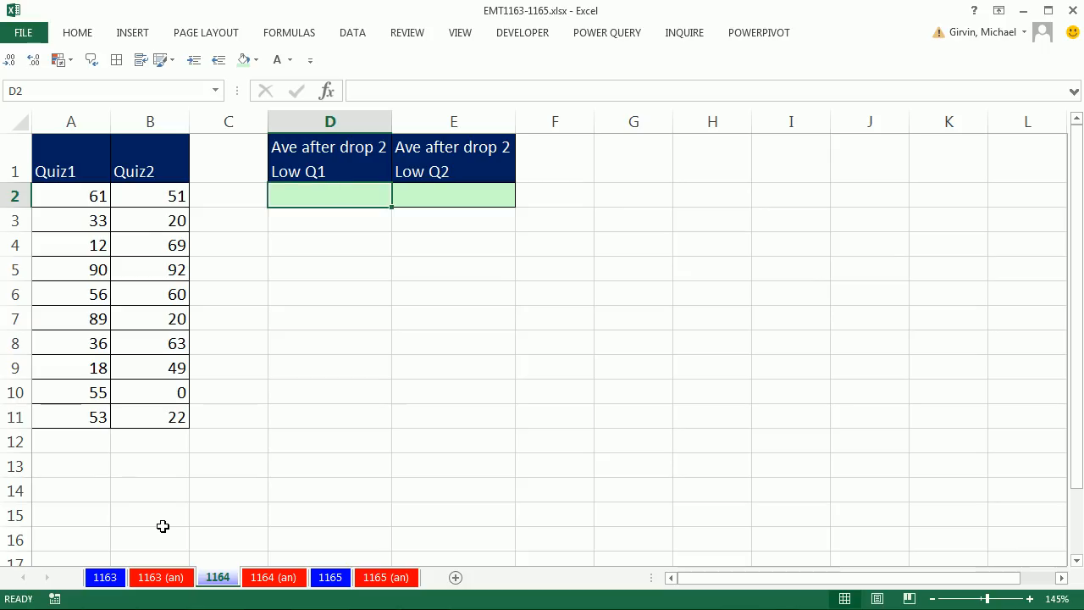
mouse_move(91, 252)
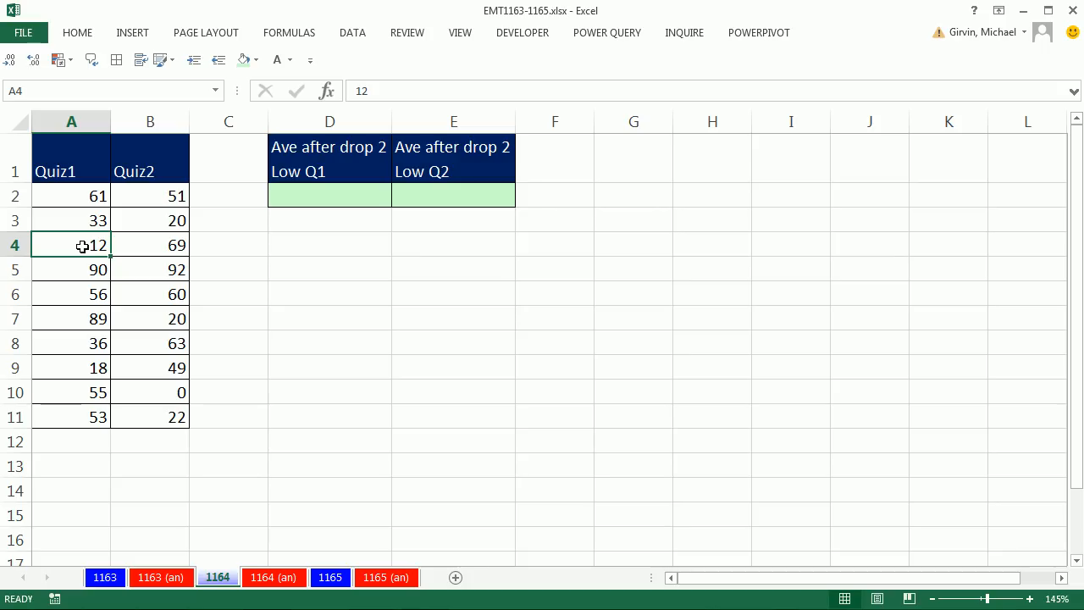
mouse_move(139, 173)
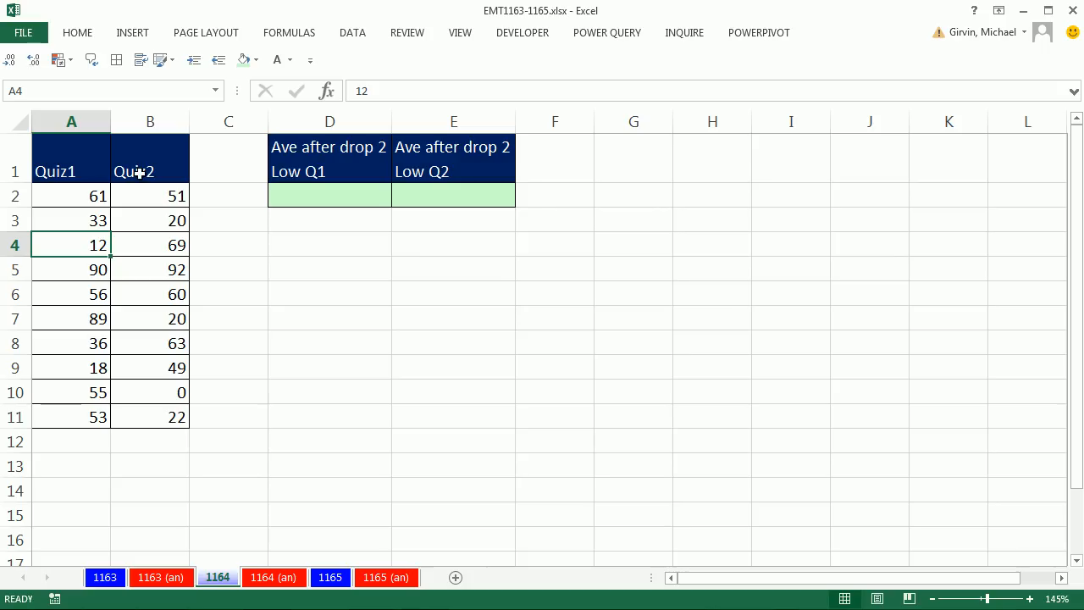
mouse_move(127, 67)
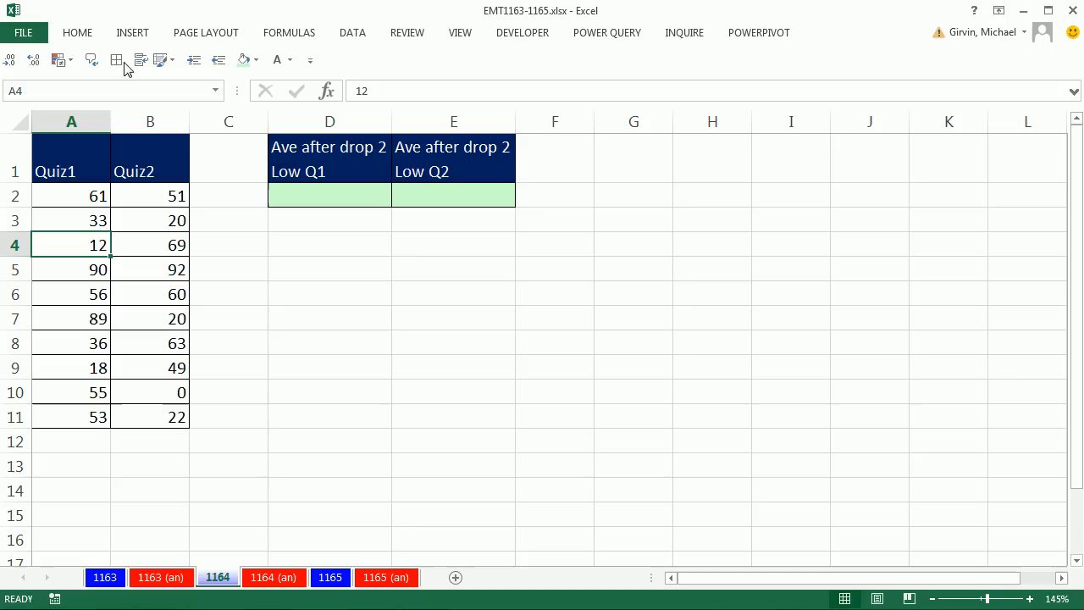
- Convert the quiz score range into a table with headers and name it QuizTable
click(132, 32)
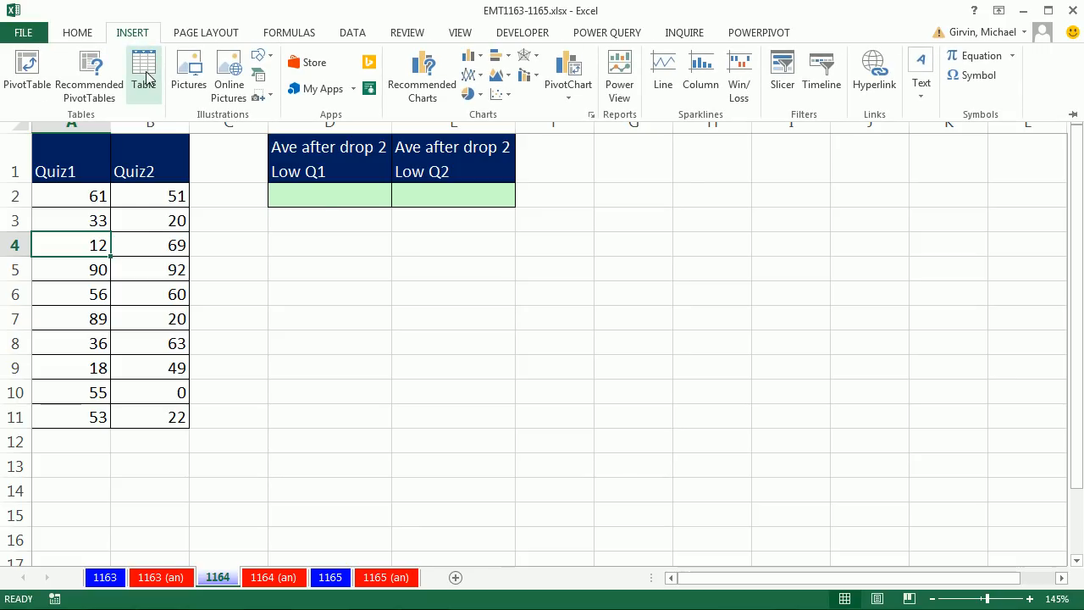
key(ctrl+t)
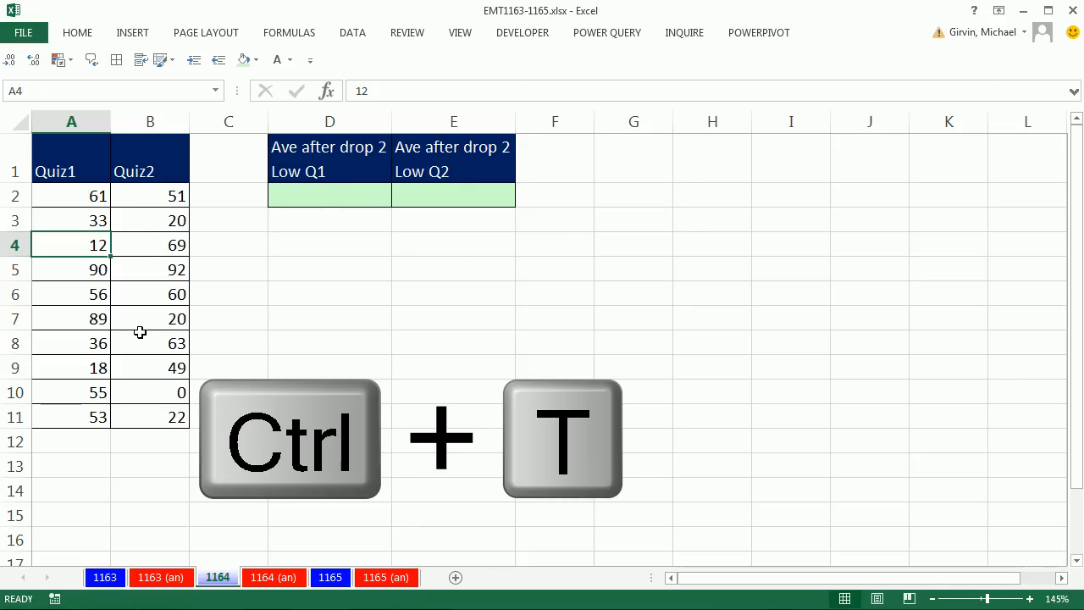
key(ctrl+t)
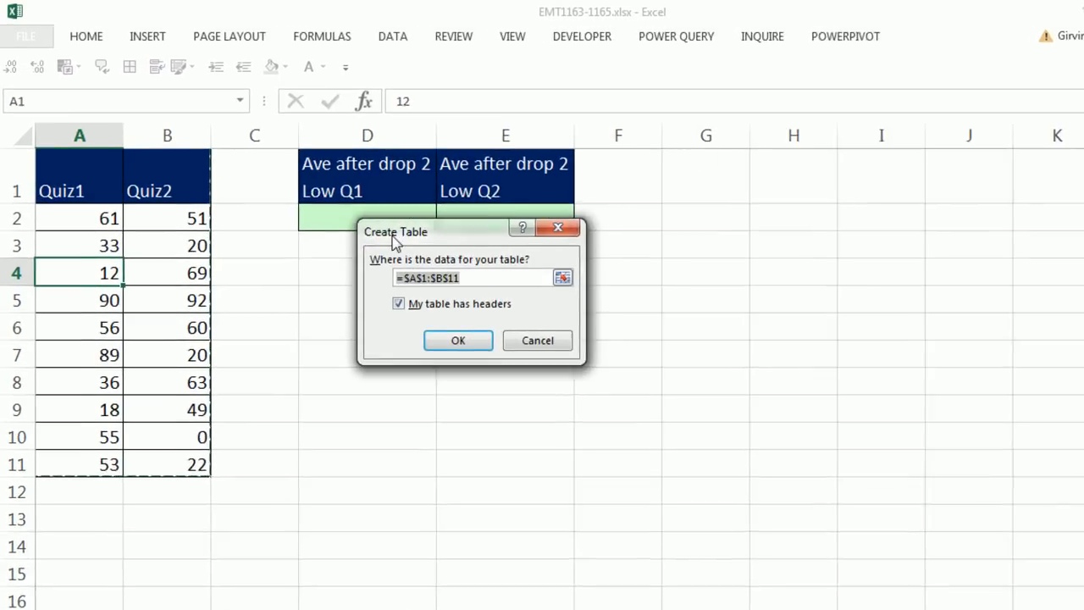
click(457, 339)
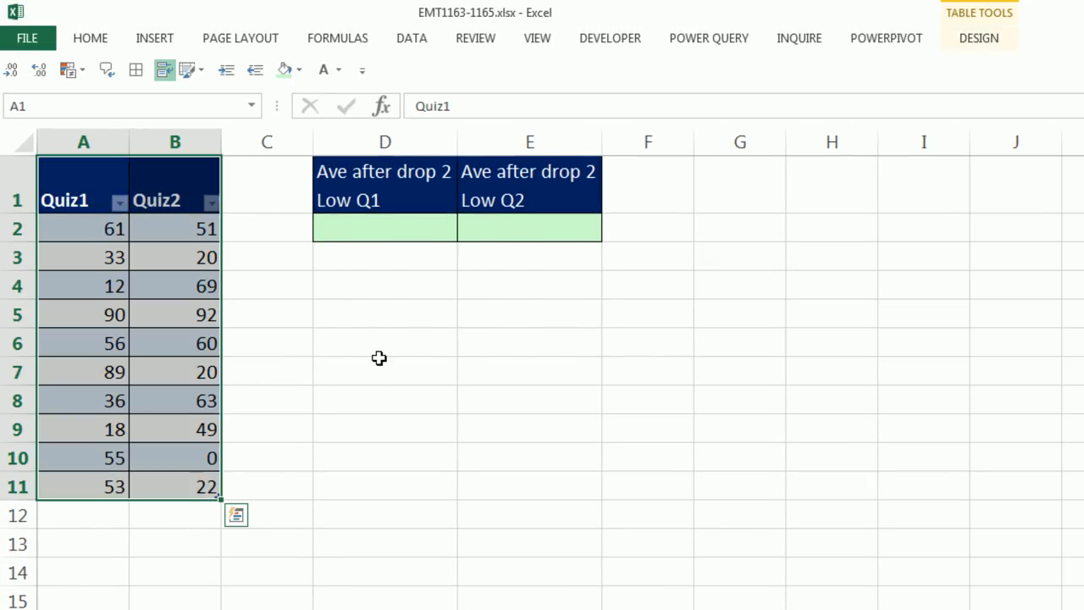
mouse_move(195, 263)
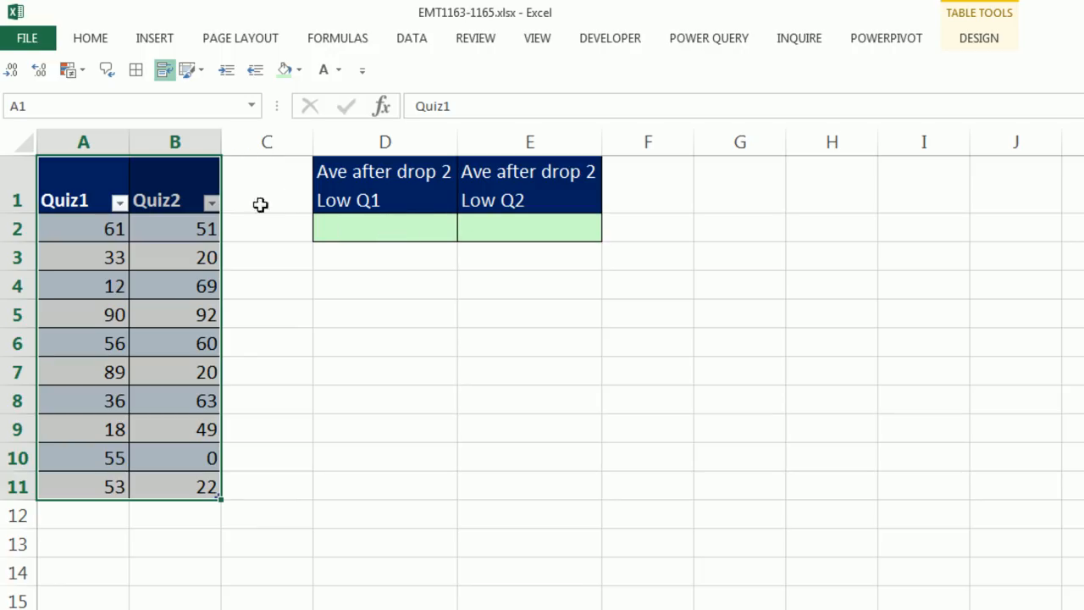
mouse_move(152, 222)
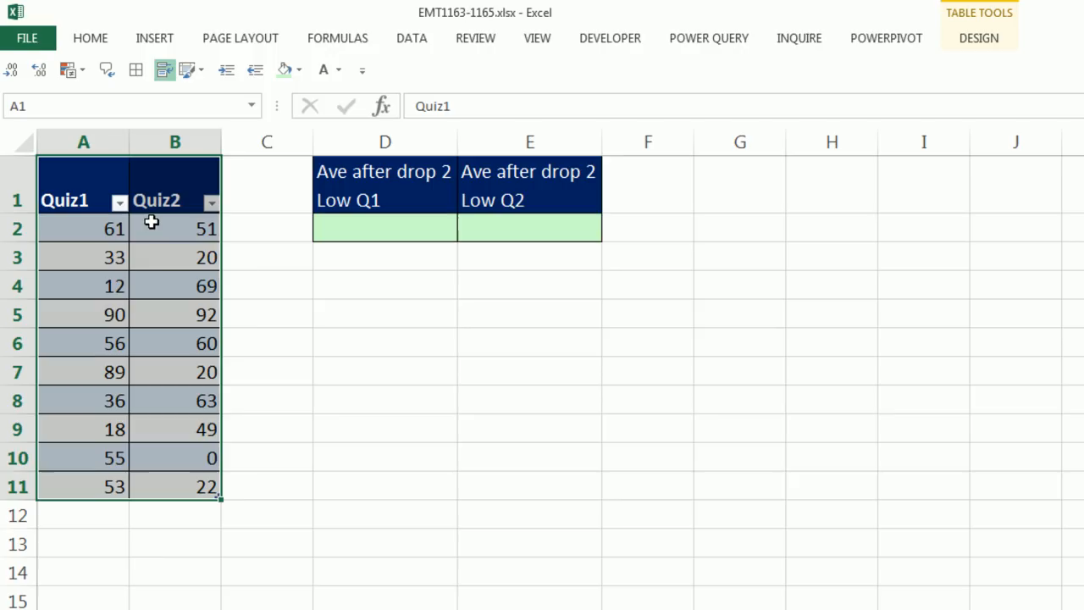
mouse_move(342, 239)
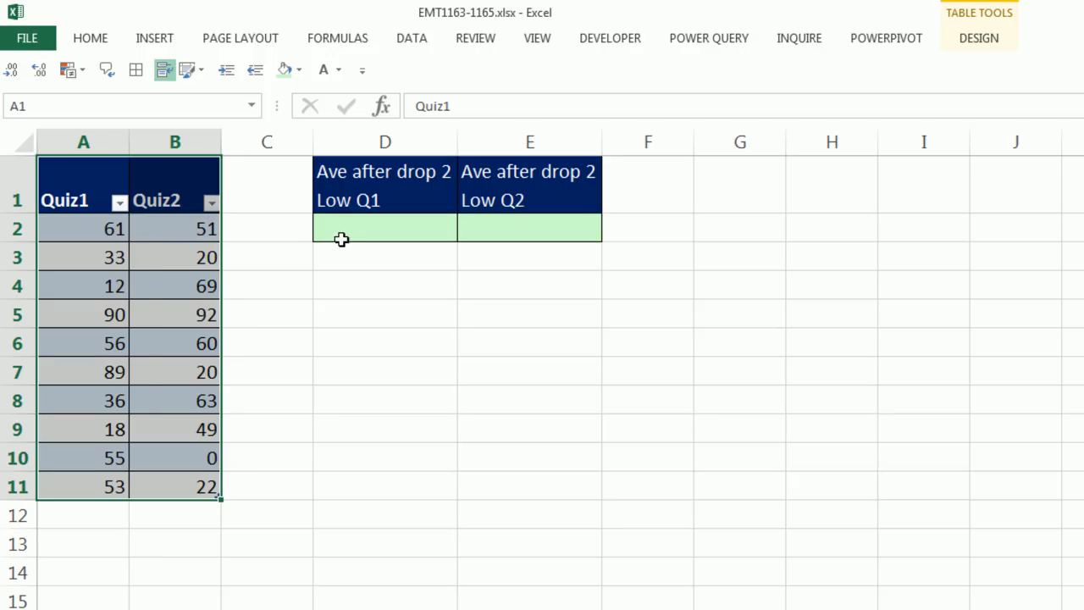
mouse_move(298, 255)
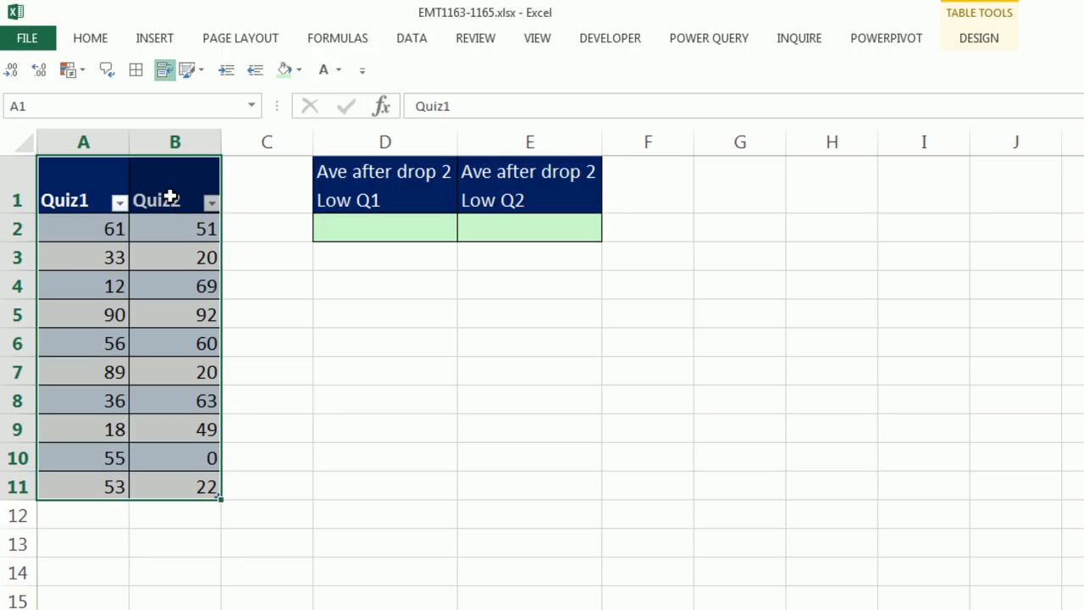
mouse_move(739, 164)
text(Qui)
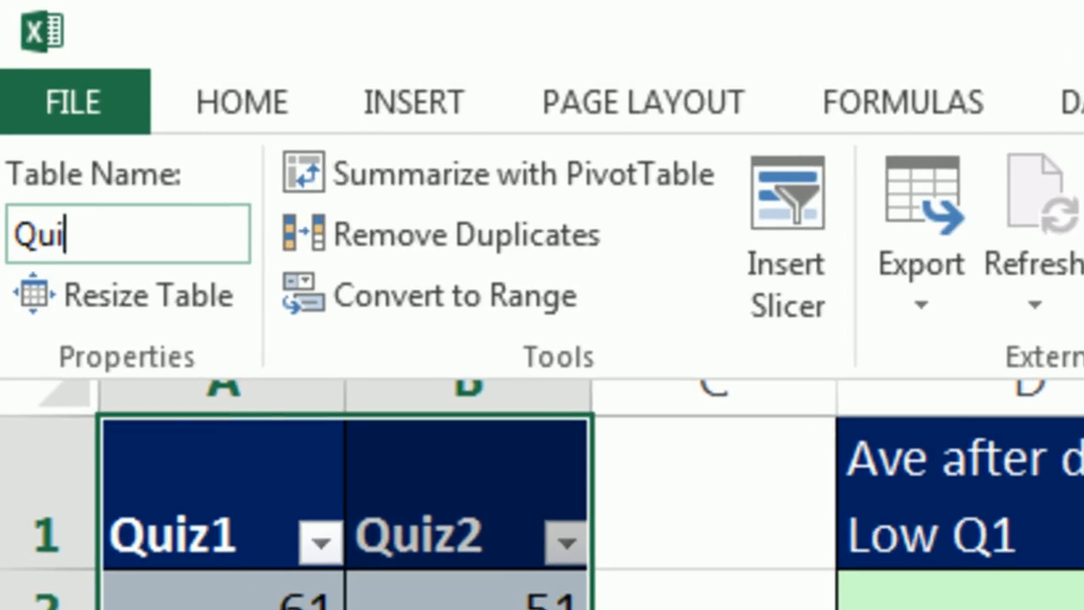
text(zTable)
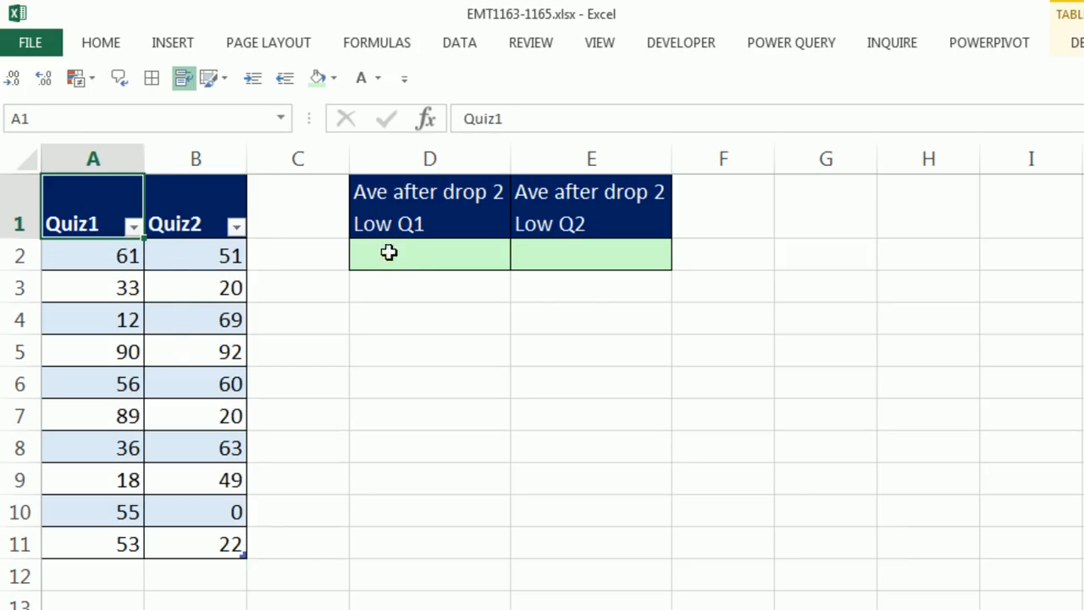
- Enter =SMALL(QuizTable[Quiz1],{1,2}) in D2 to return the two lowest Quiz1 scores
click(430, 254)
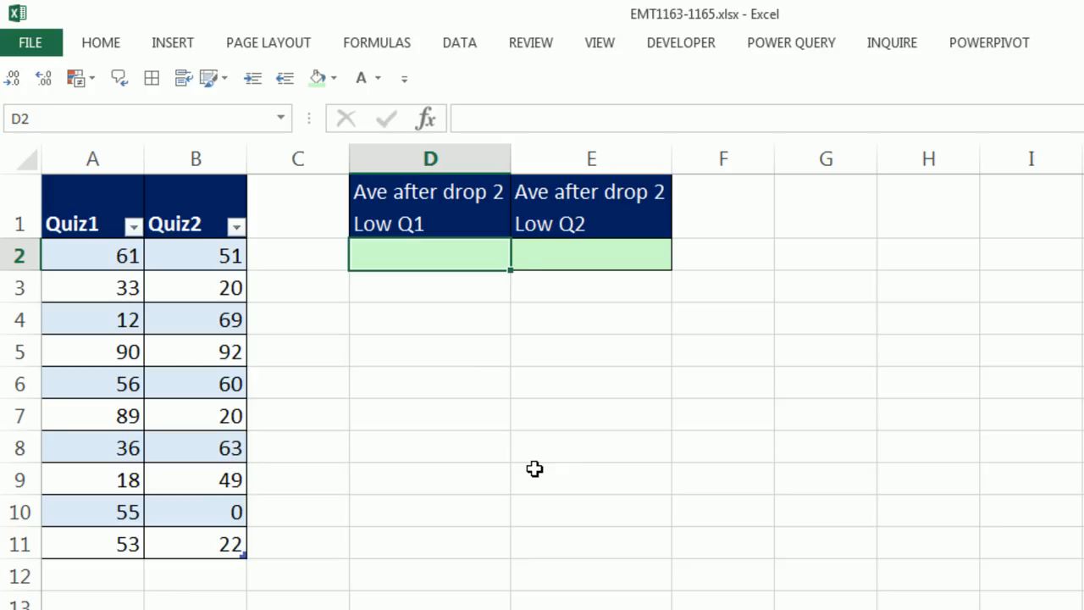
mouse_move(494, 490)
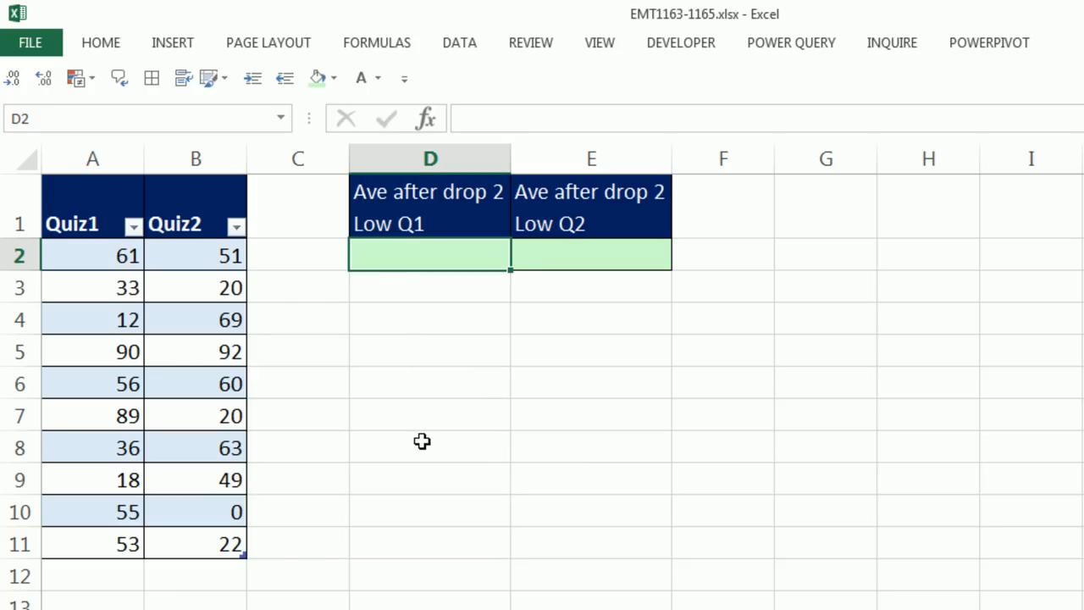
text(=sm)
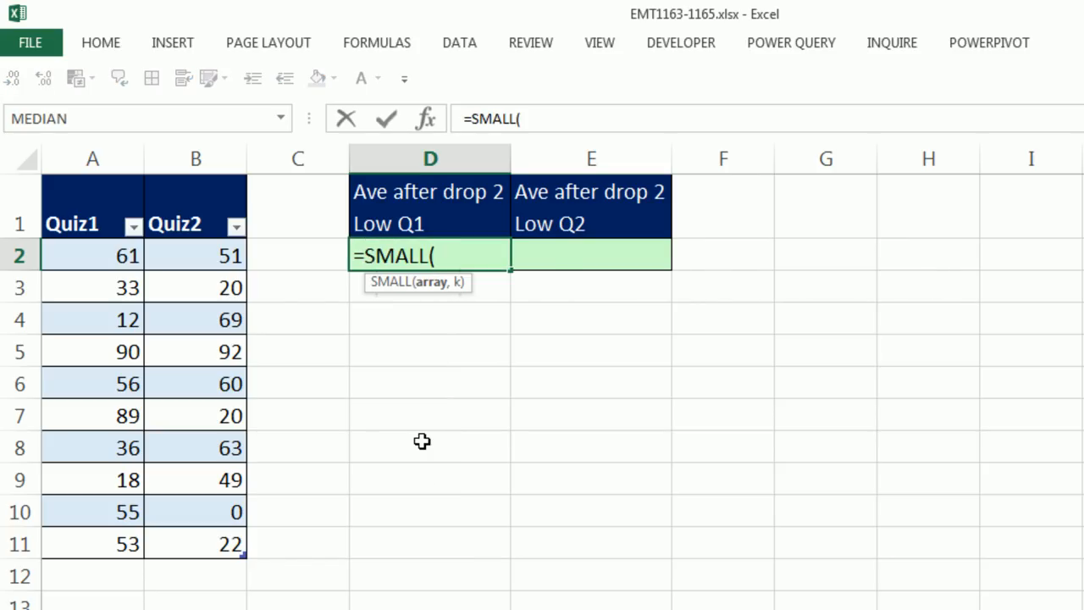
mouse_move(155, 281)
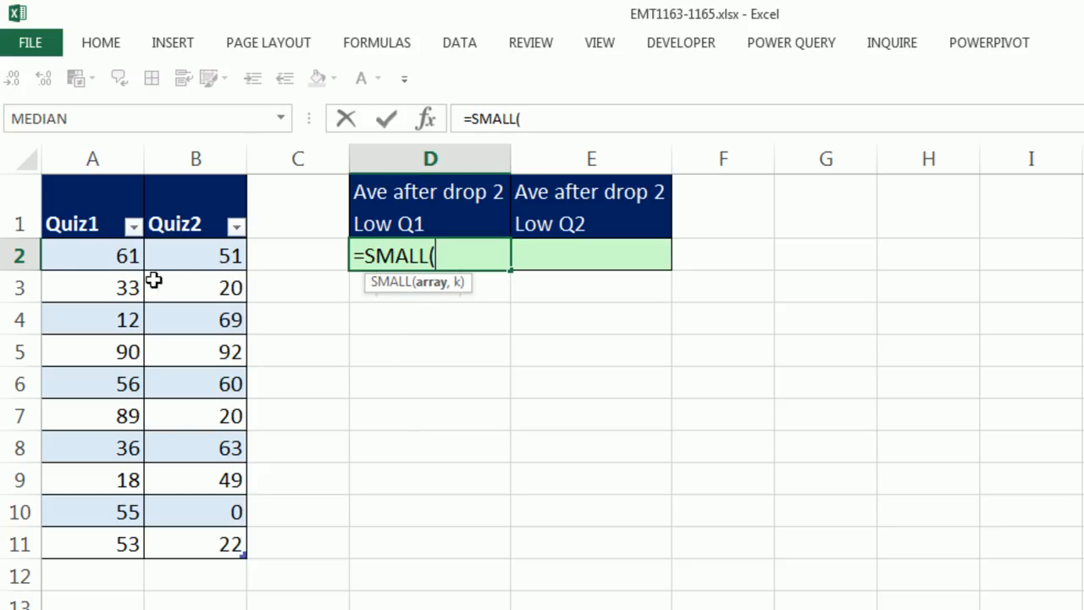
drag(93, 254, 94, 544)
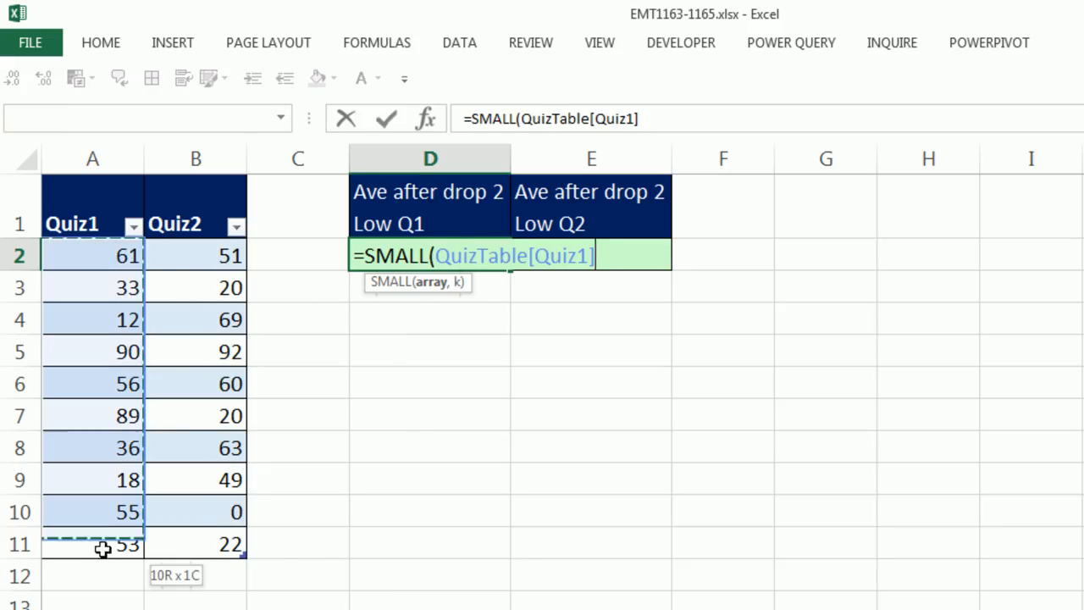
mouse_move(483, 406)
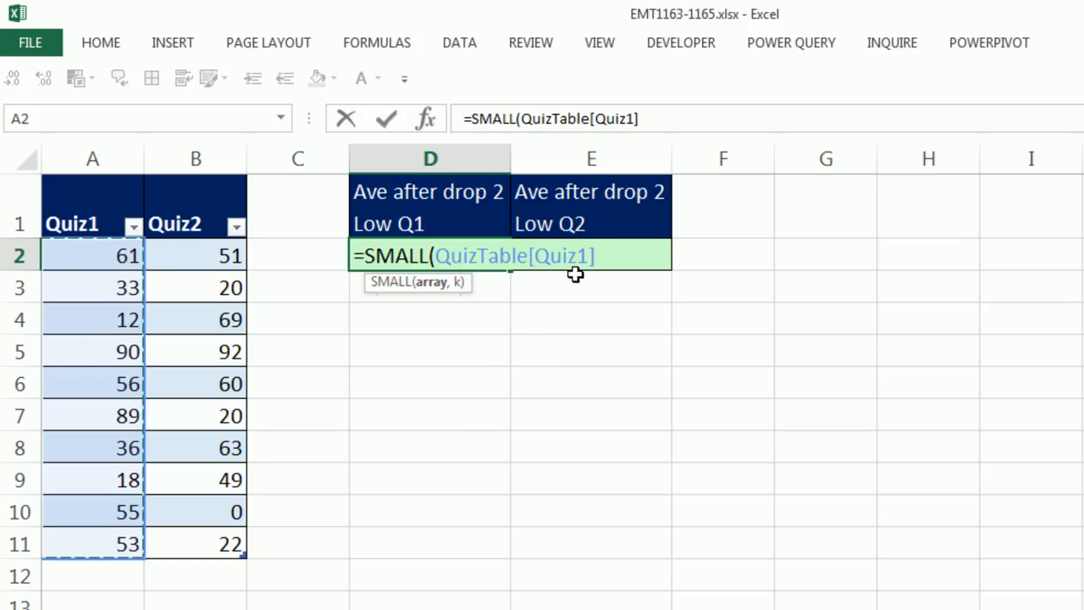
mouse_move(545, 294)
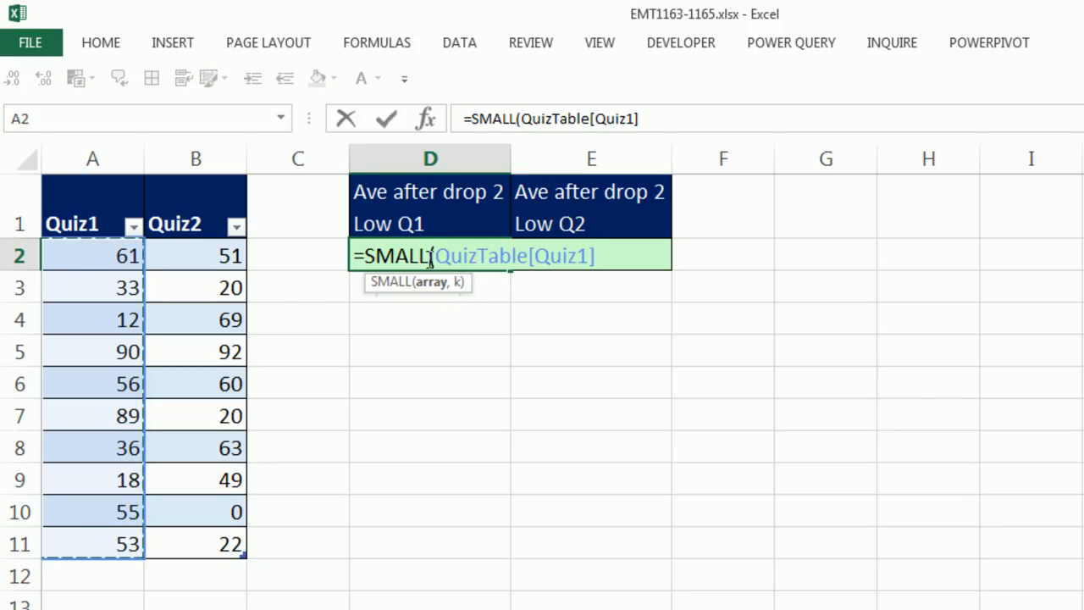
mouse_move(670, 280)
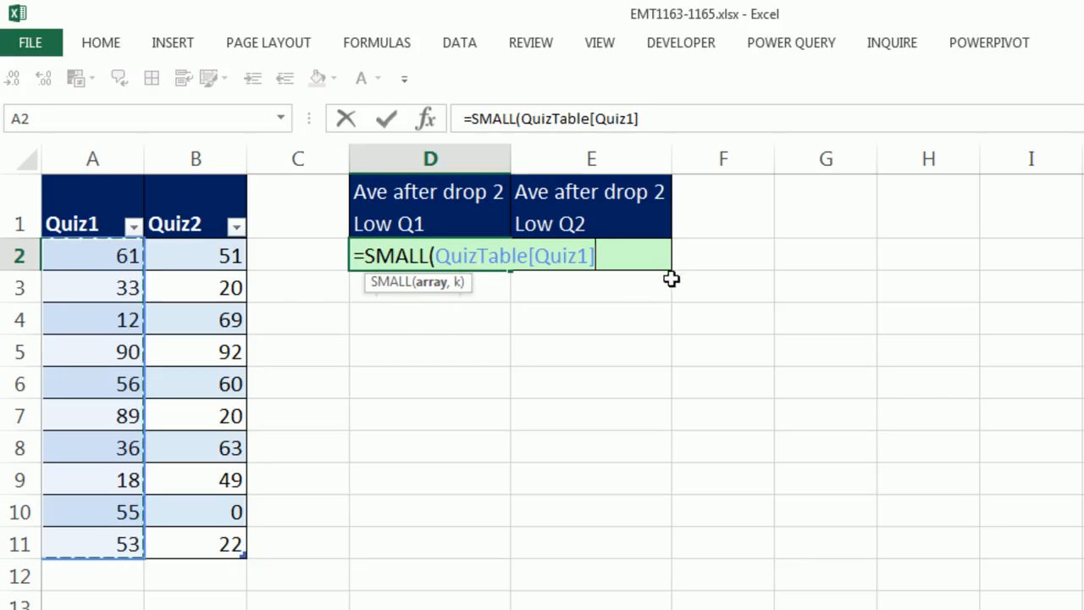
mouse_move(515, 291)
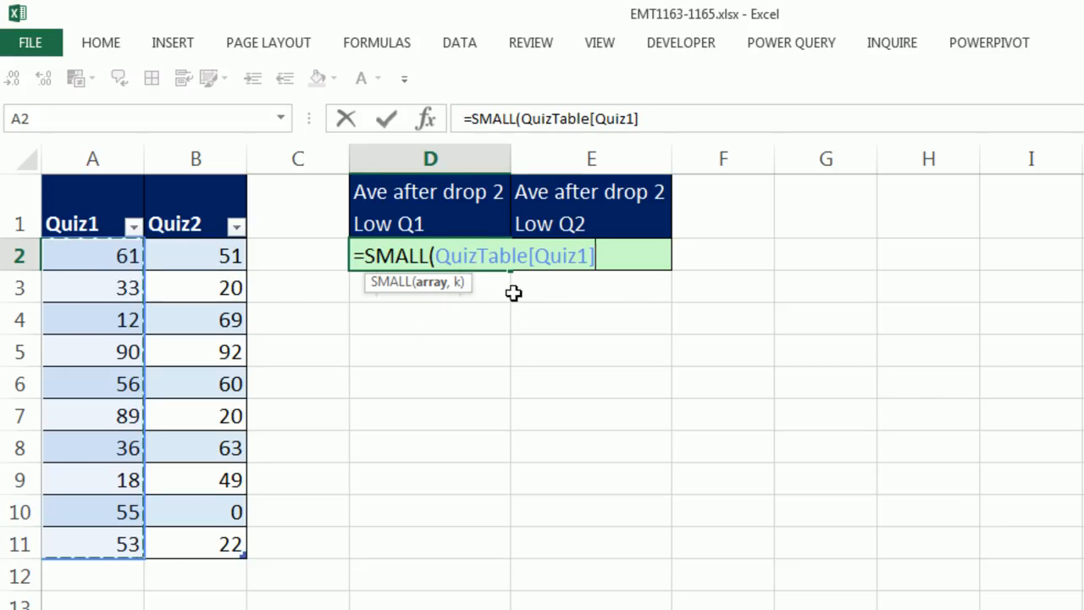
mouse_move(668, 336)
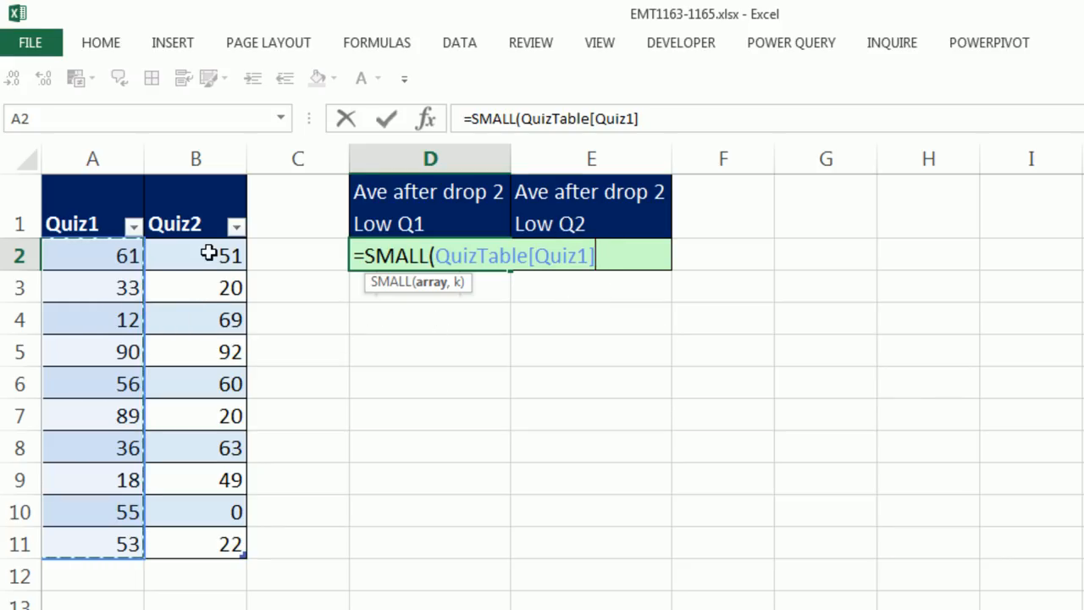
mouse_move(461, 582)
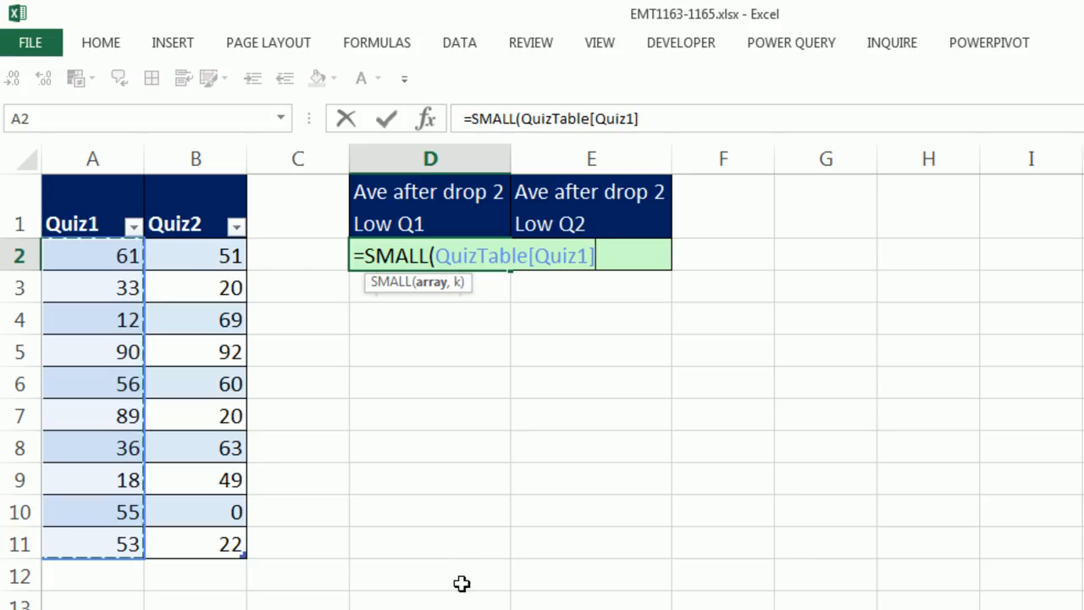
text(,)
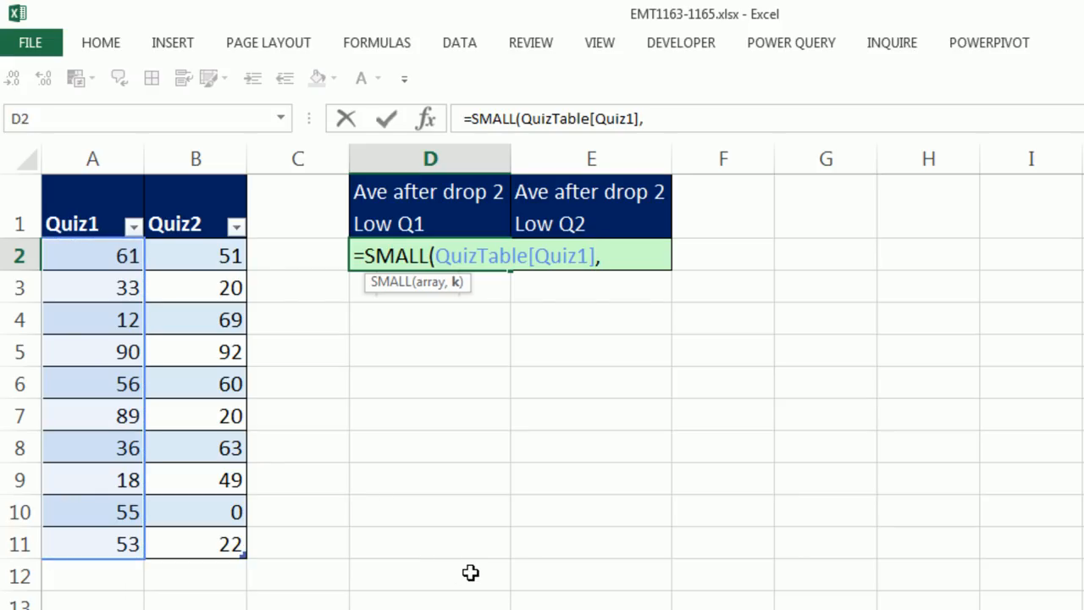
mouse_move(487, 339)
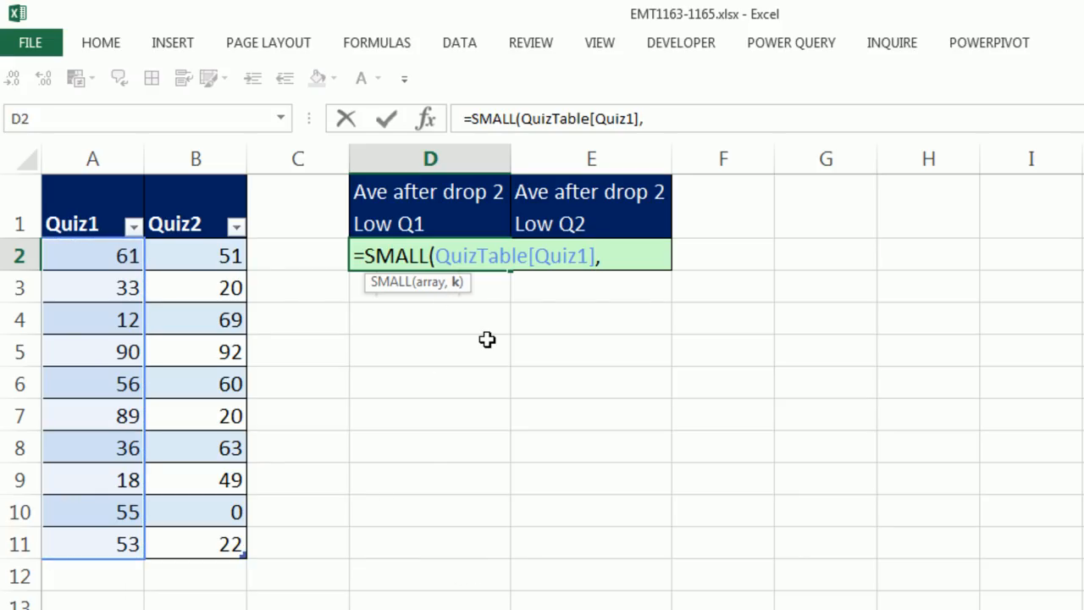
text(2)
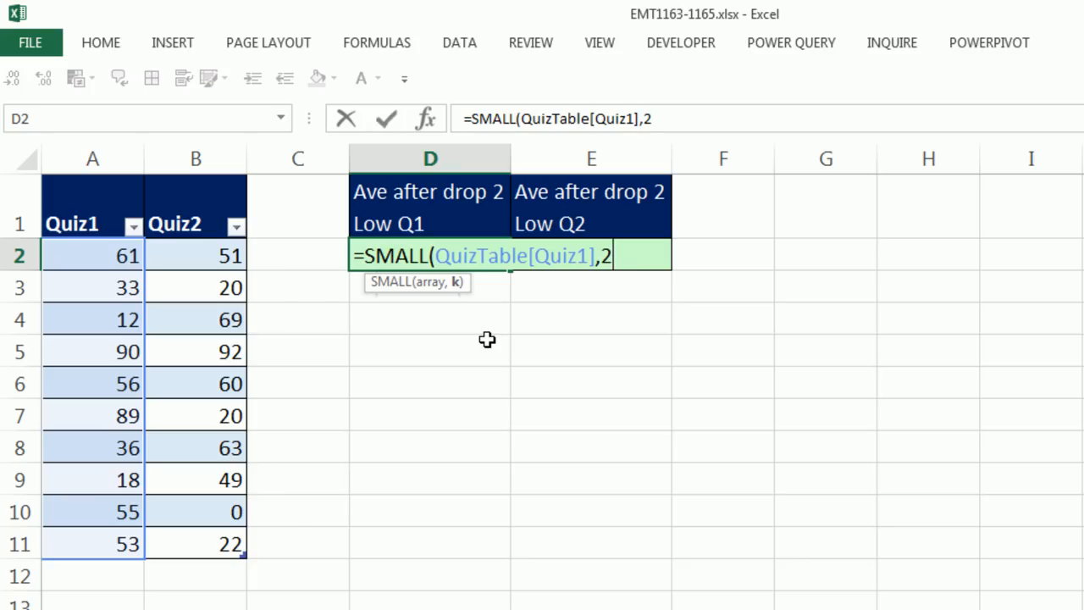
text(3)
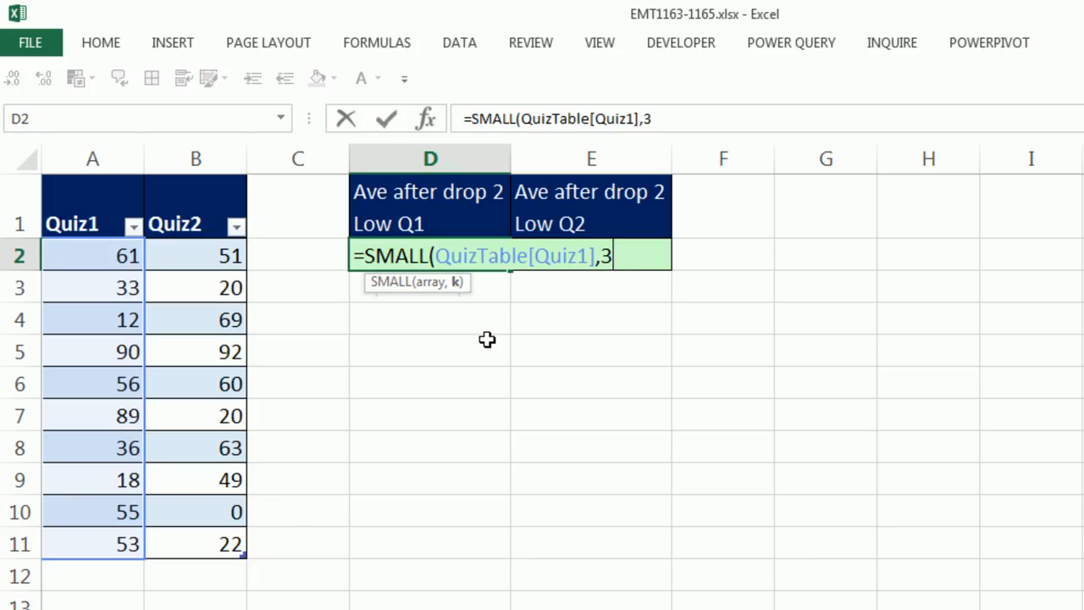
key(Backspace)
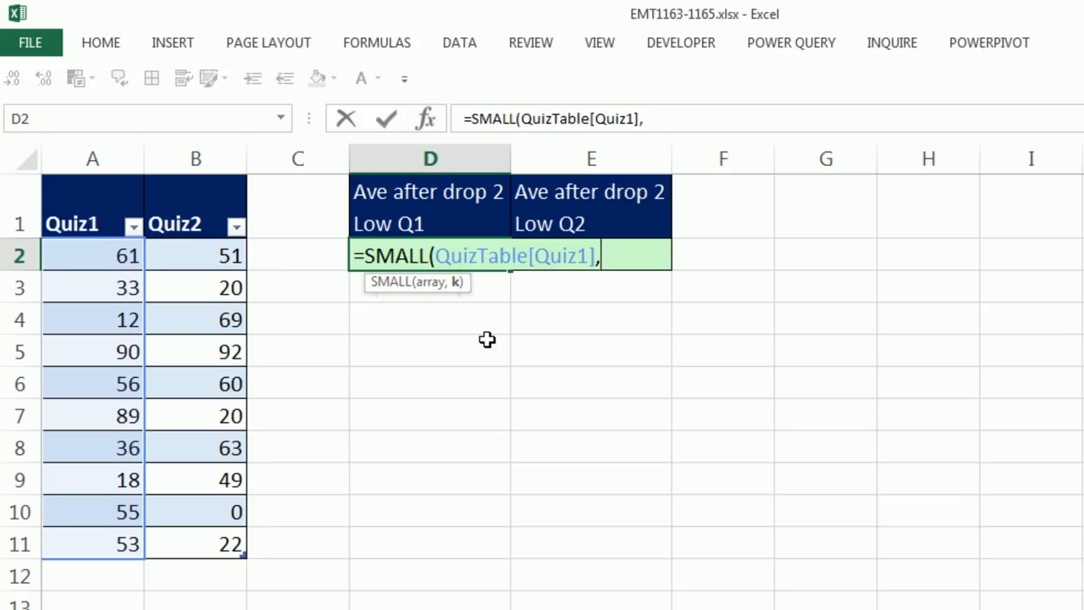
text({1)
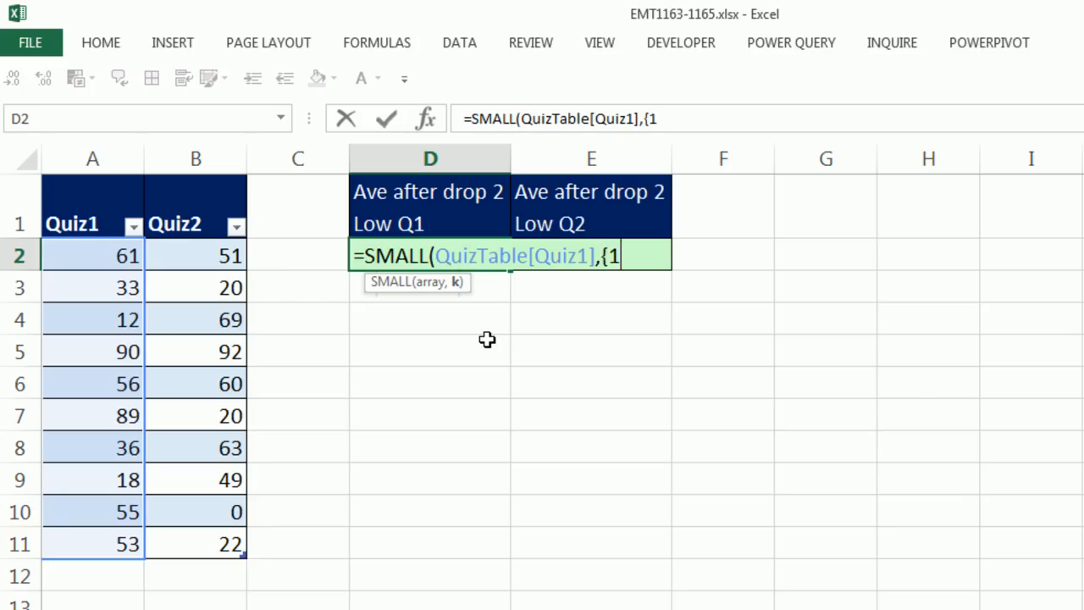
text(,2})
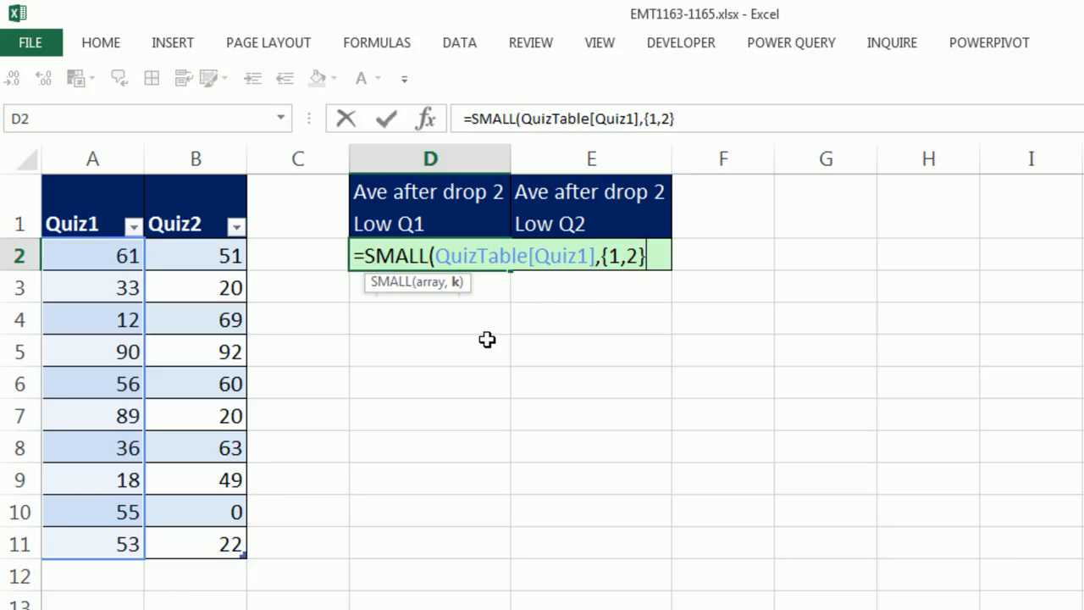
text())
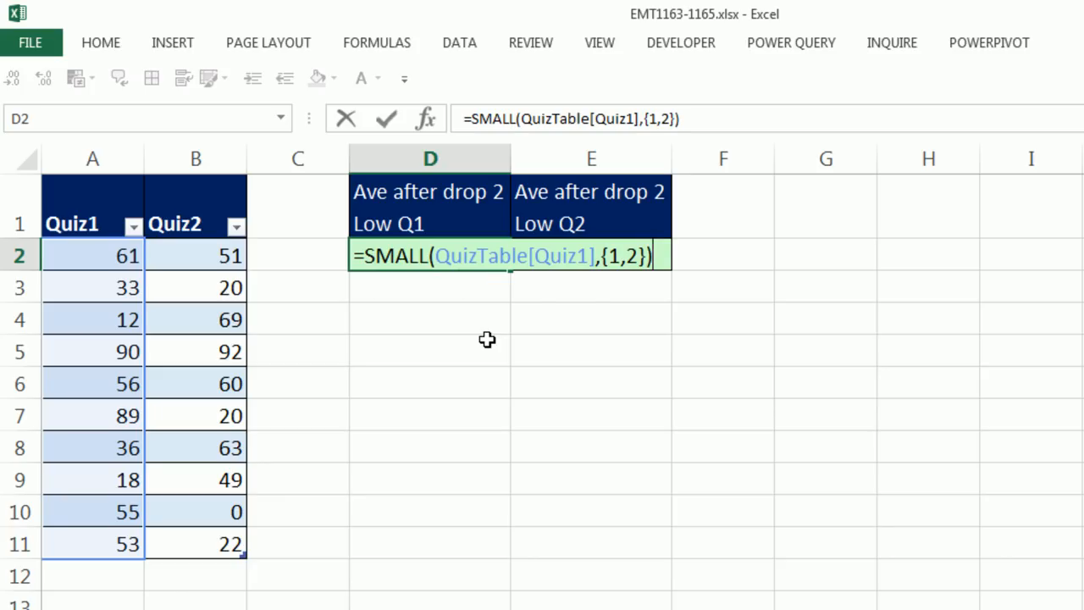
mouse_move(610, 328)
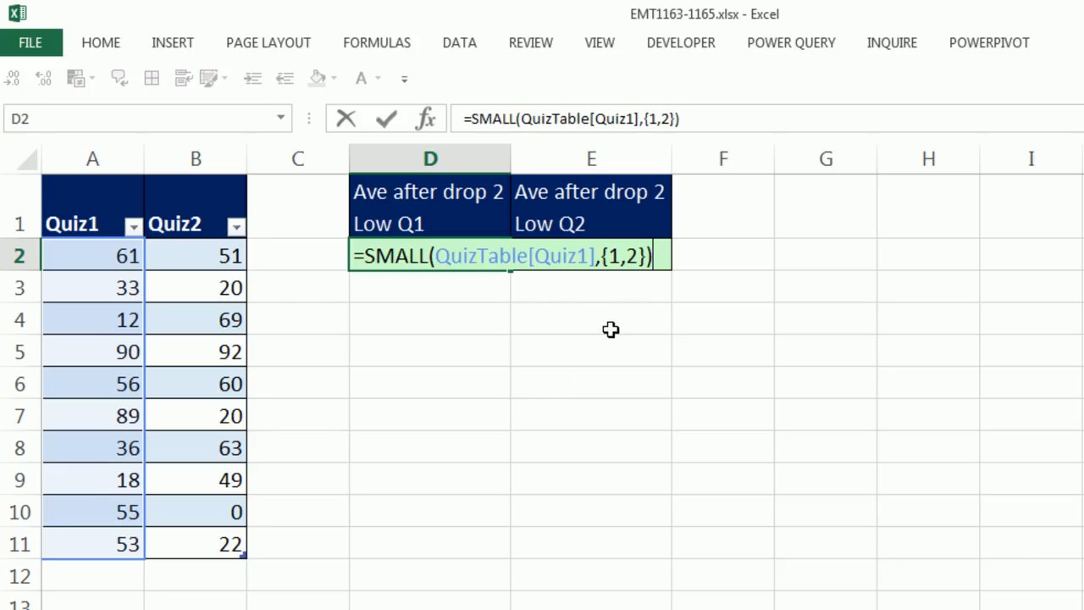
mouse_move(625, 271)
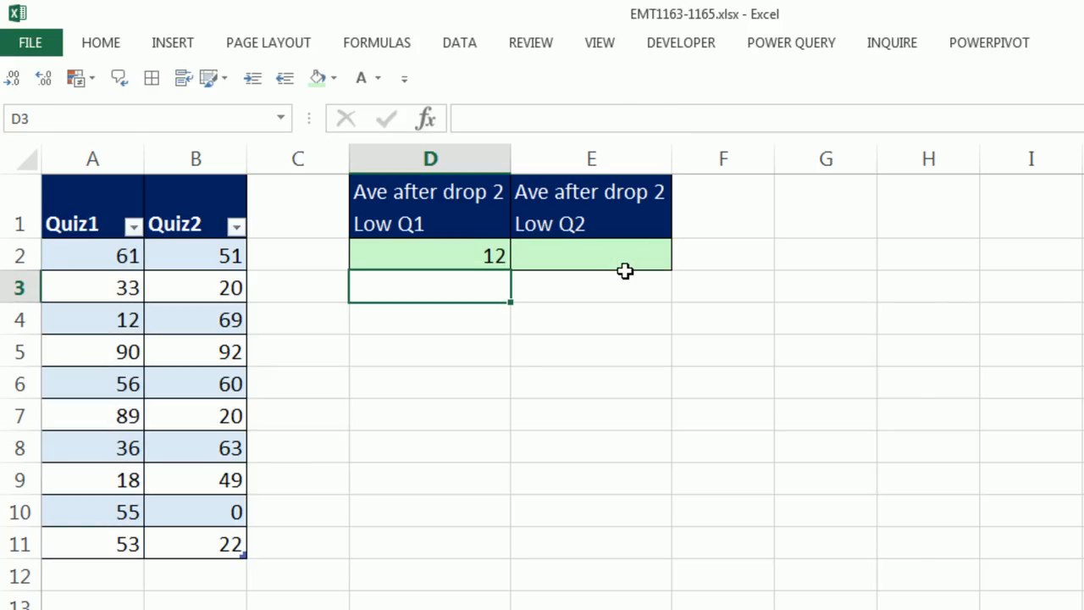
mouse_move(520, 285)
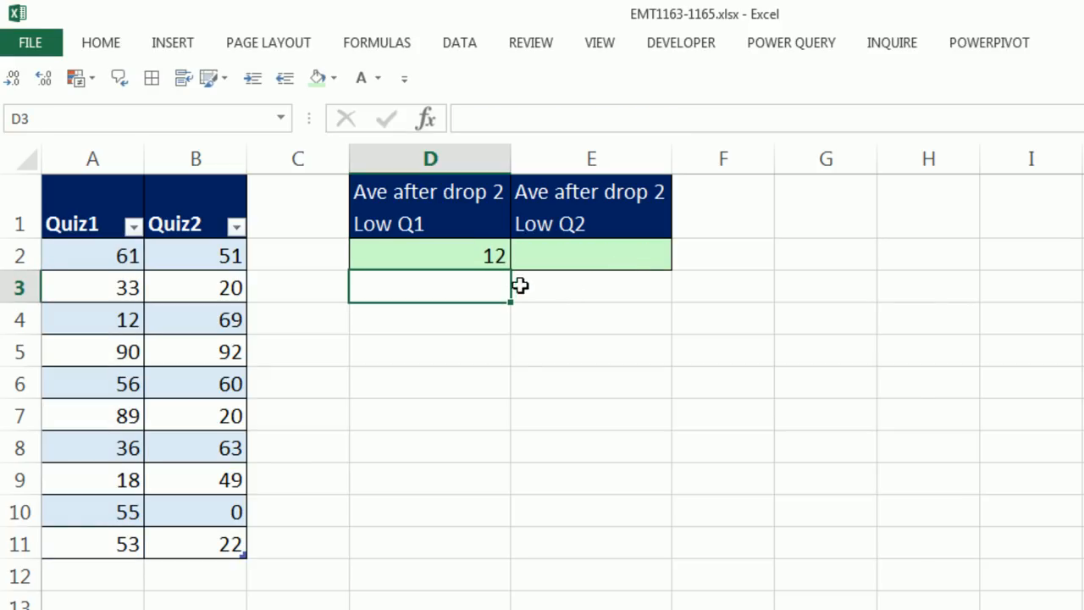
mouse_move(461, 278)
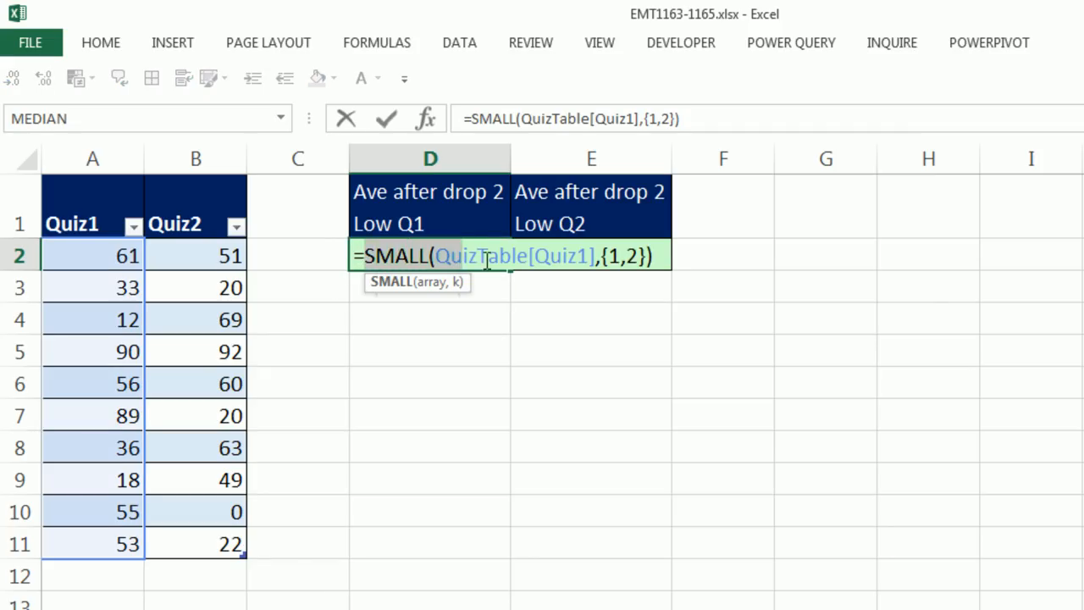
- Evaluate the formula to preview {12,18}, then restore it for wrapping
key(f9)
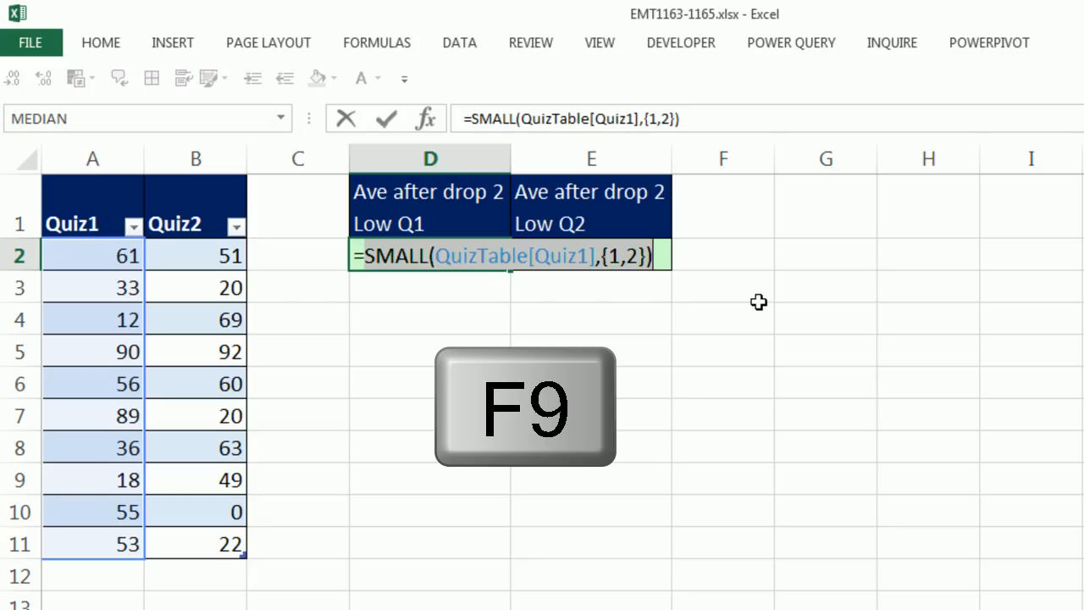
key(f9)
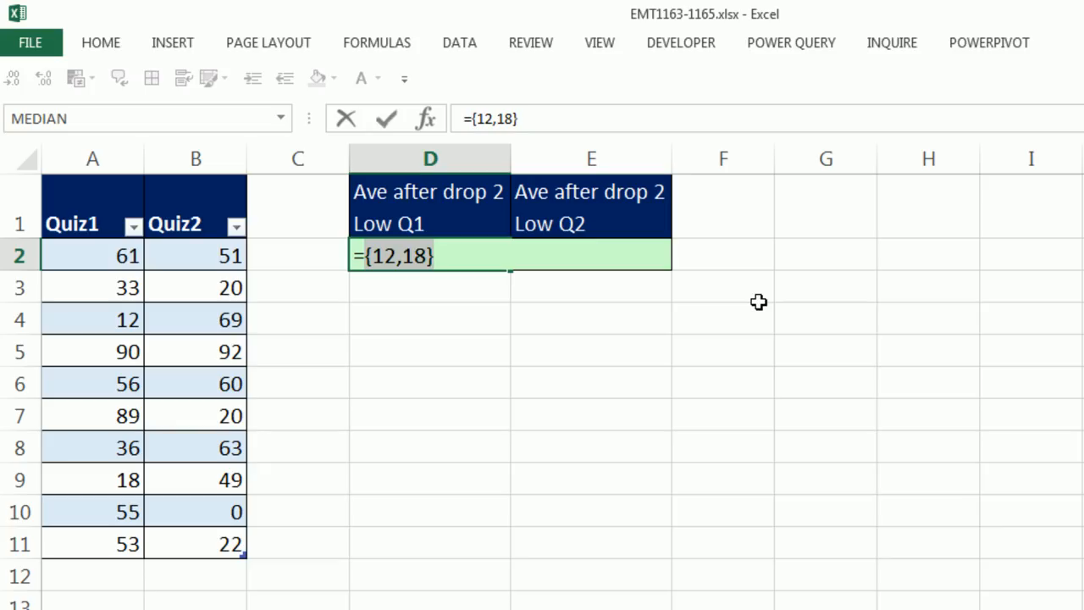
key(ctrl+z)
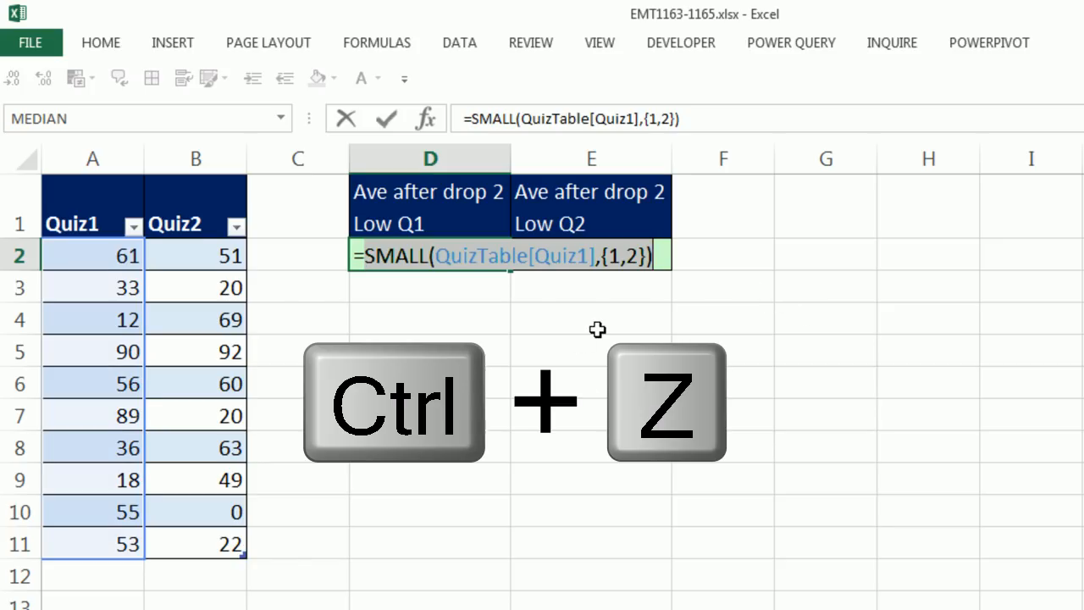
key(ctrl+z)
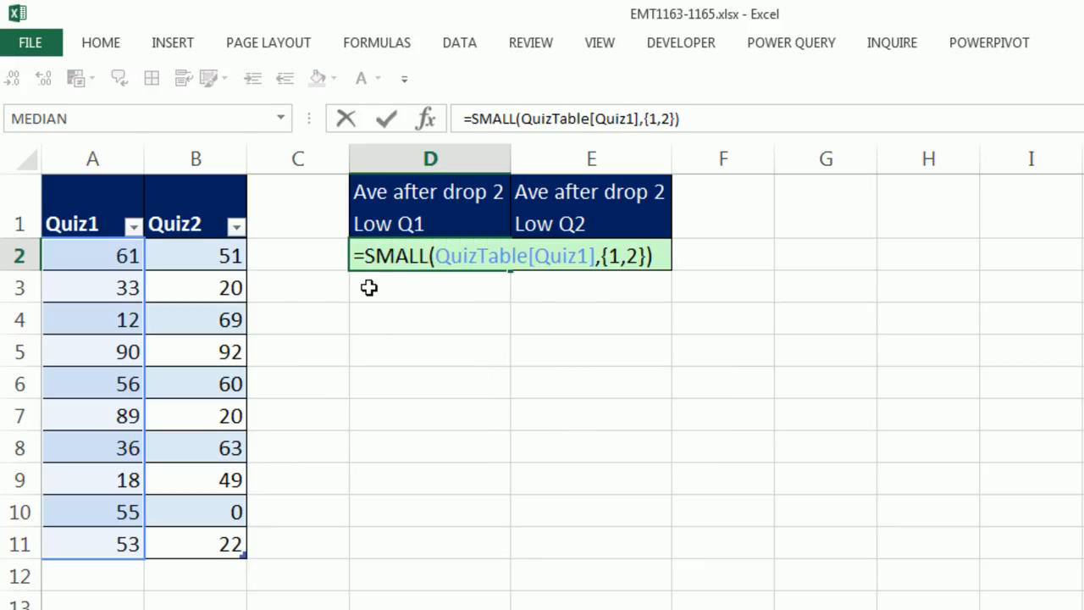
- Wrap the SMALL formula in SUM to total the two lowest Quiz1 scores as 30
text(SUM()
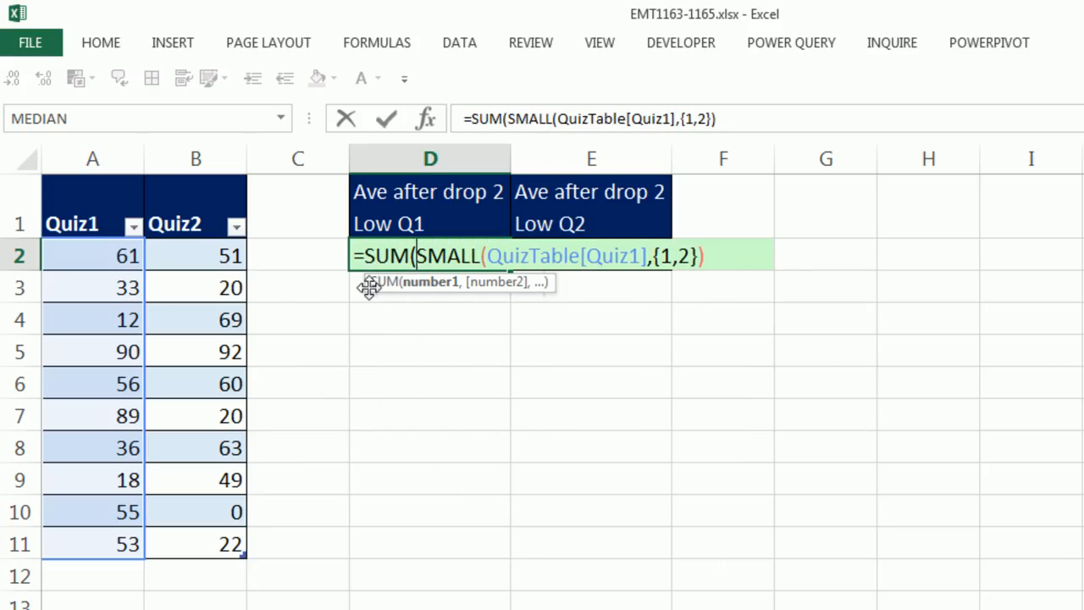
mouse_move(744, 274)
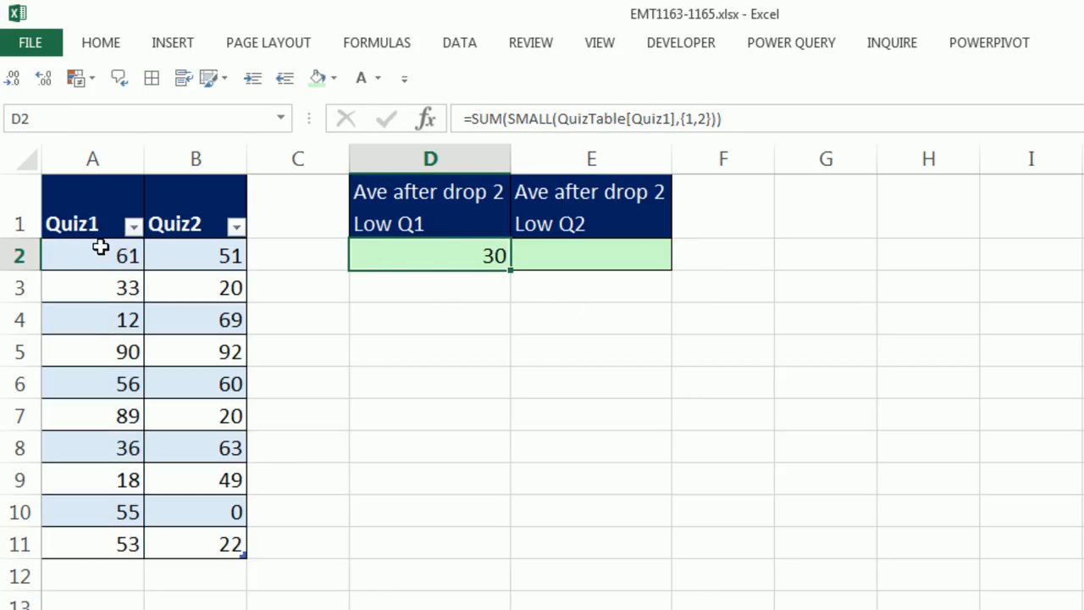
click(93, 319)
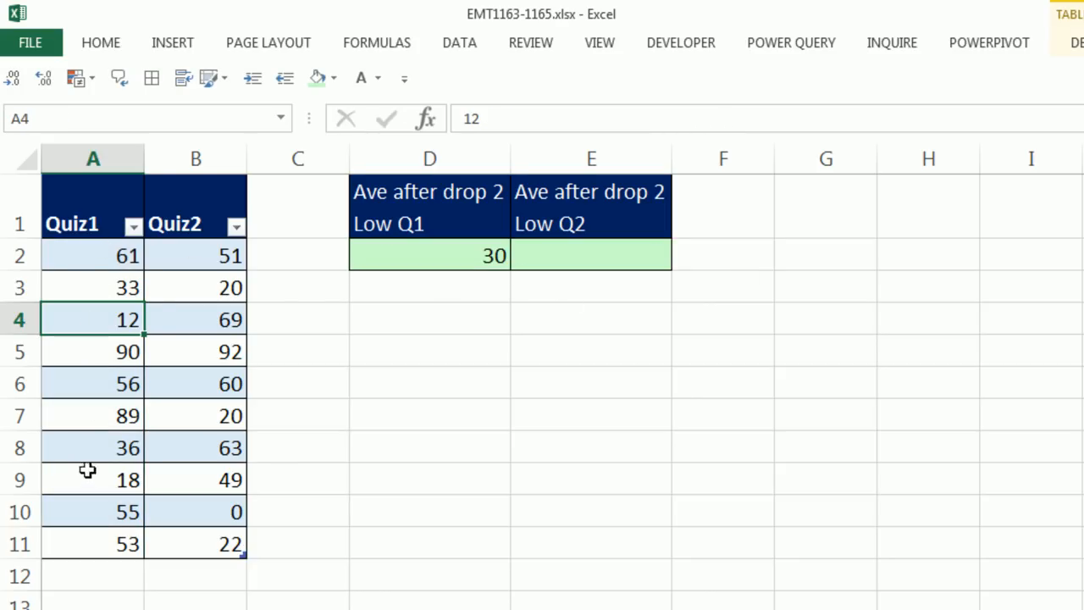
scroll(down, 3)
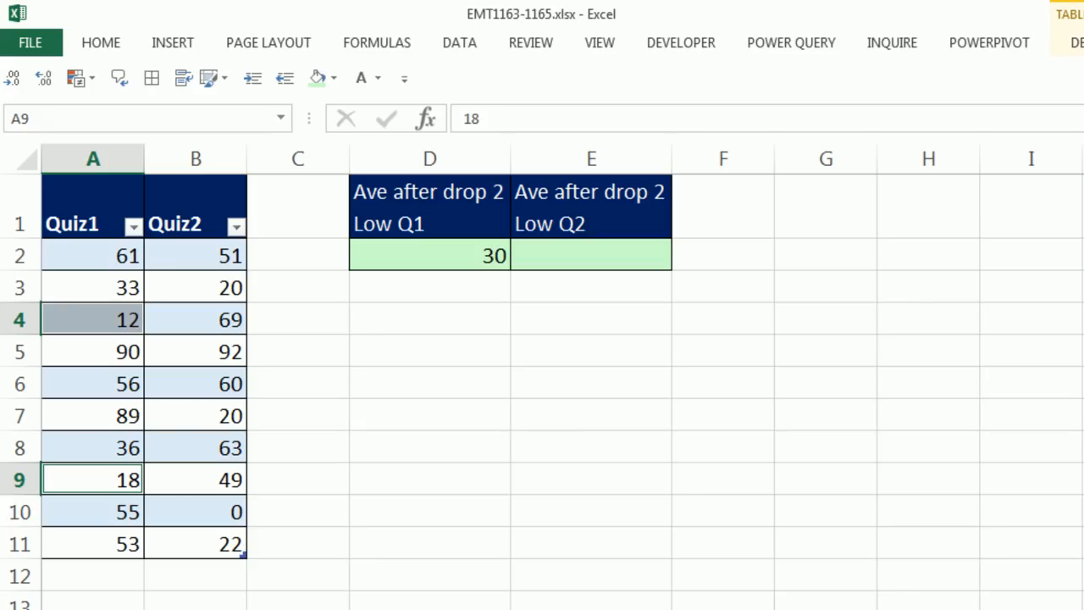
mouse_move(478, 254)
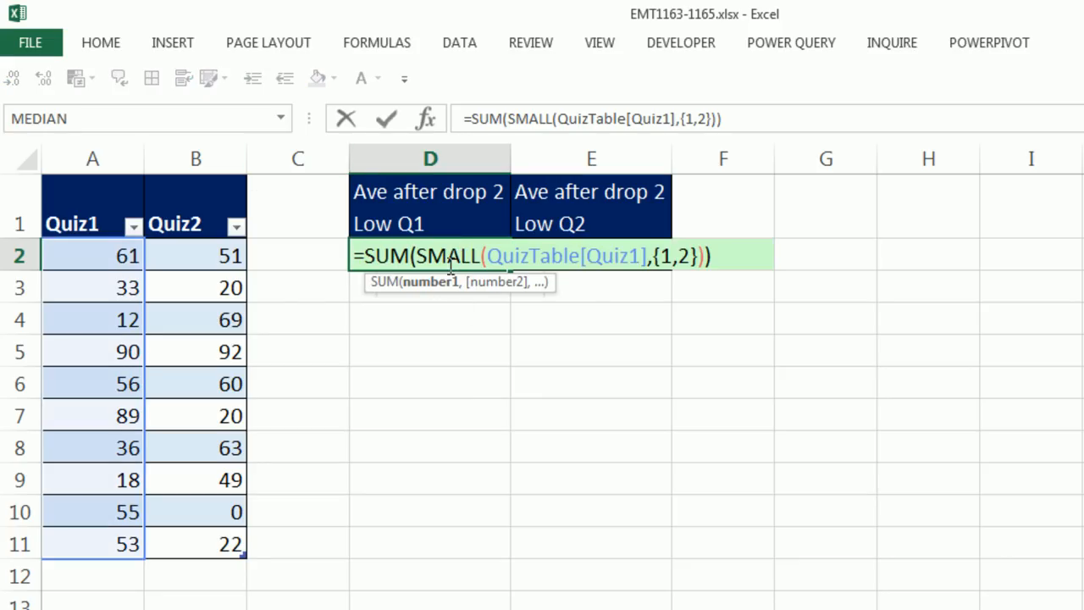
mouse_move(481, 295)
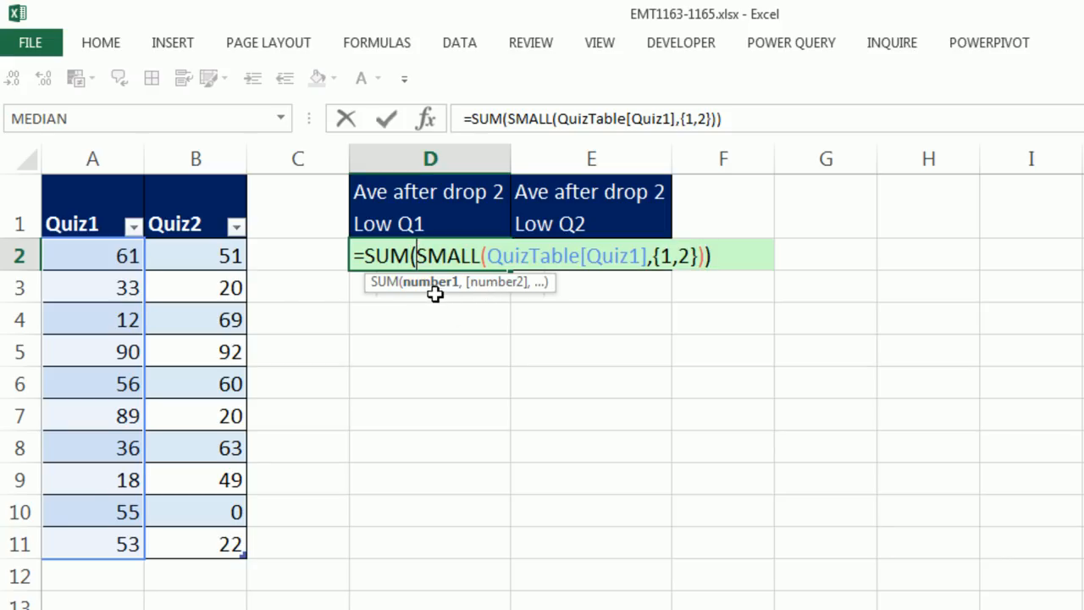
- Rework the sum so the two lowest scores are subtracted from all Quiz1 scores, giving 473
text(,)
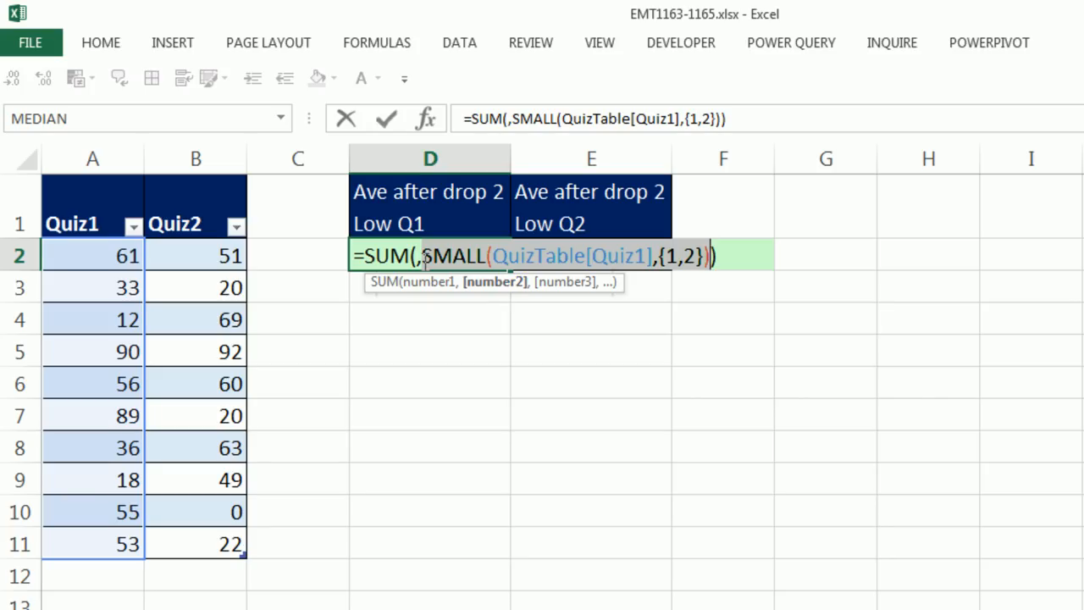
text(-)
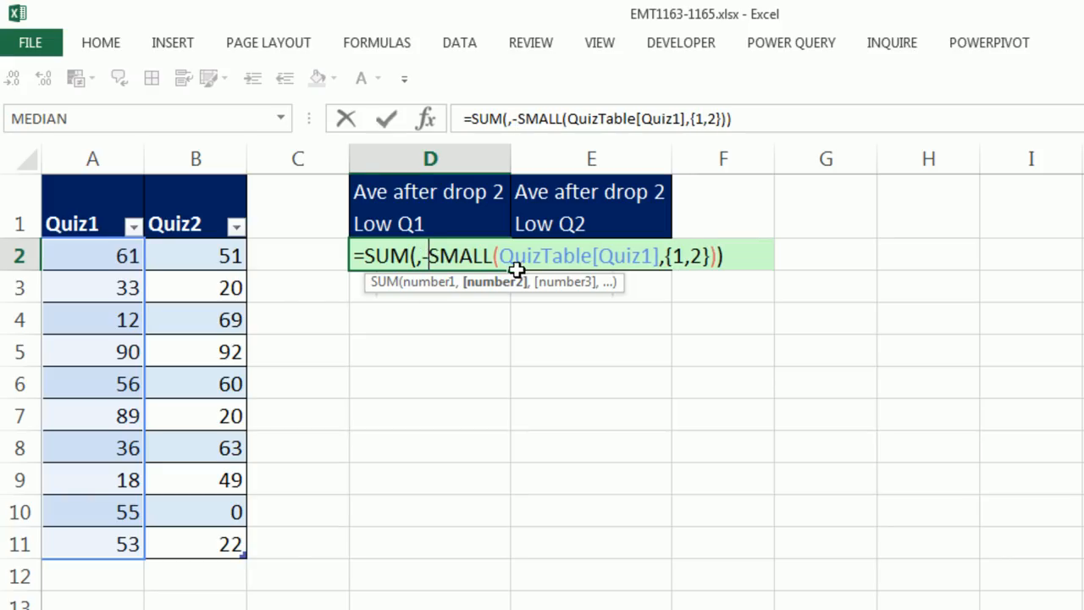
mouse_move(430, 291)
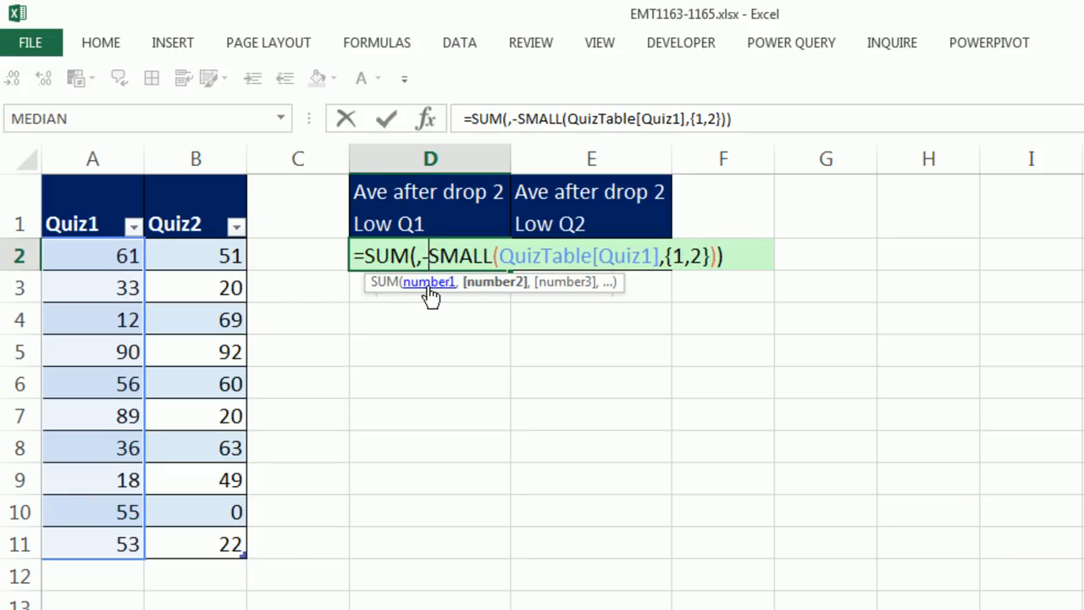
click(92, 254)
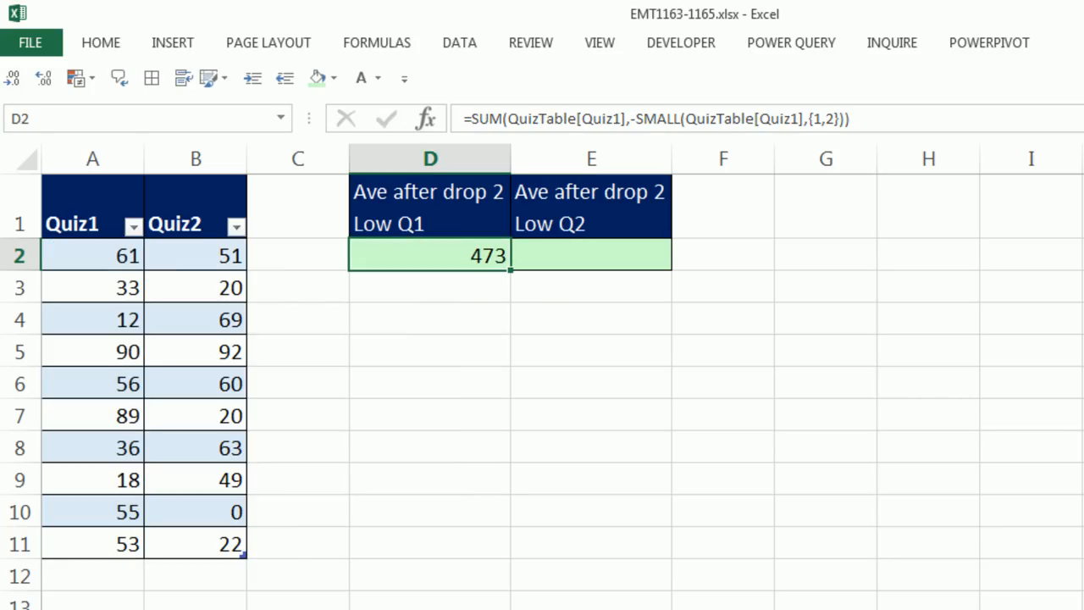
mouse_move(505, 347)
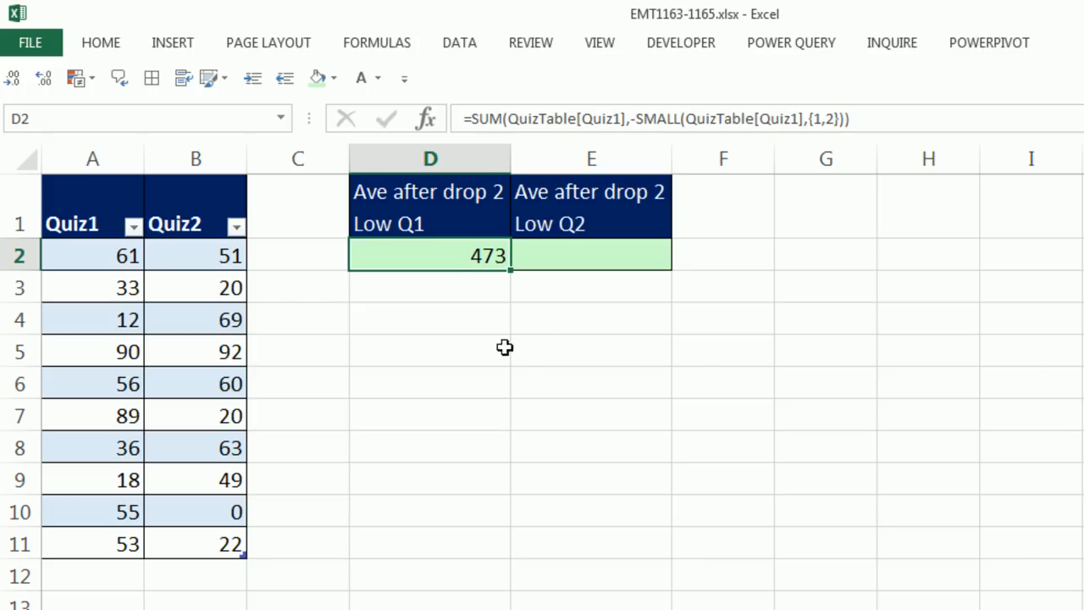
mouse_move(465, 256)
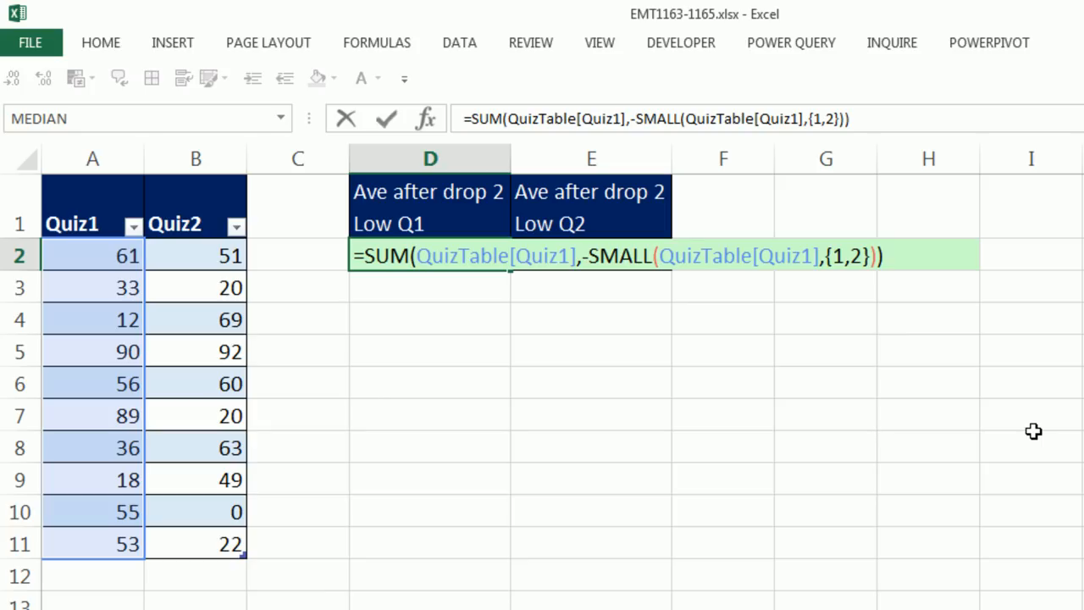
- Divide by COUNT(QuizTable[Quiz1])-2 so D2 becomes the drop-two-lowest average 59.125
text(/count)
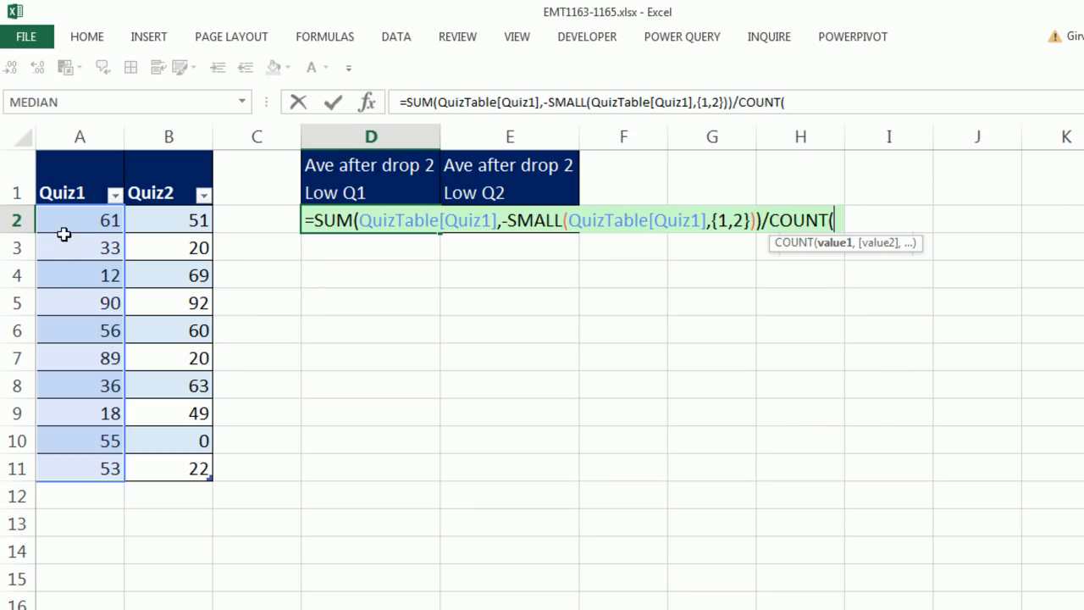
drag(80, 220, 80, 413)
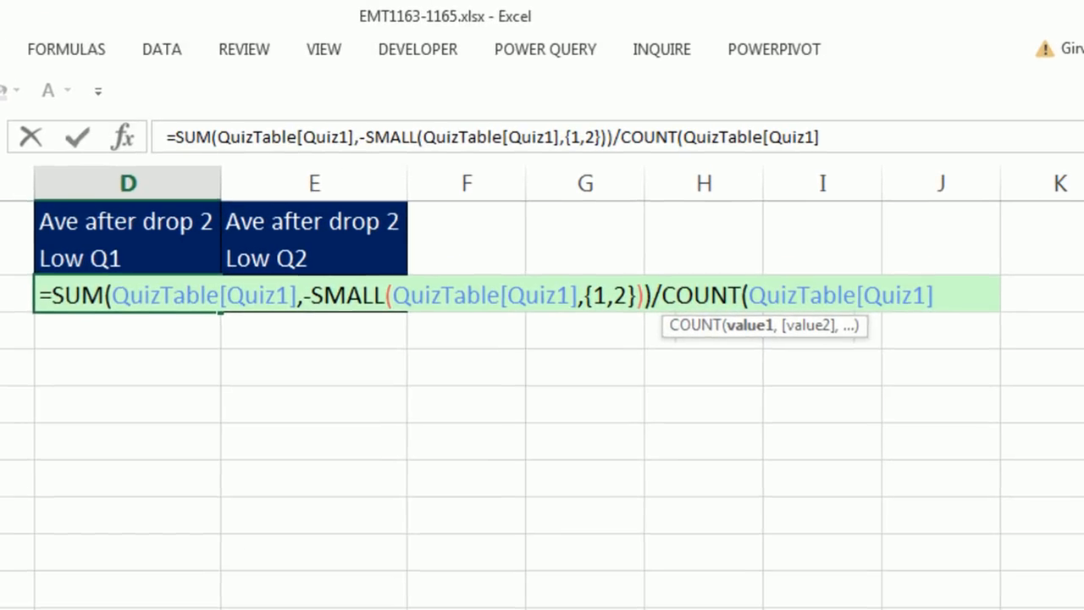
text())
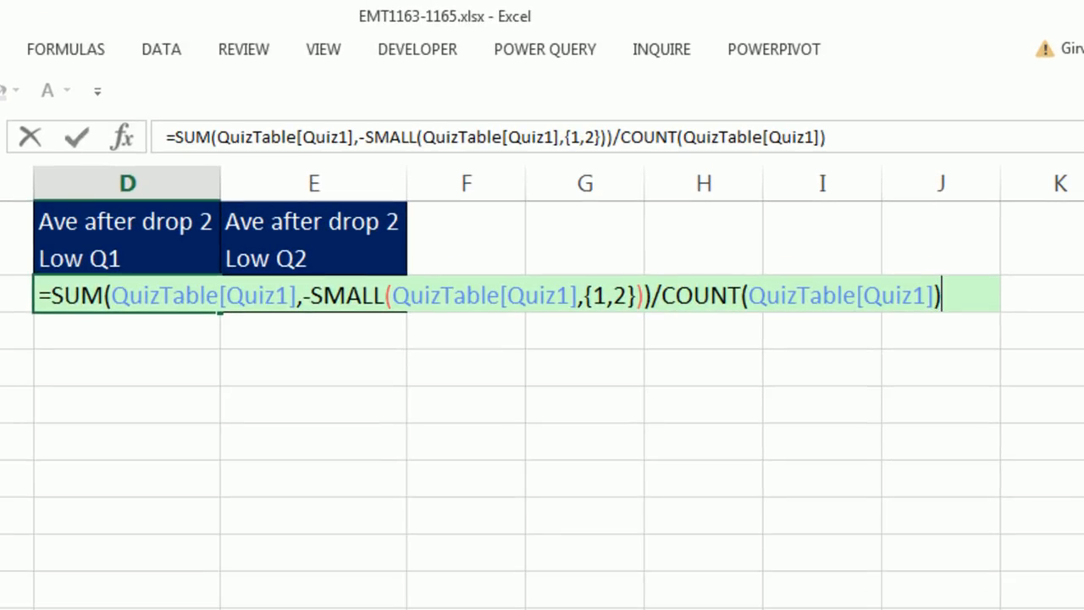
text(-)
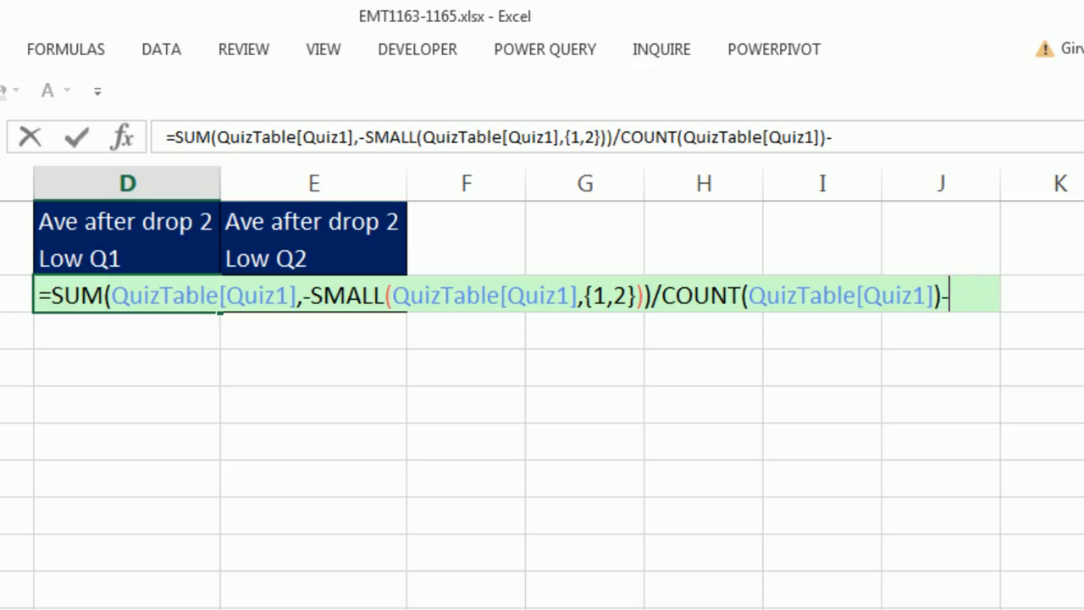
text(2)
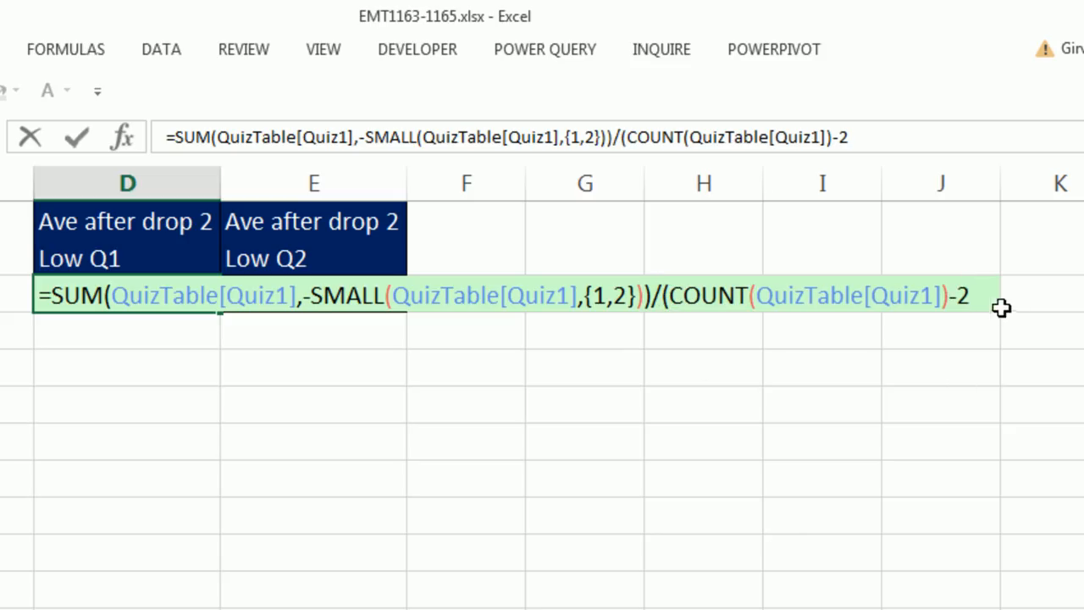
text())
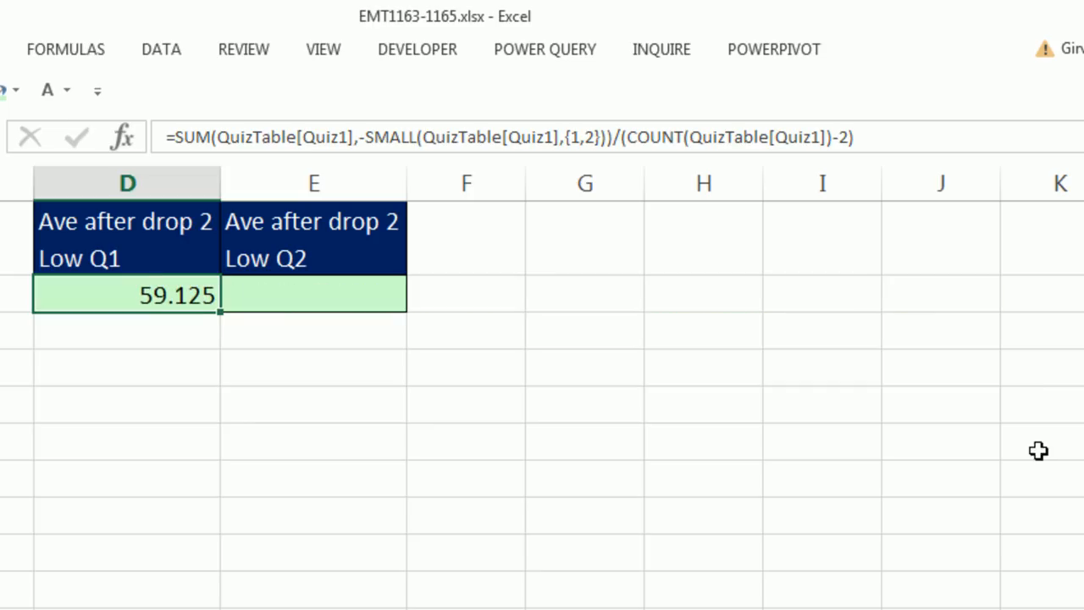
mouse_move(223, 317)
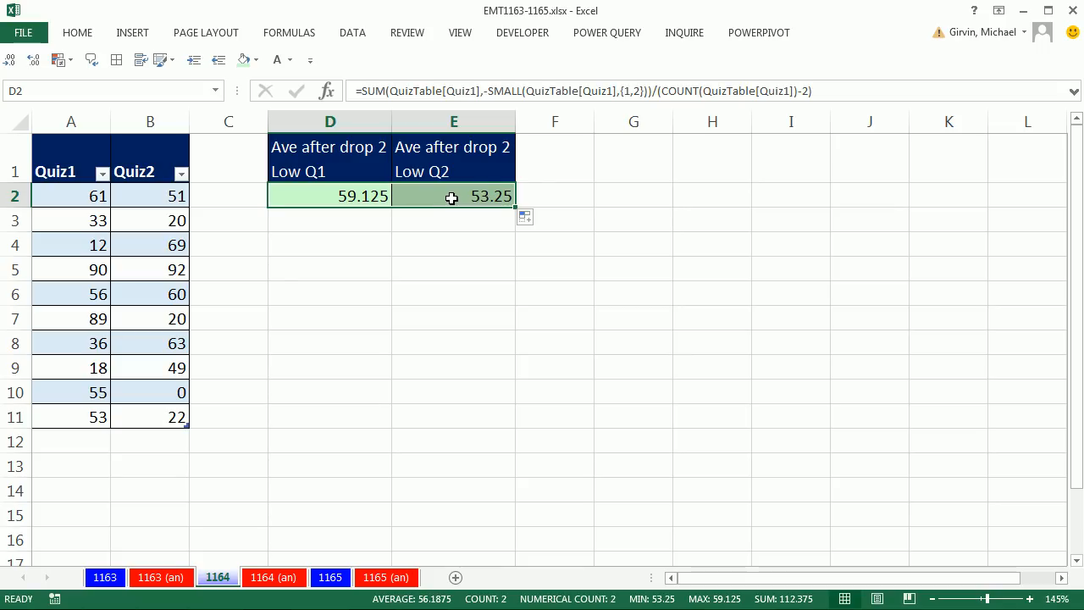
double_click(454, 196)
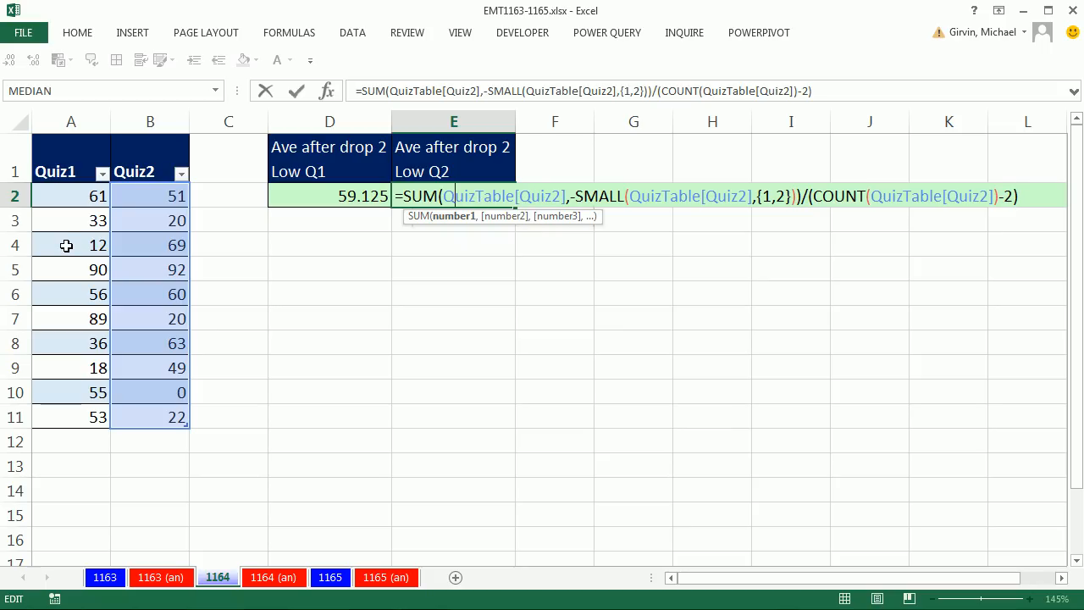
mouse_move(564, 206)
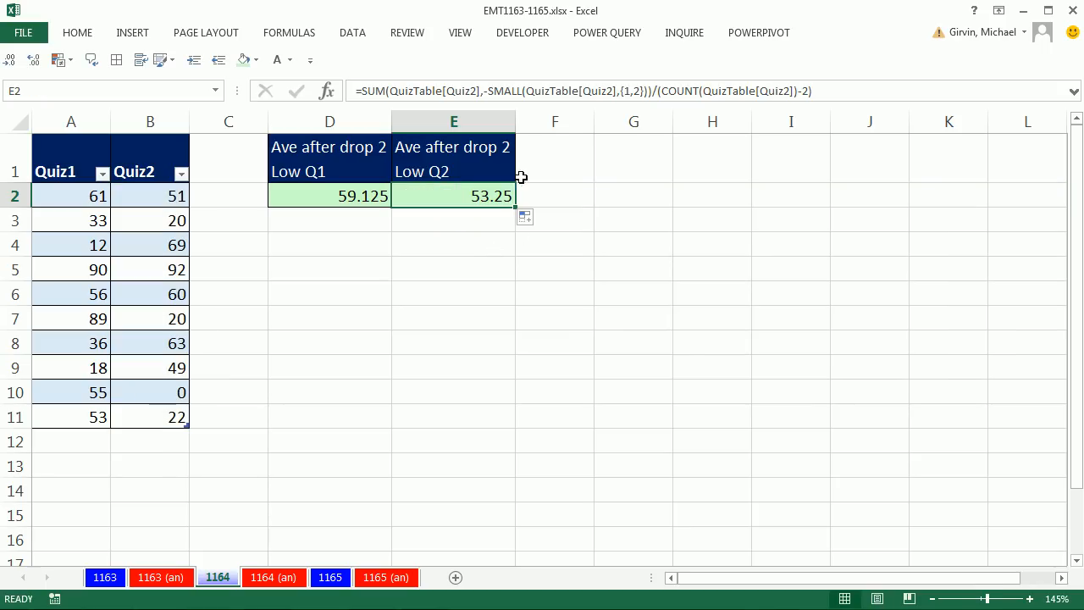
double_click(454, 195)
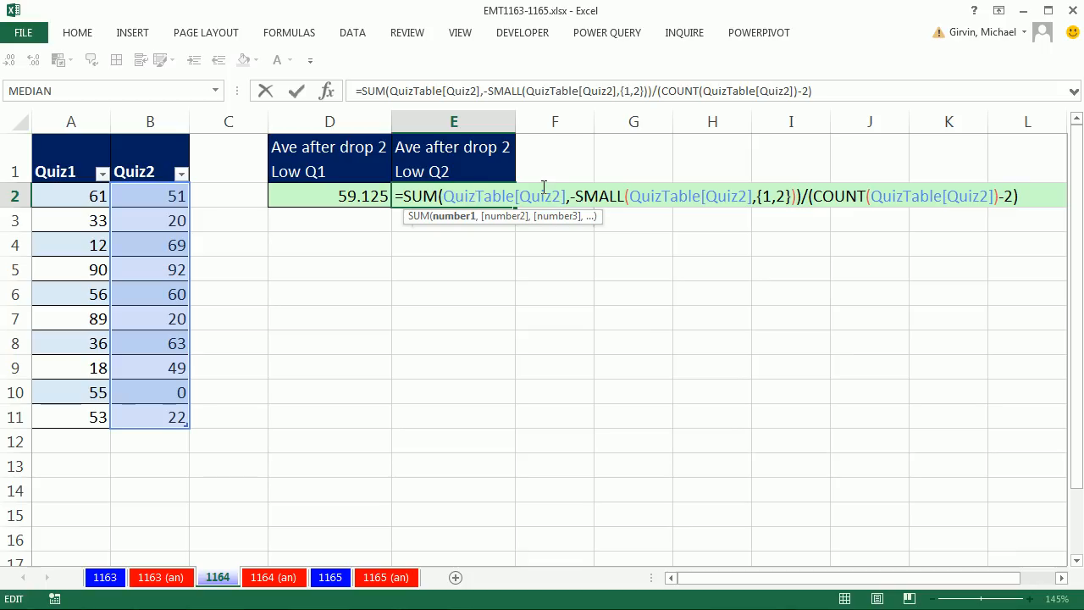
mouse_move(564, 285)
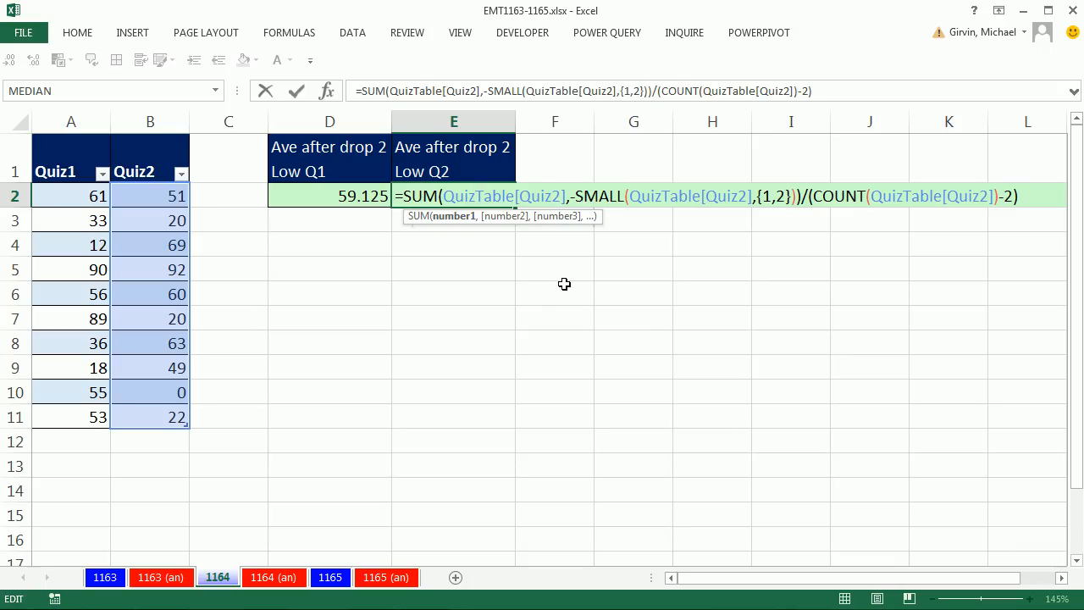
mouse_move(525, 181)
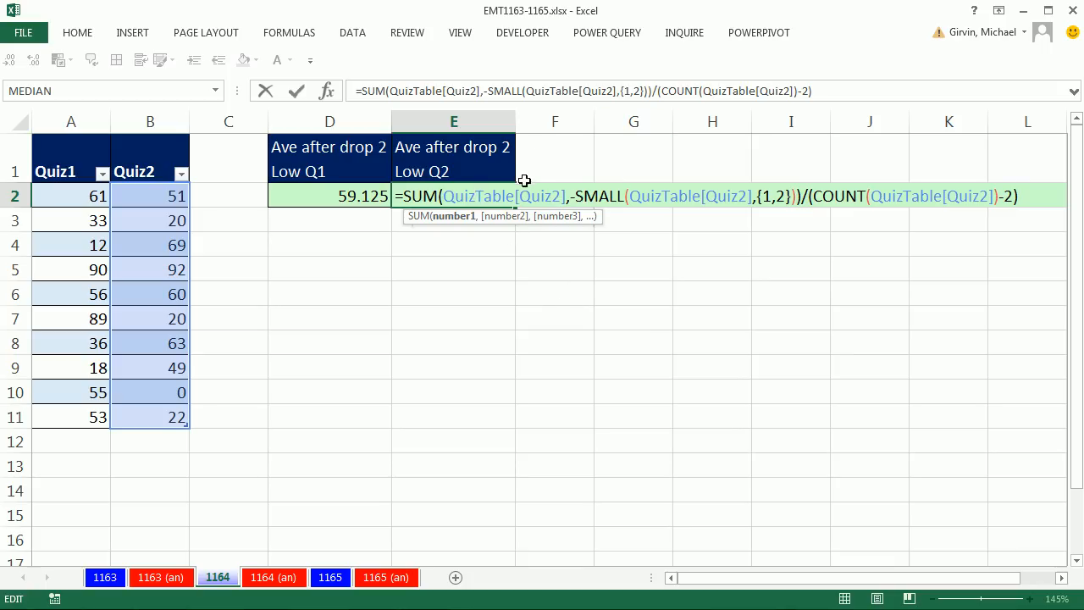
mouse_move(535, 268)
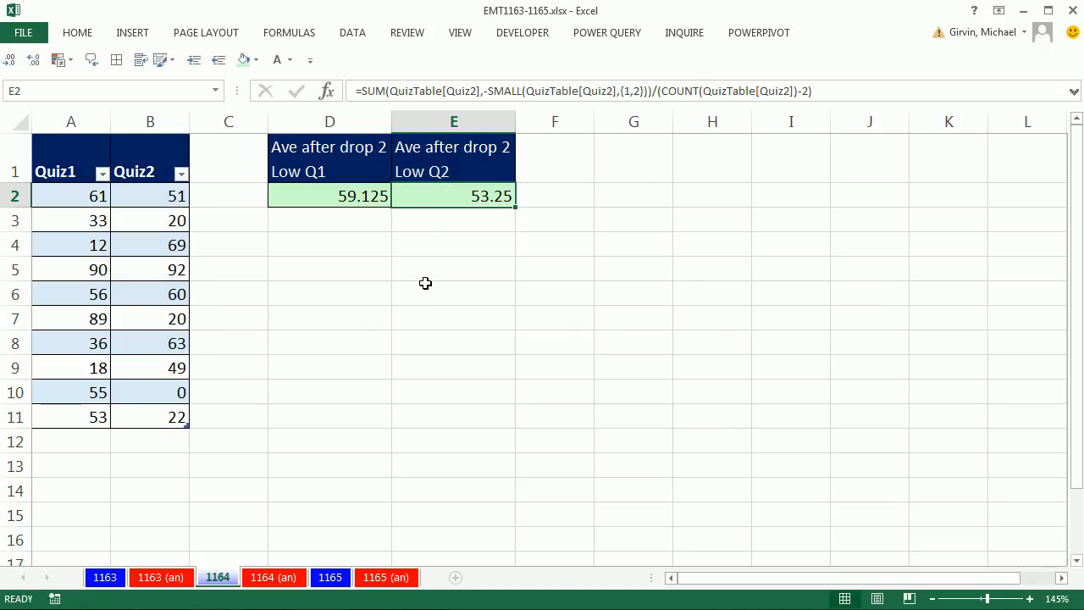
- Pick up the green formatting from the D2:E2 results to reuse for the comparison cells
drag(454, 197, 328, 197)
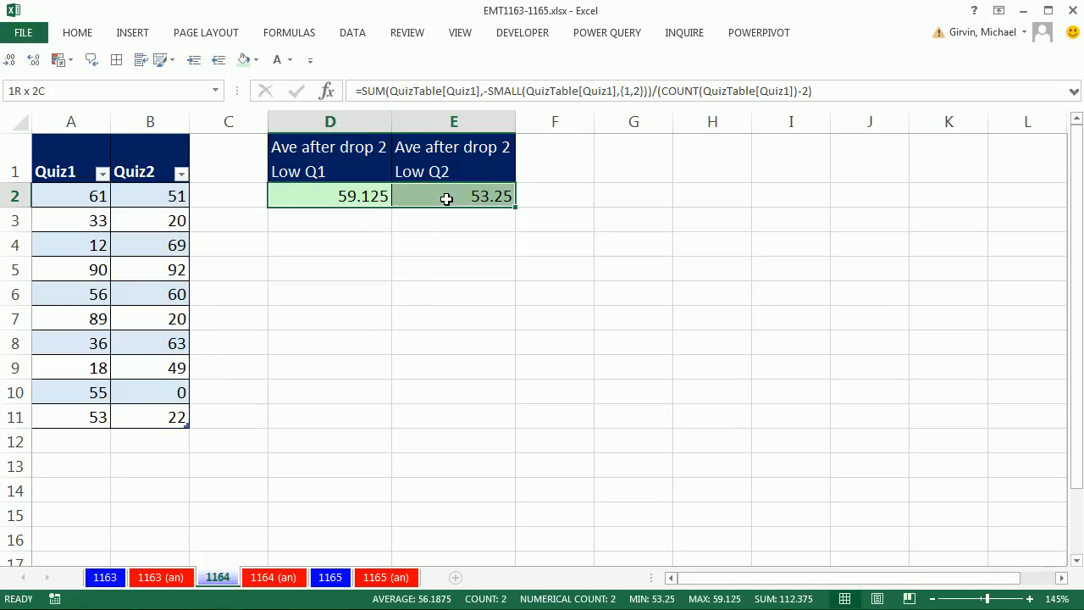
right_click(454, 196)
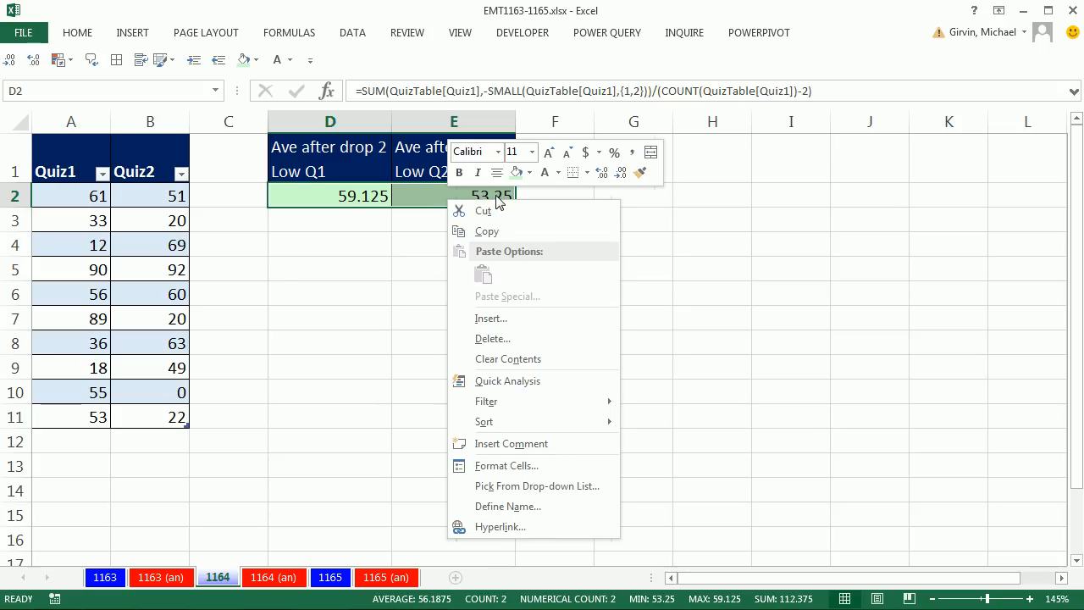
mouse_move(640, 172)
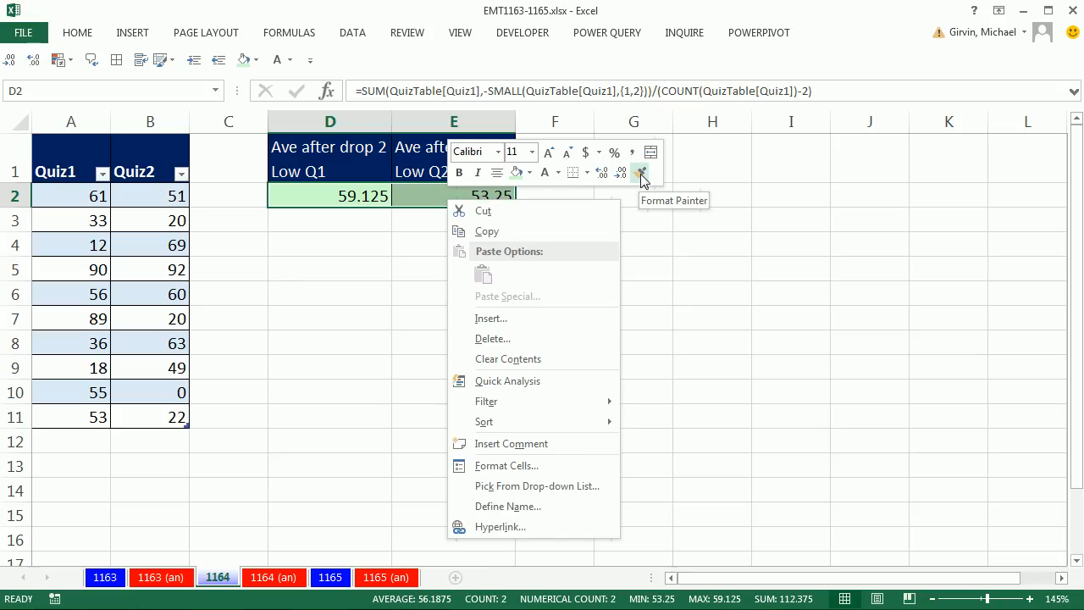
click(640, 173)
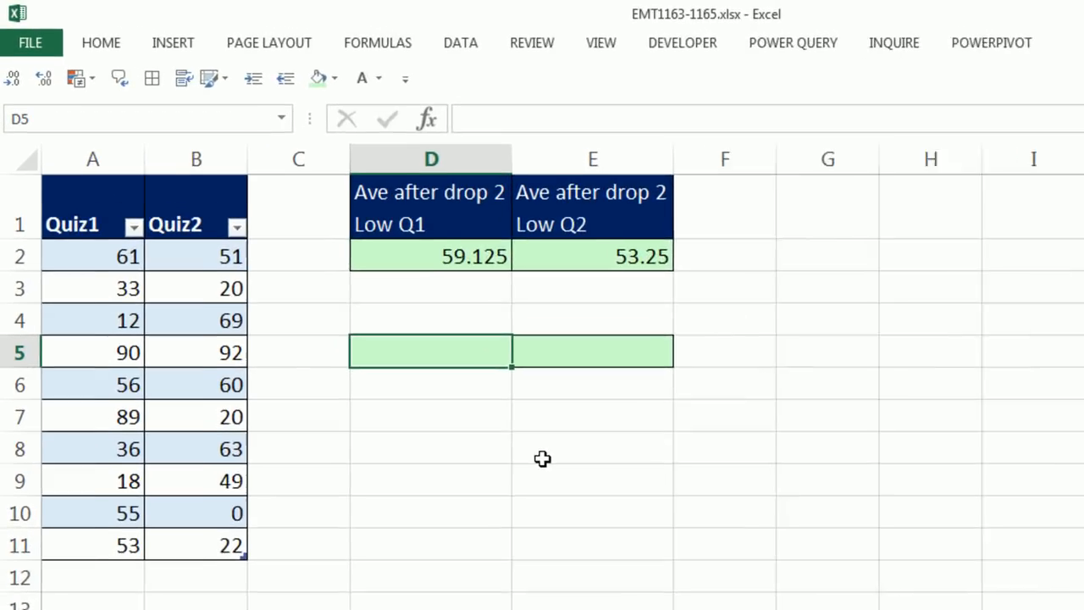
- Build =AVERAGEIF(QuizTable[Quiz1],">"&SMALL(QuizTable[Quiz1],2)) in D5, checking the SMALL part evaluates correctly
text(=aver)
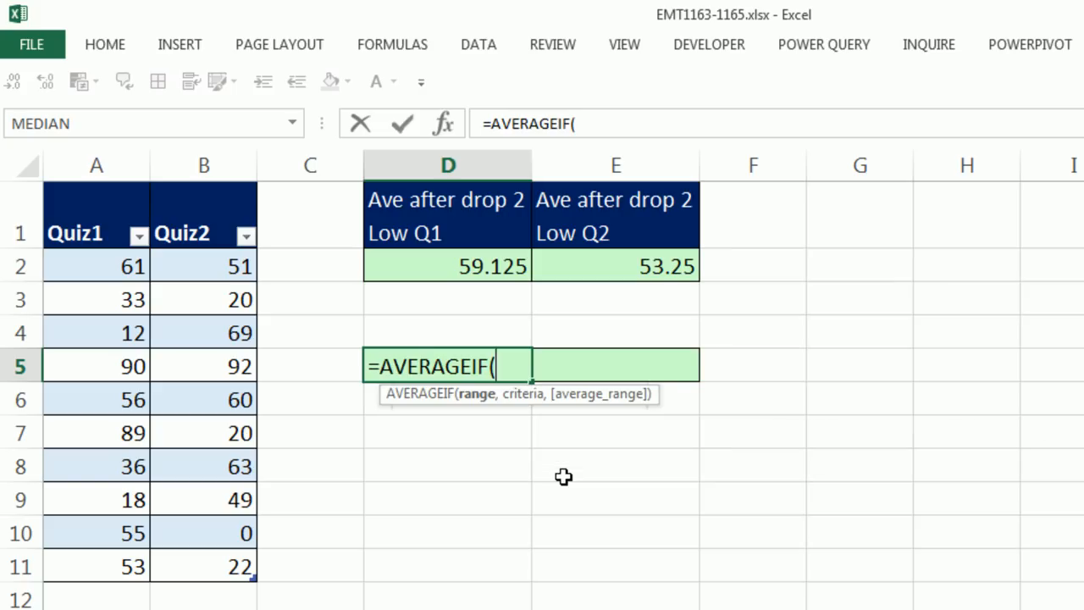
mouse_move(440, 390)
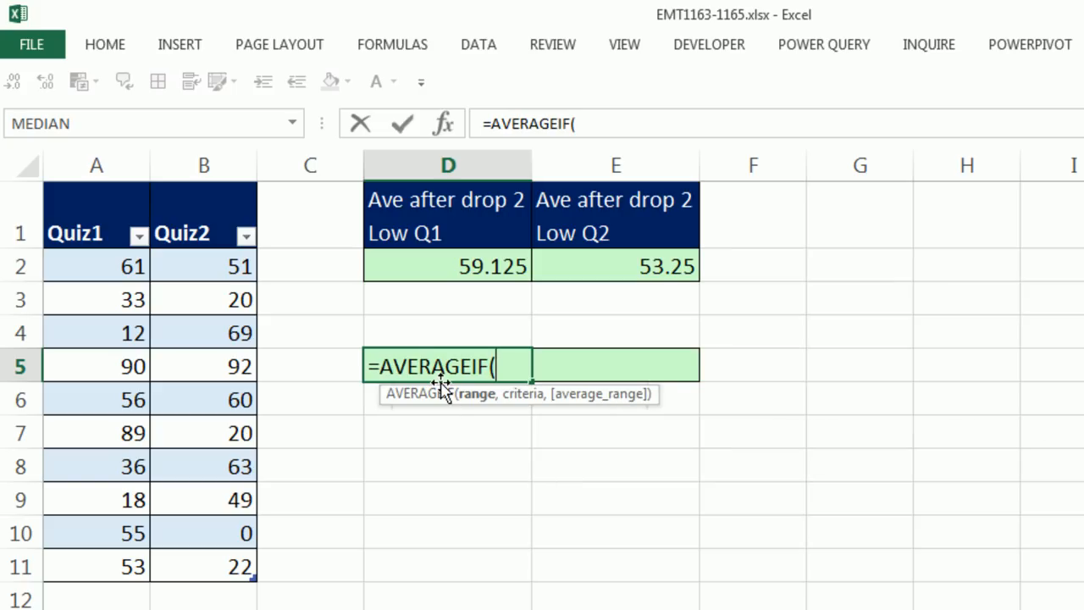
drag(97, 264, 97, 332)
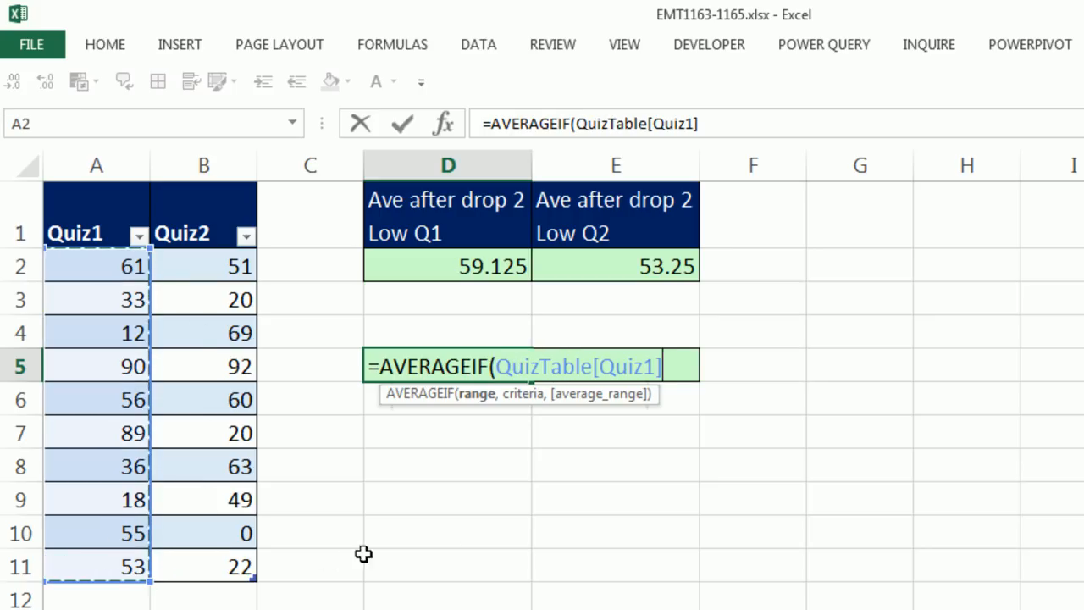
mouse_move(508, 413)
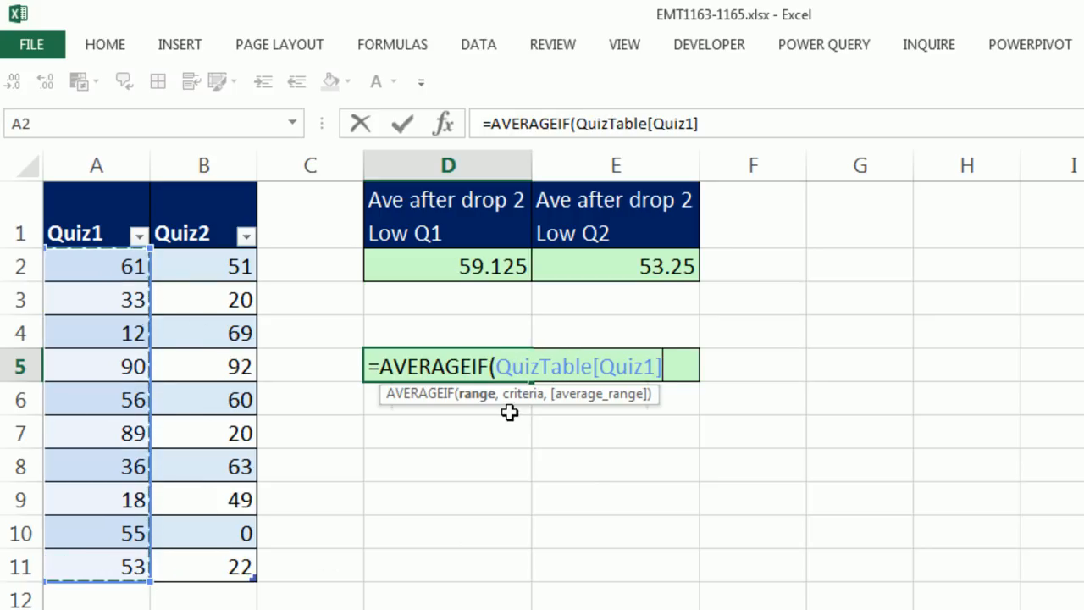
text(,)
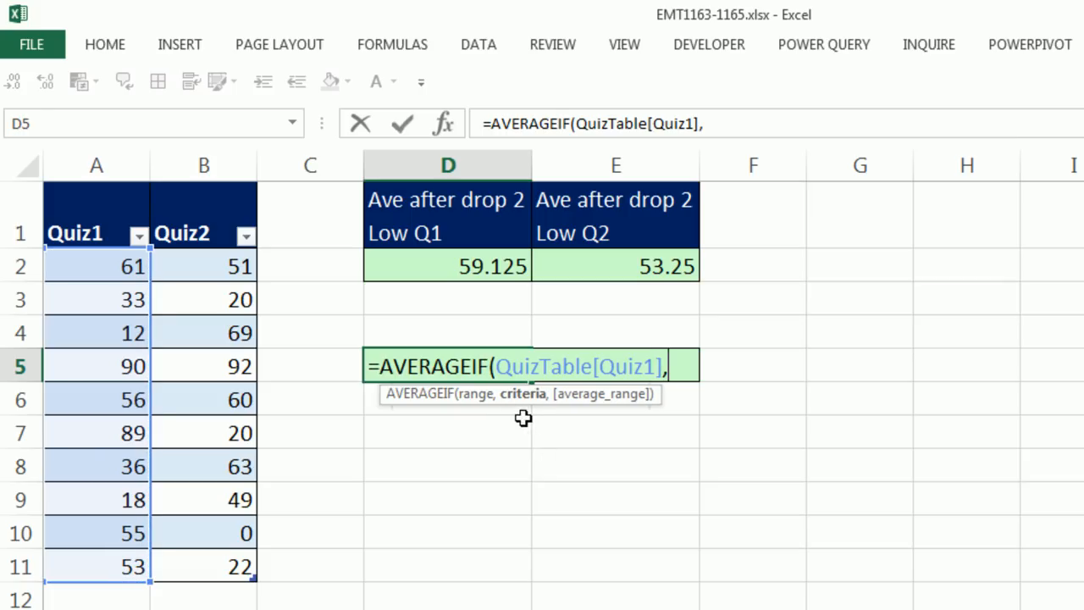
mouse_move(233, 494)
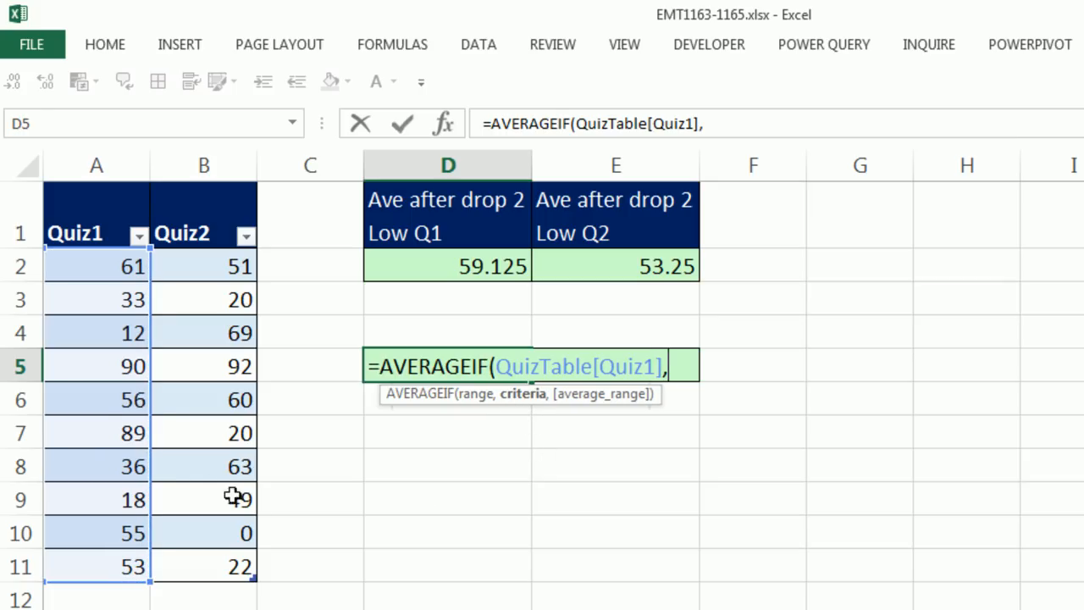
mouse_move(658, 534)
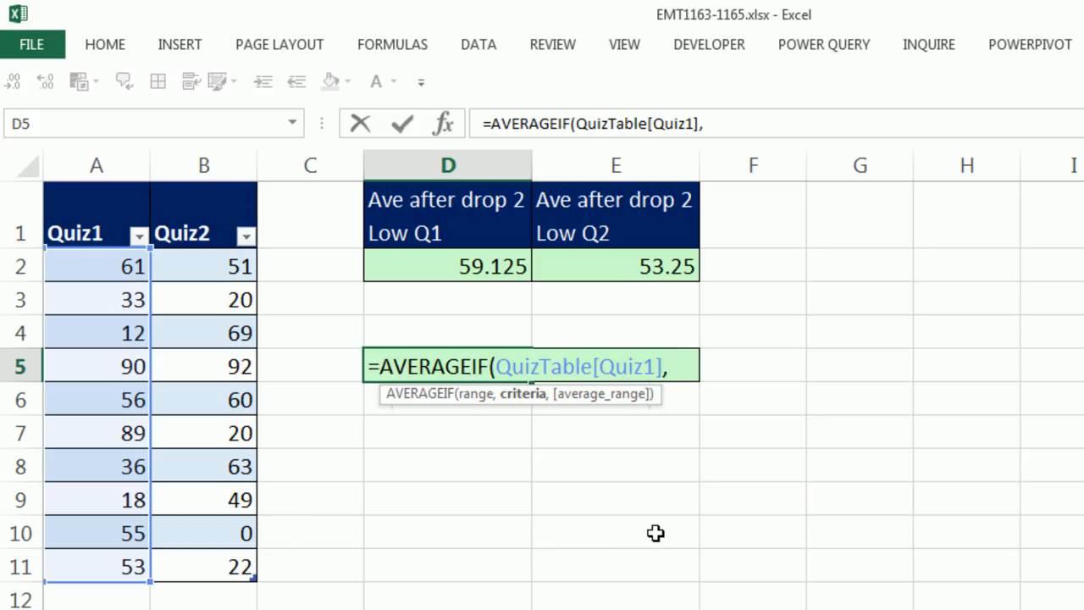
text(smal)
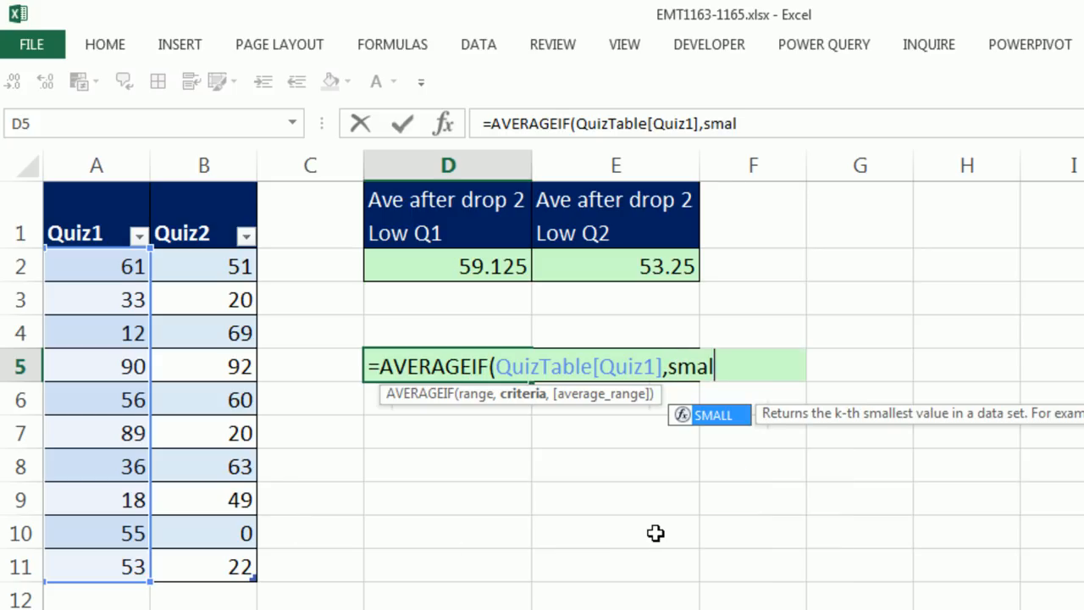
drag(95, 264, 95, 433)
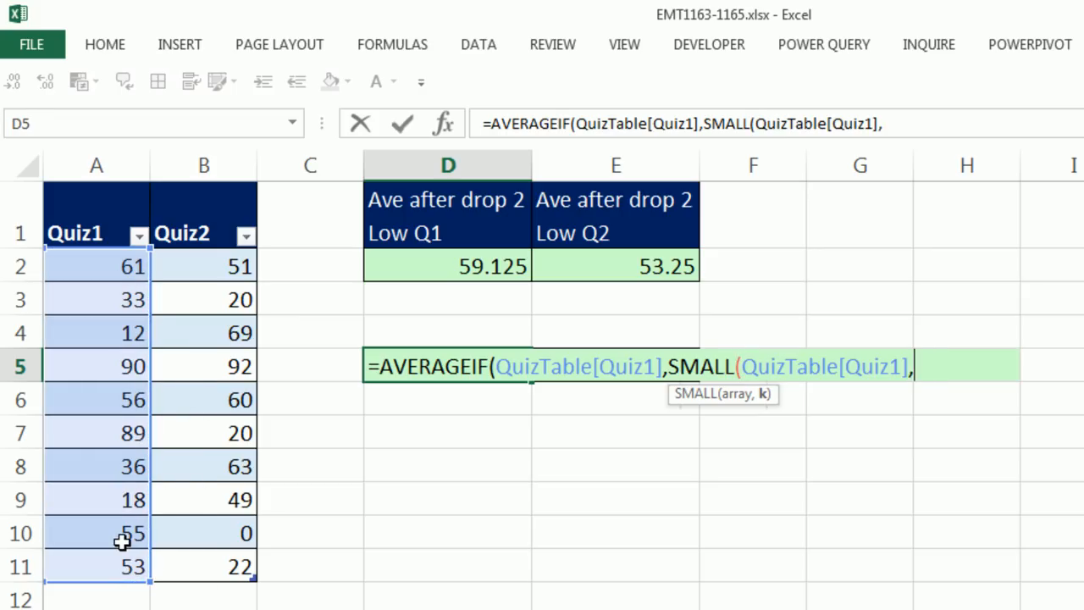
text(2))
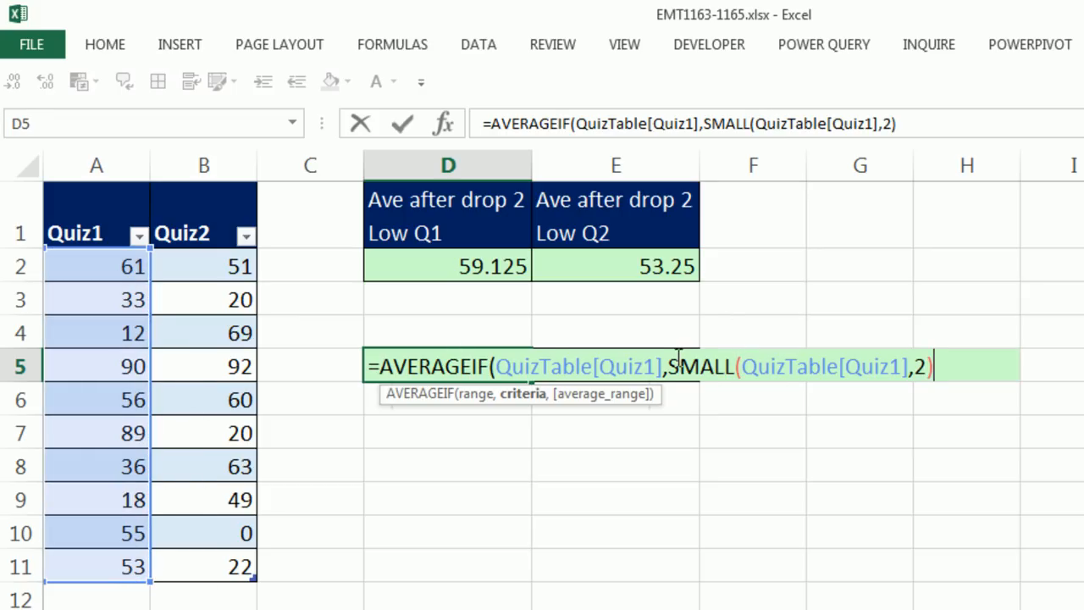
key(f9)
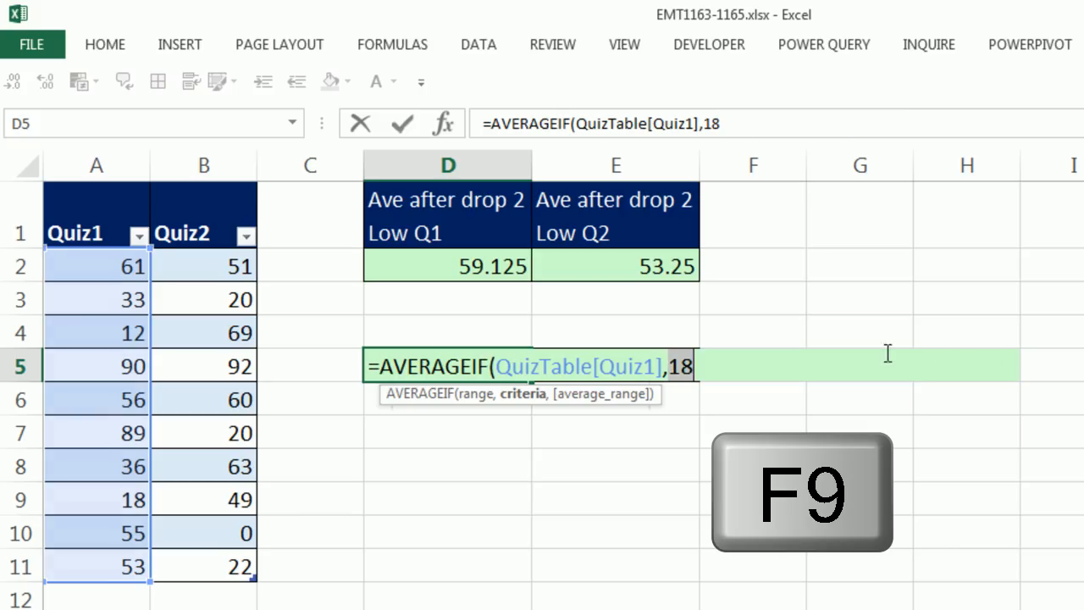
key(ctrl+z)
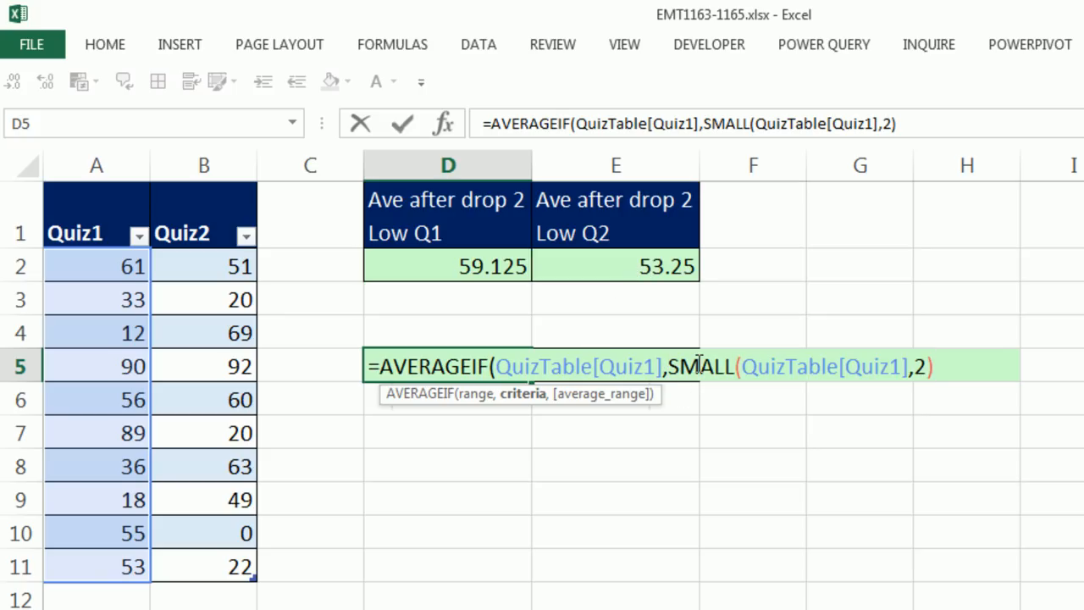
text(">")
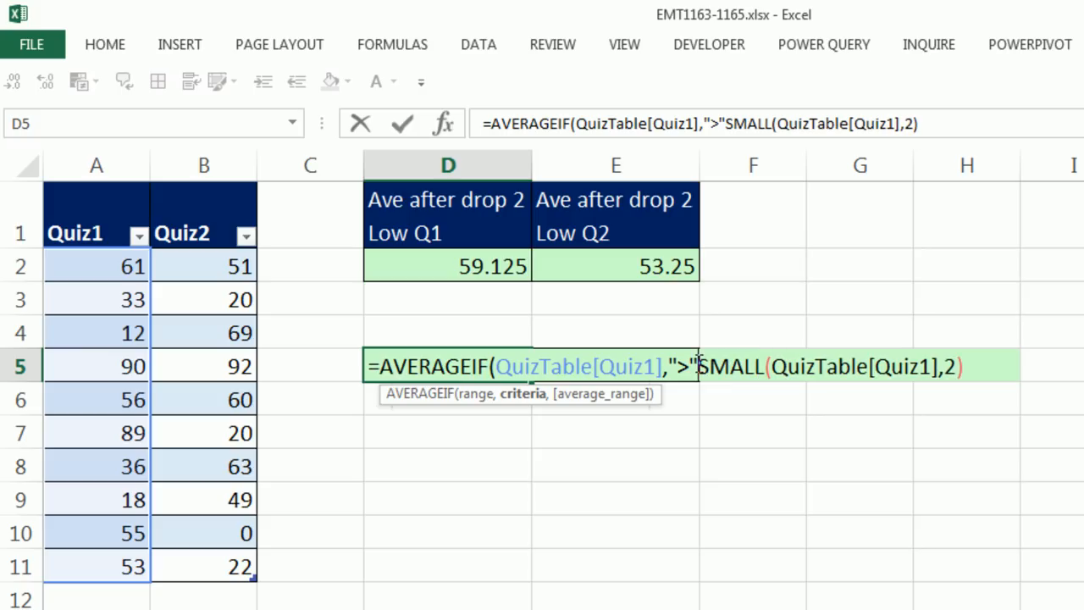
text(&)
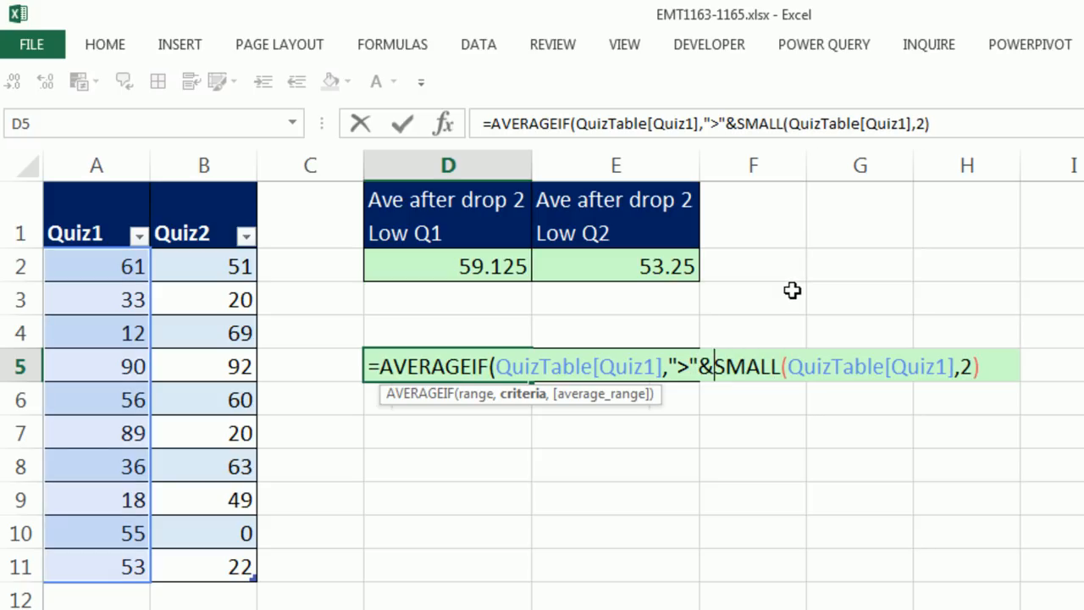
mouse_move(522, 392)
text())
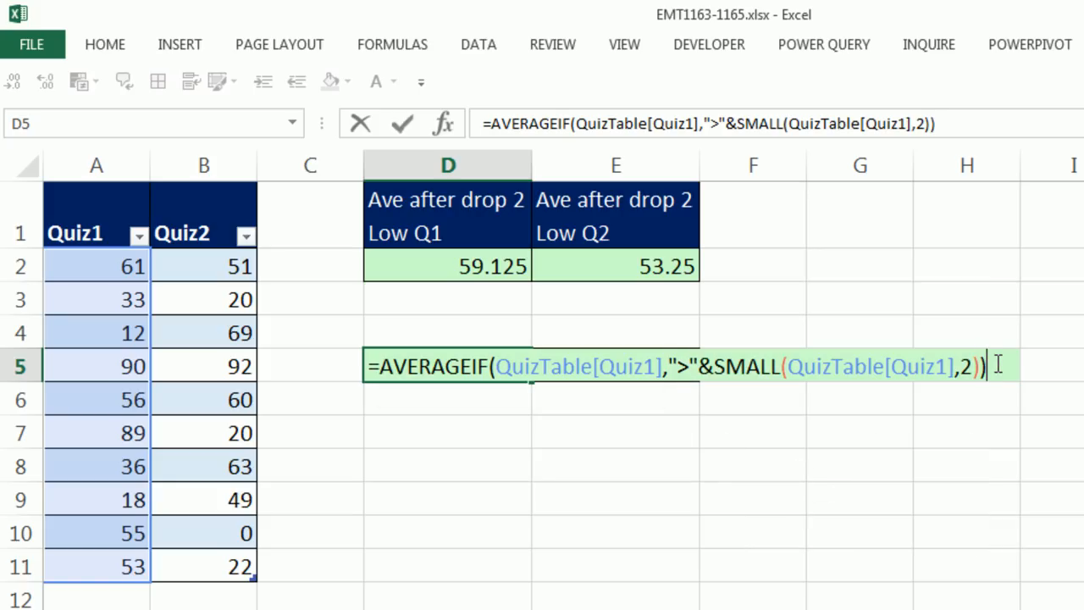
mouse_move(212, 352)
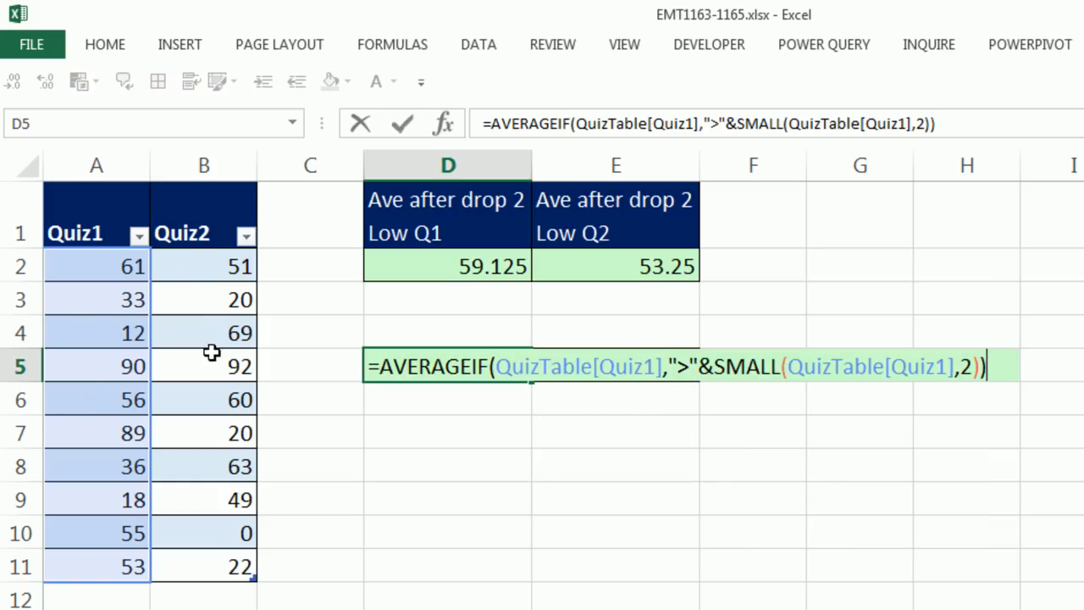
mouse_move(729, 396)
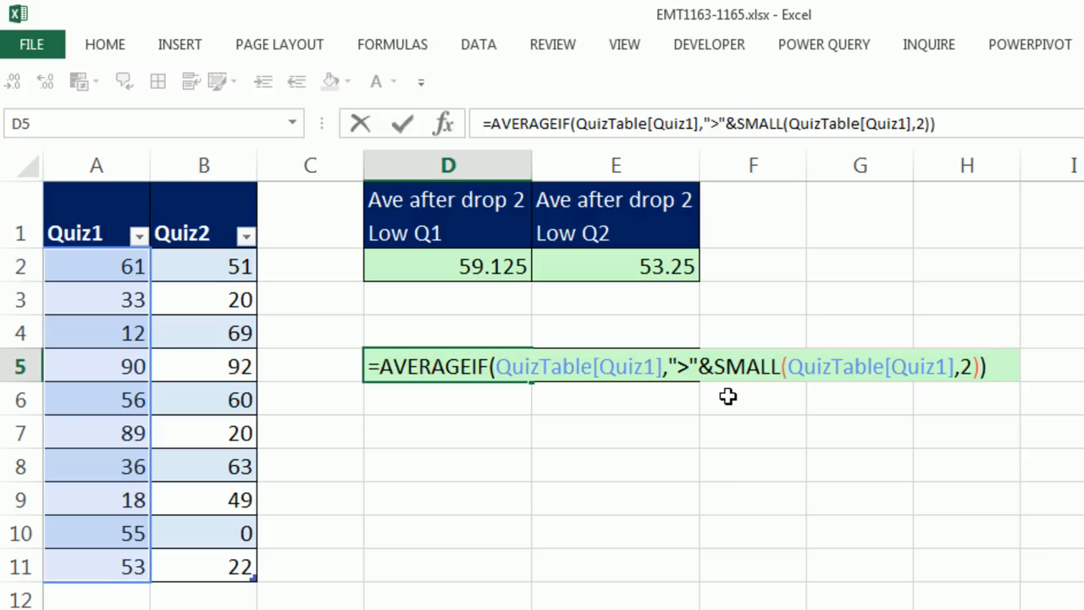
- Enter the AVERAGEIF formula, then inspect the duplicate 20s making E5's criteria ">20" and its result 58
key(Return)
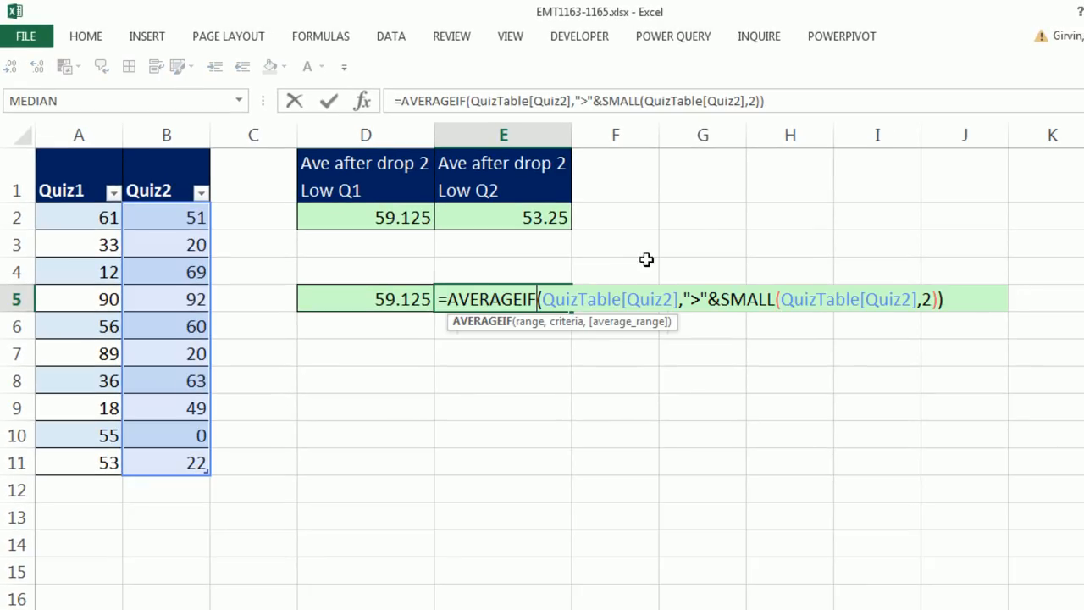
mouse_move(652, 322)
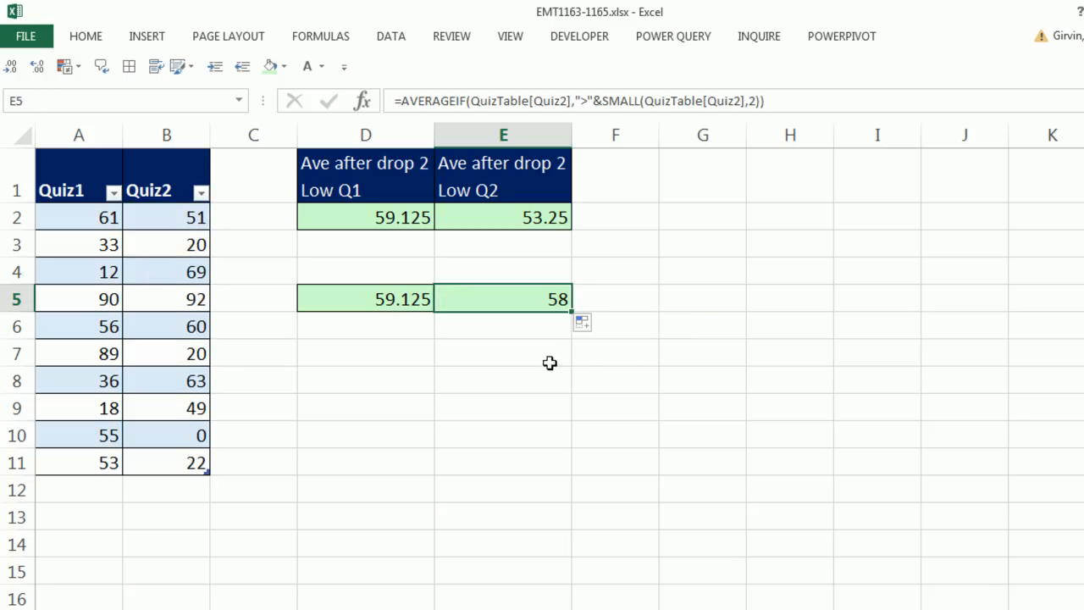
mouse_move(563, 220)
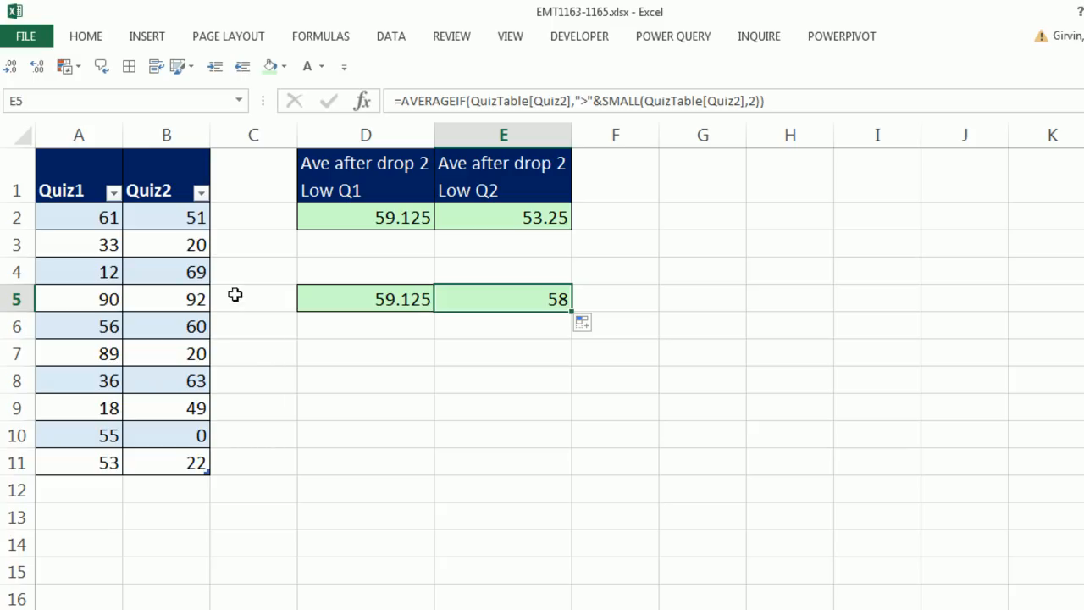
click(166, 244)
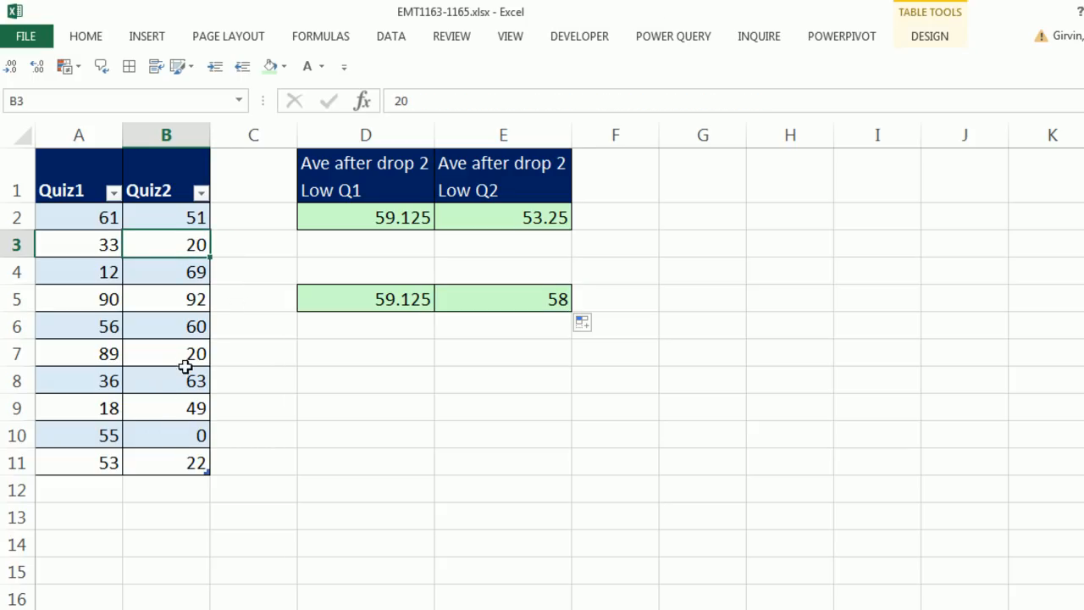
click(166, 354)
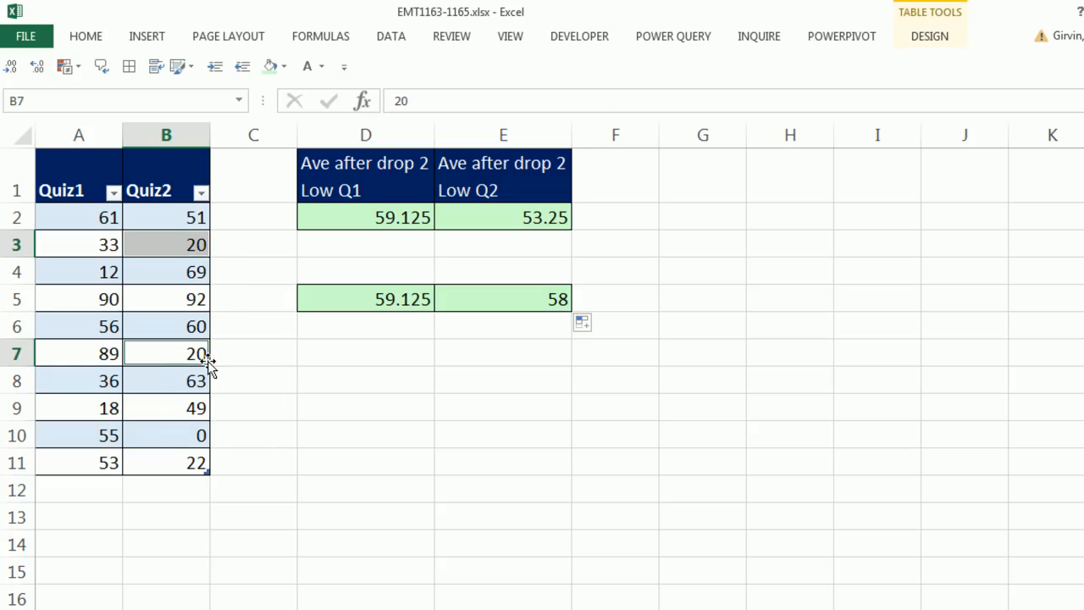
double_click(501, 298)
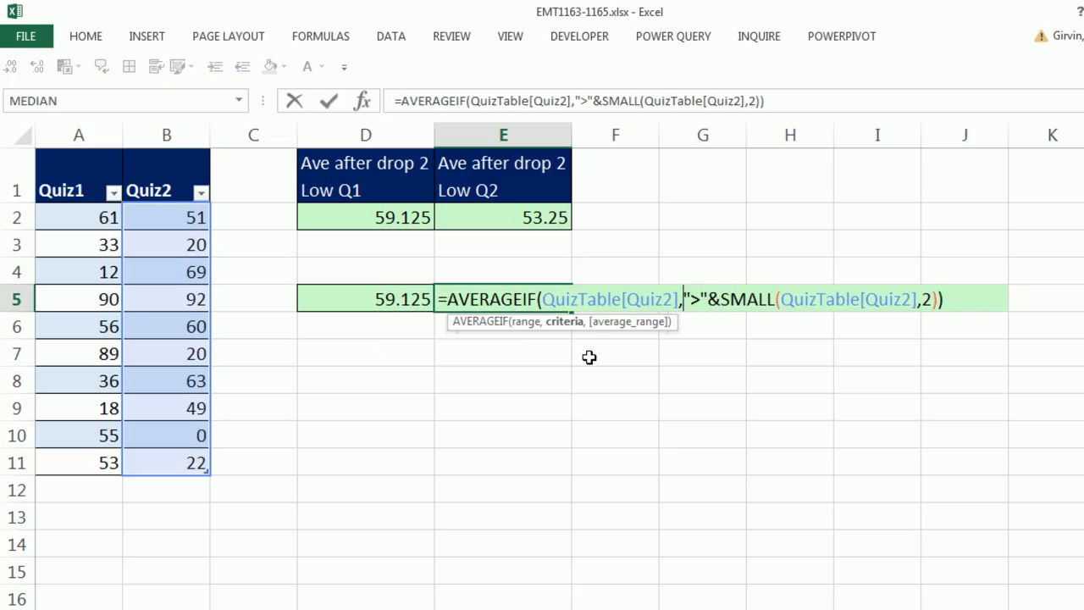
mouse_move(565, 322)
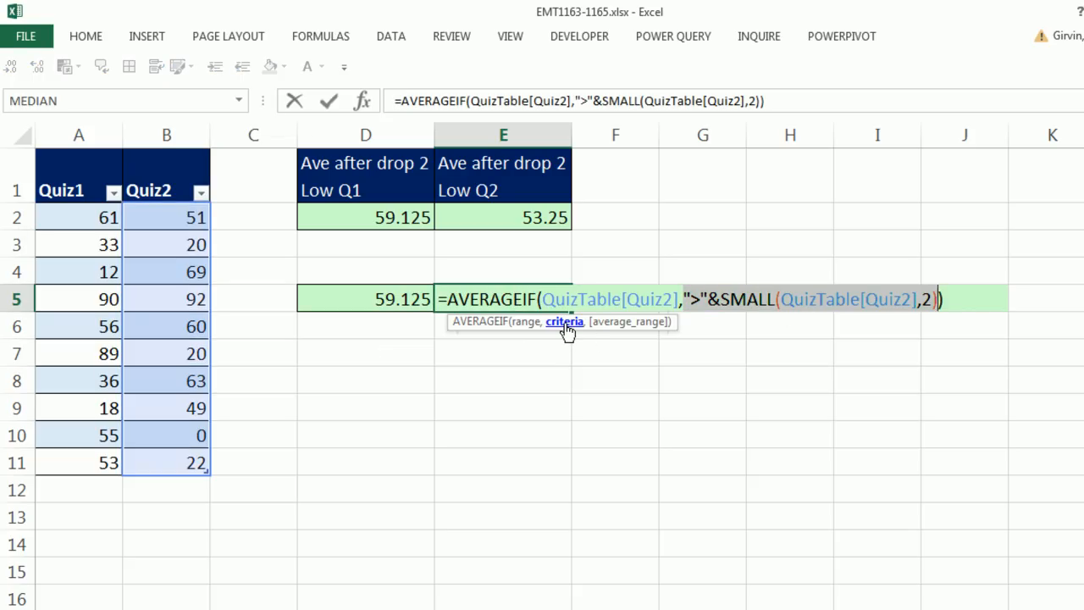
text(">20")
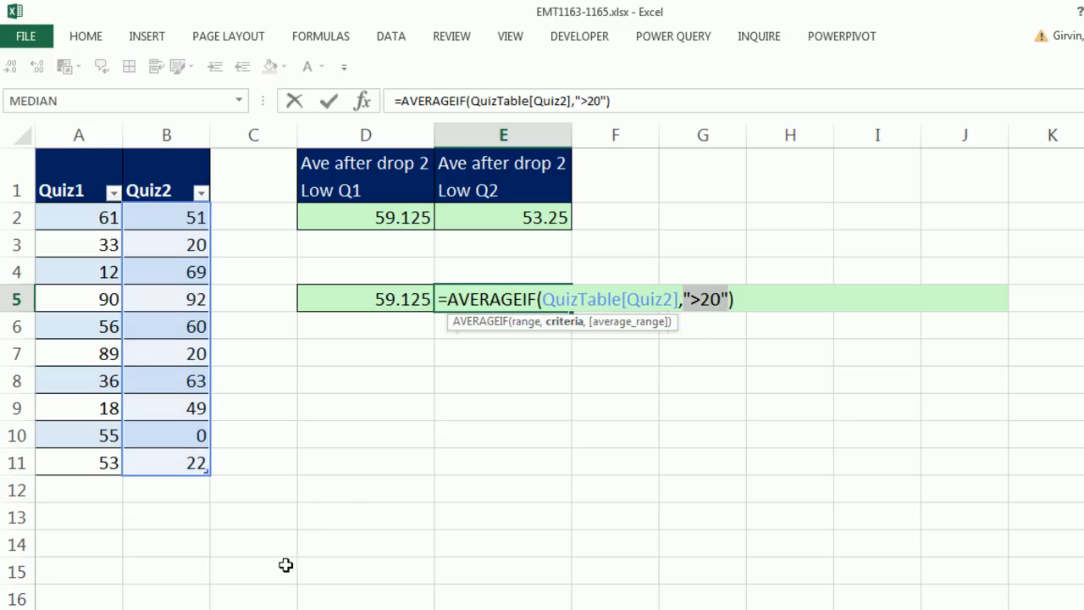
mouse_move(705, 325)
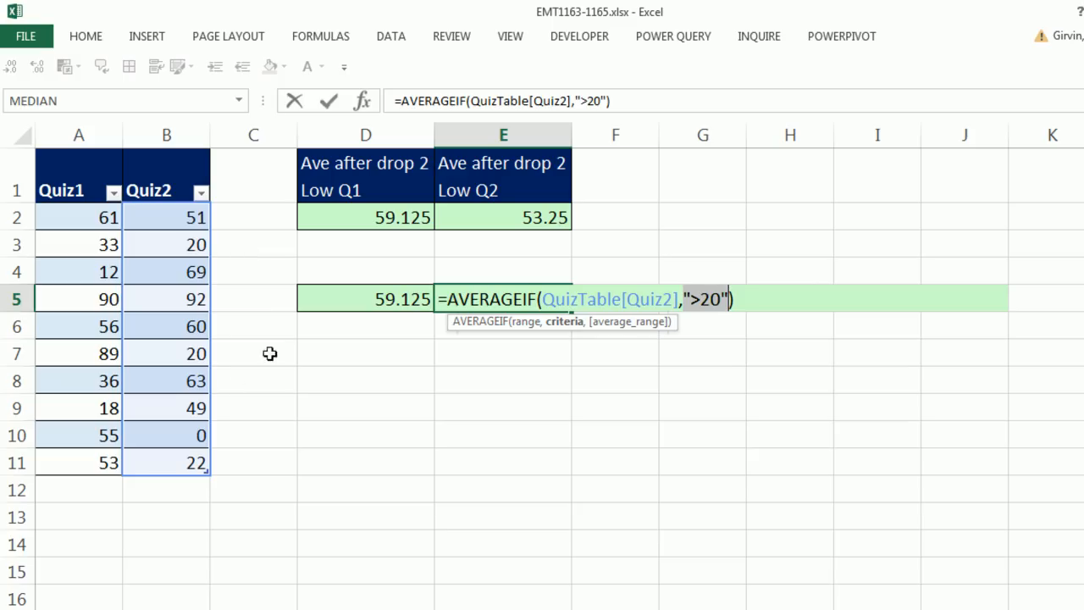
mouse_move(1050, 440)
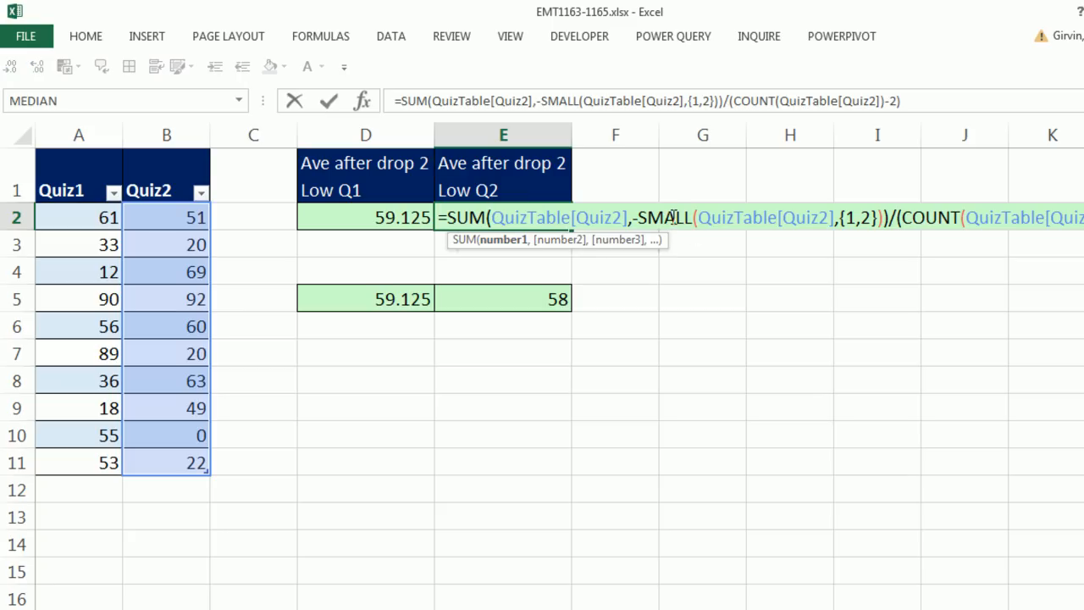
mouse_move(867, 303)
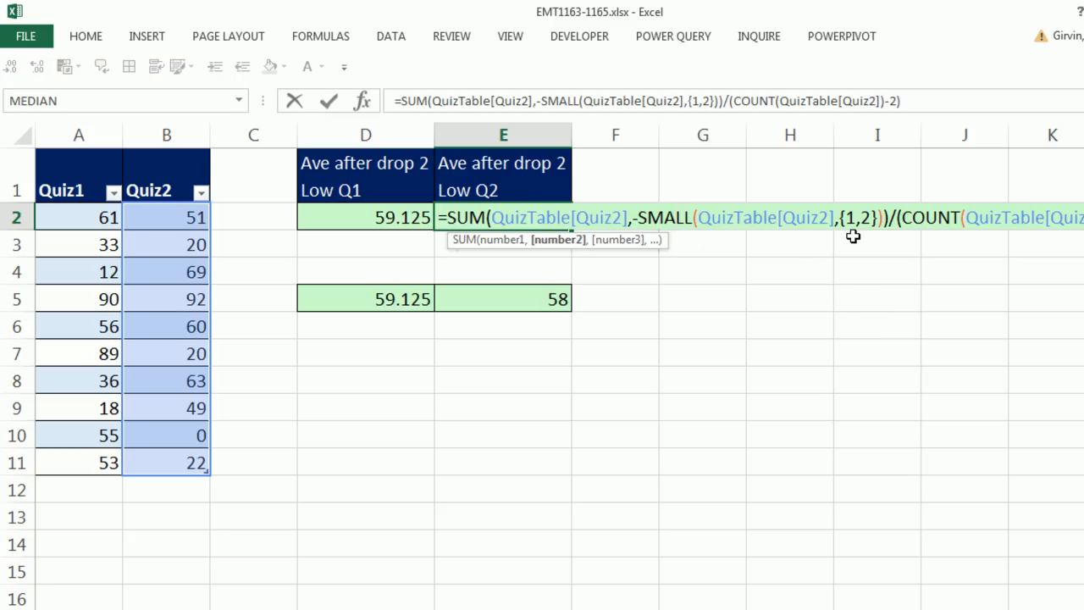
mouse_move(369, 403)
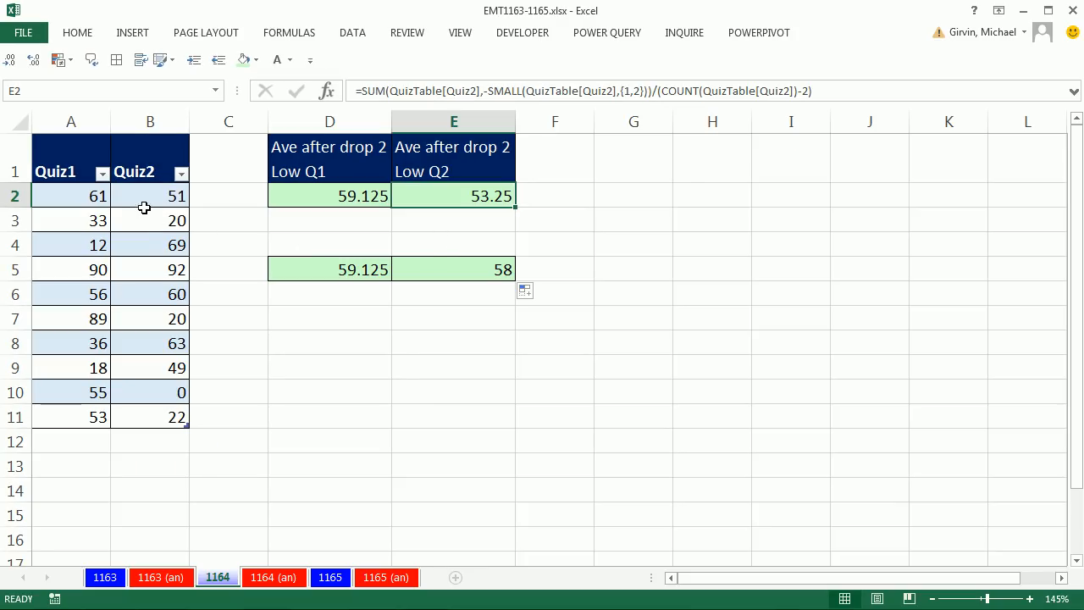
- Add a new table row with scores 78 and 20
click(149, 417)
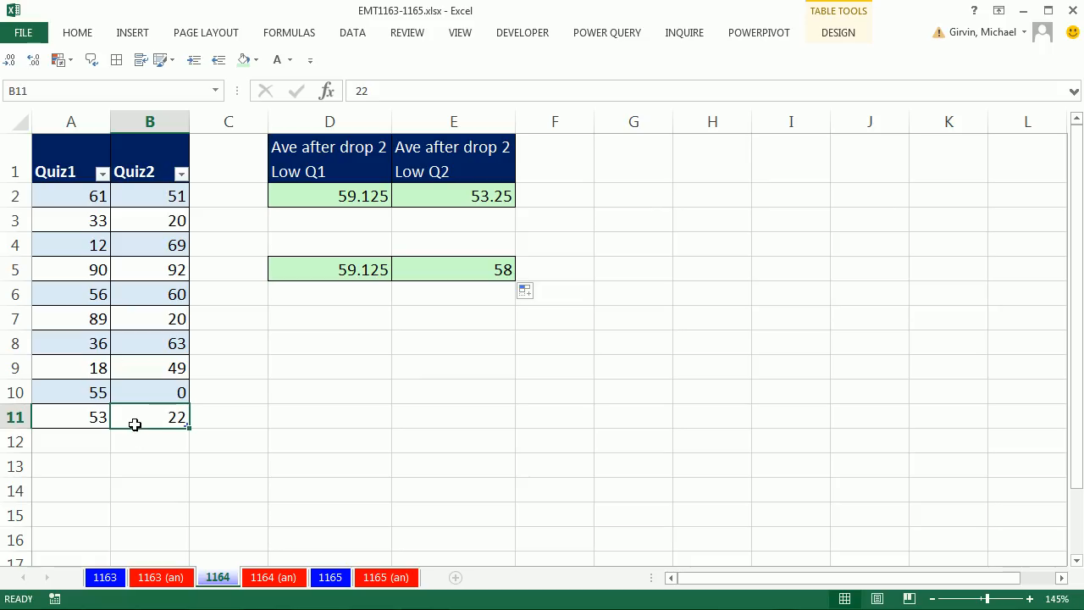
mouse_move(156, 424)
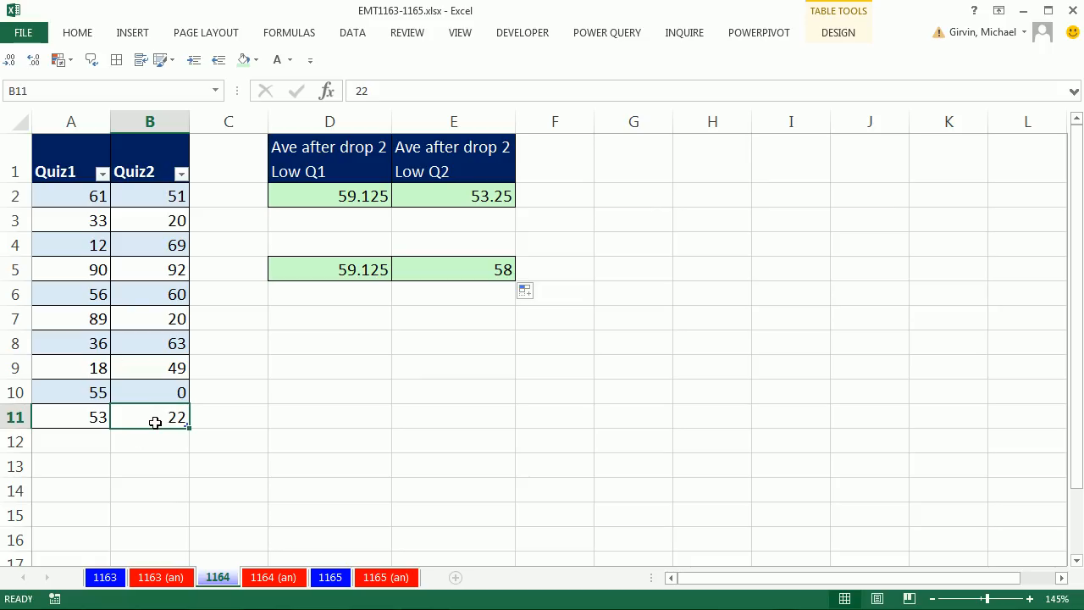
click(71, 441)
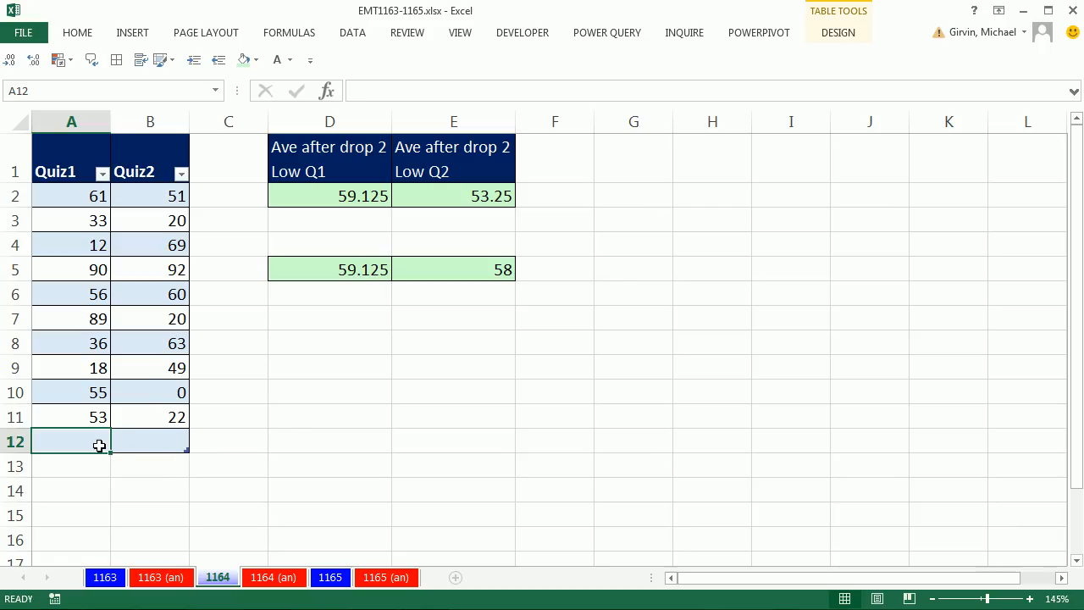
text(78)
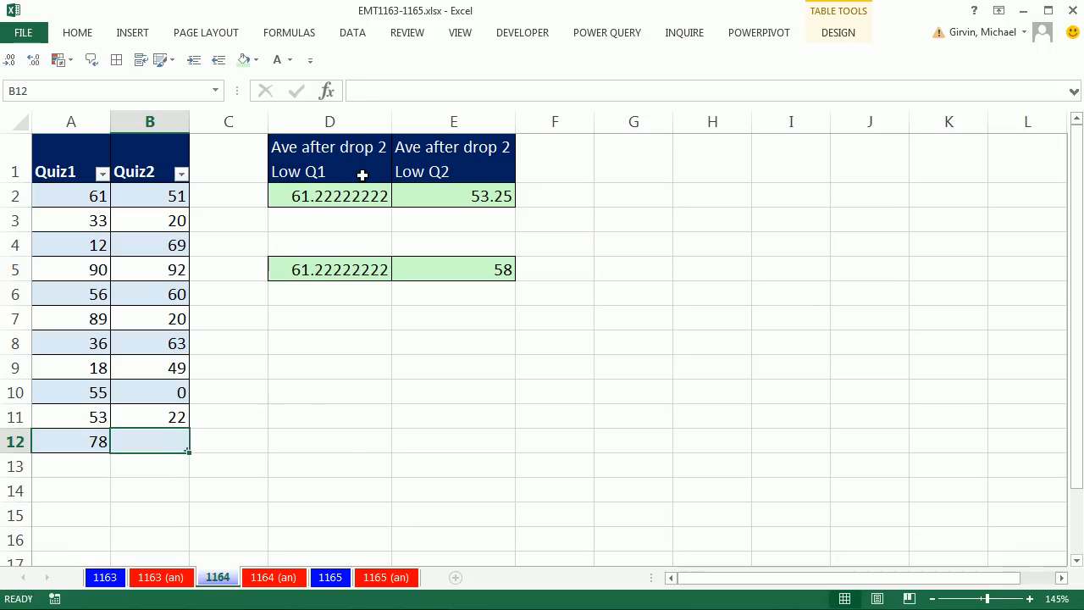
mouse_move(183, 409)
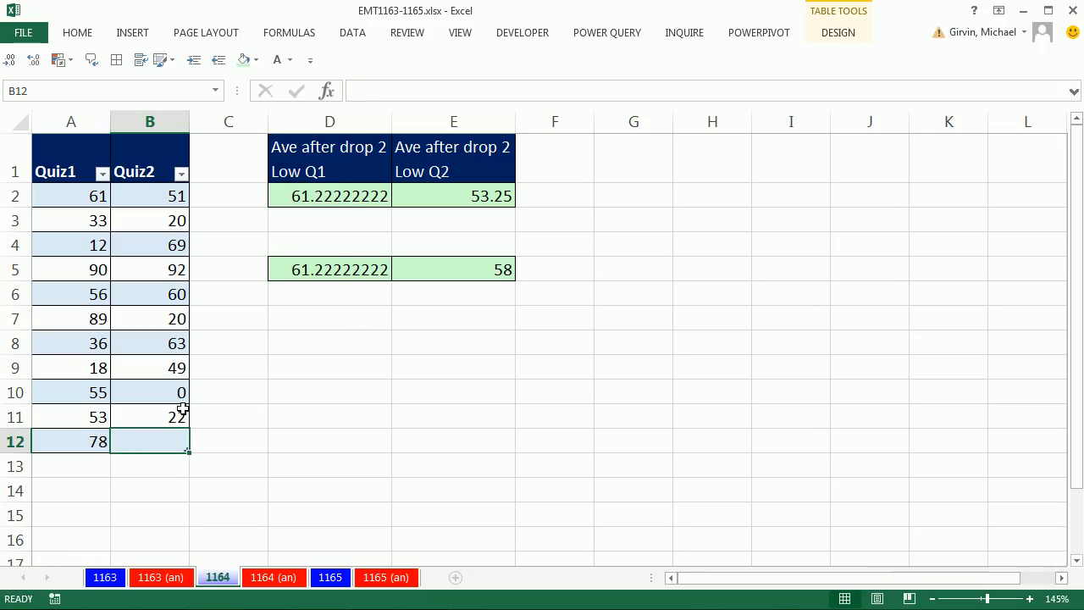
text(20)
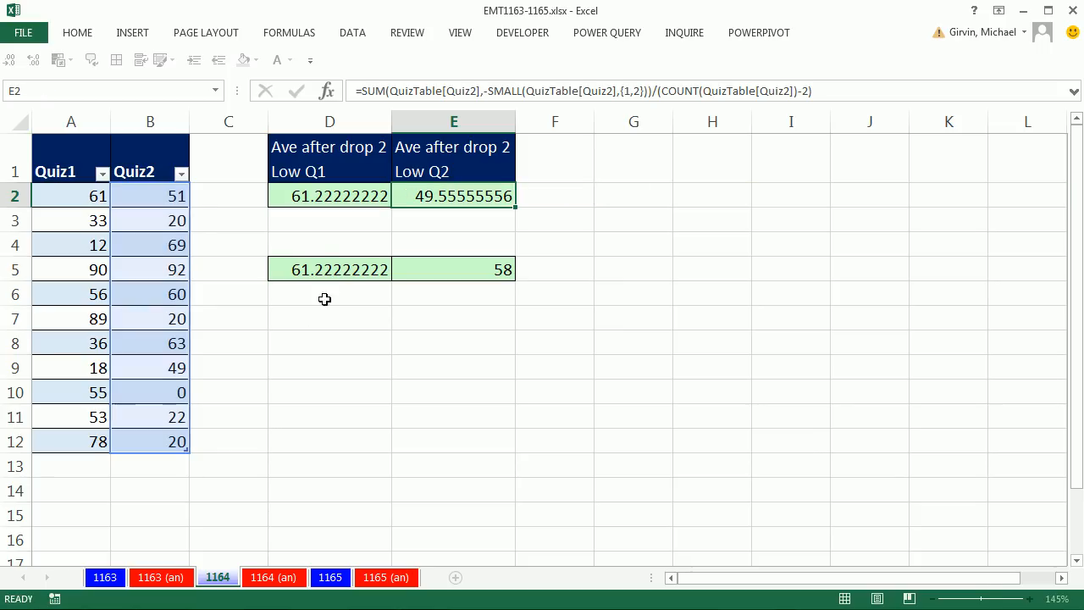
- Re-enter the Quiz2 AVERAGEIF formula in E5 and change the 69 in Quiz2 to 20
text(=AVERAGEIF(QuizTable[Quiz2],">"&SMALL(QuizTable[Quiz2],2)))
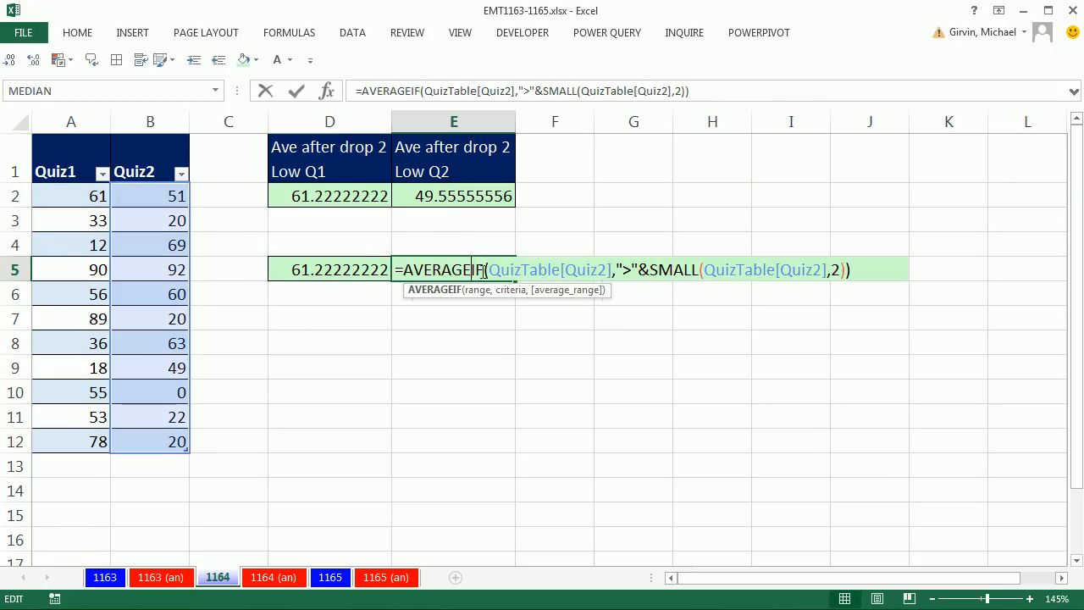
key(Return)
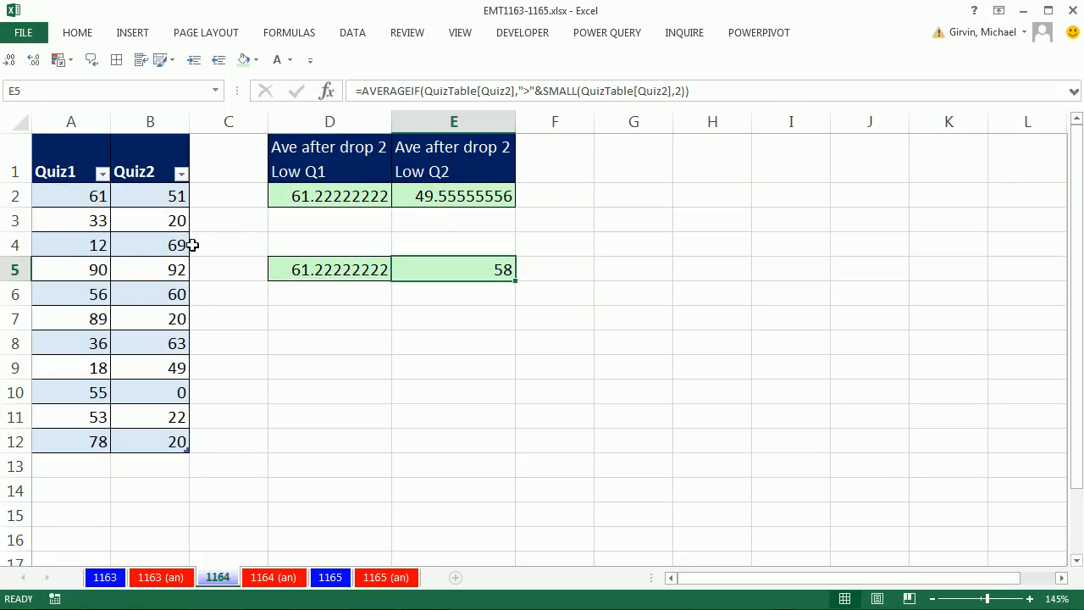
click(149, 244)
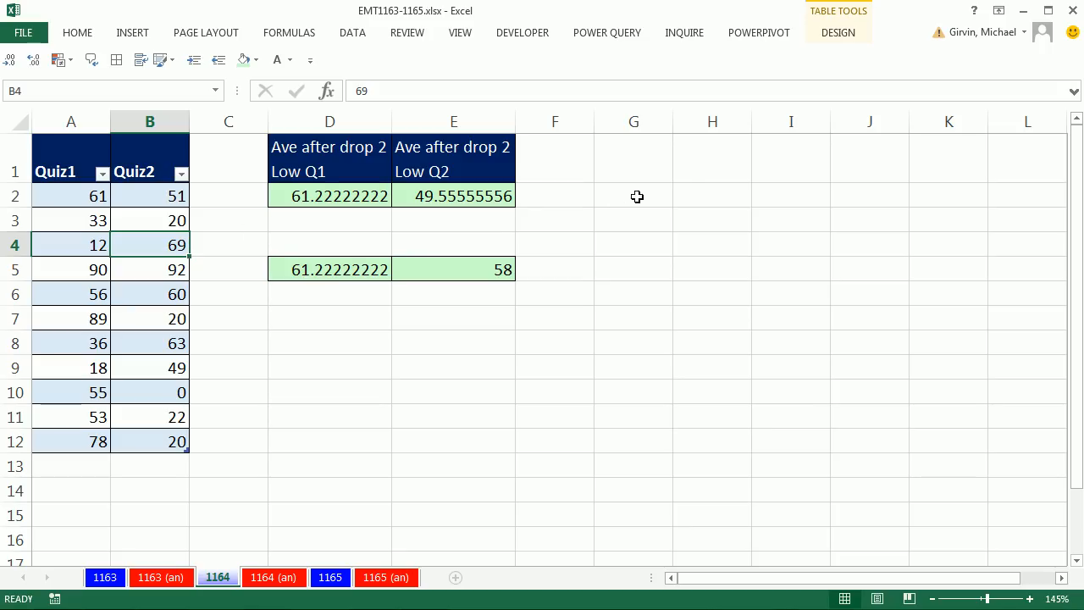
text(20)
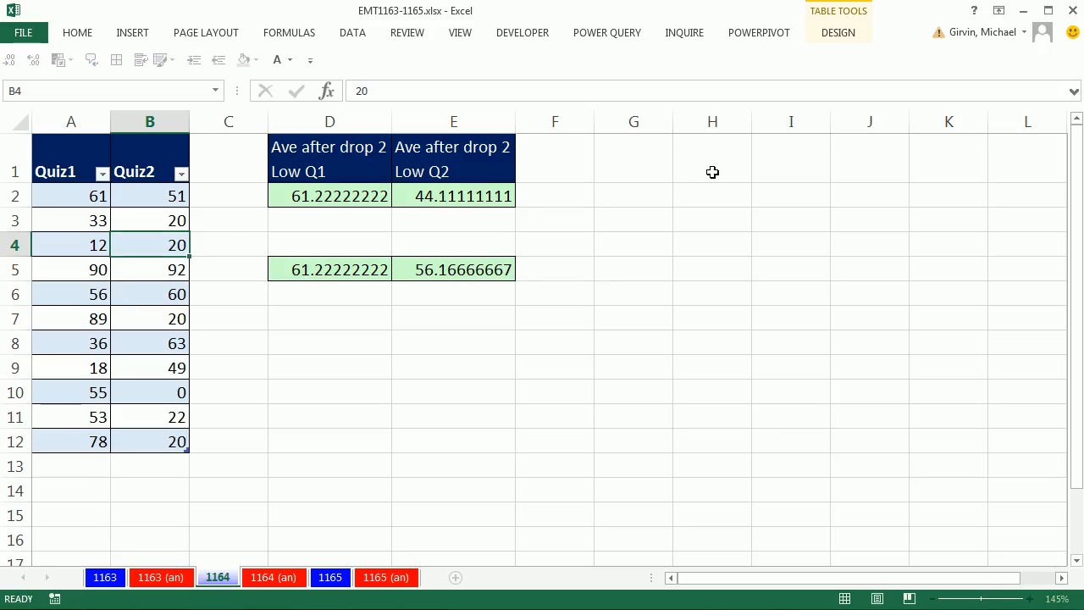